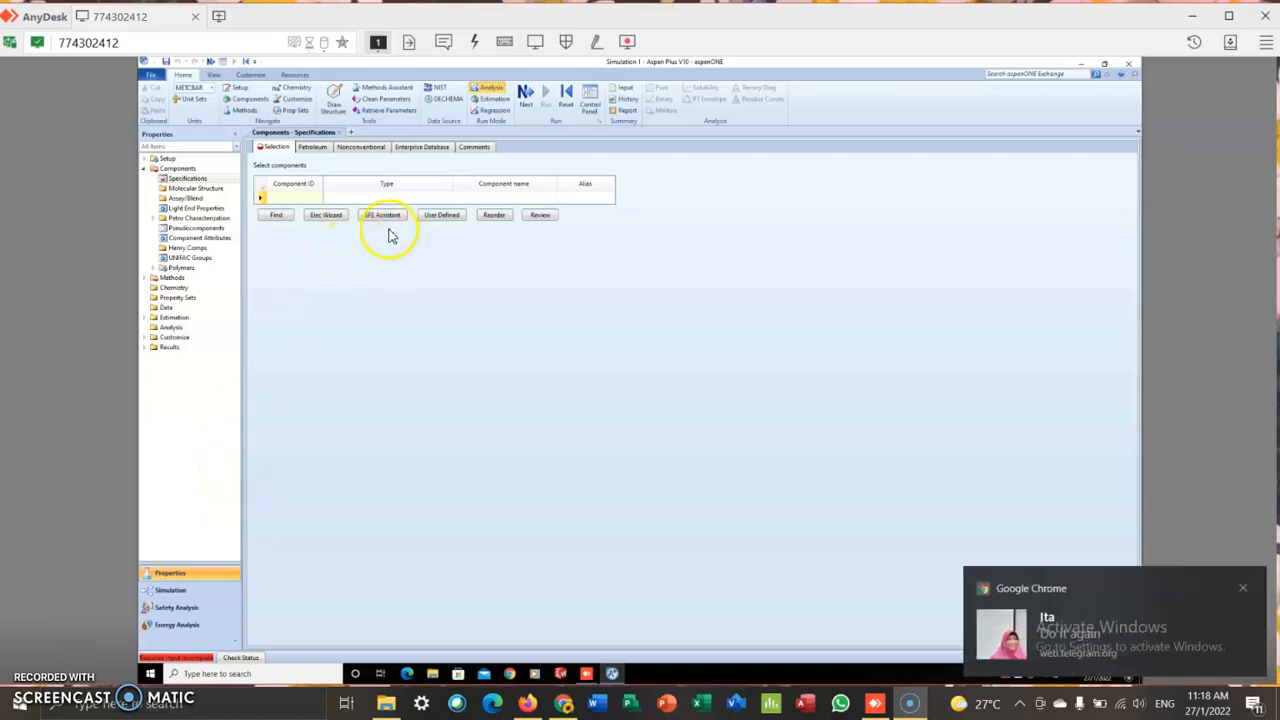
mouse_move(332, 270)
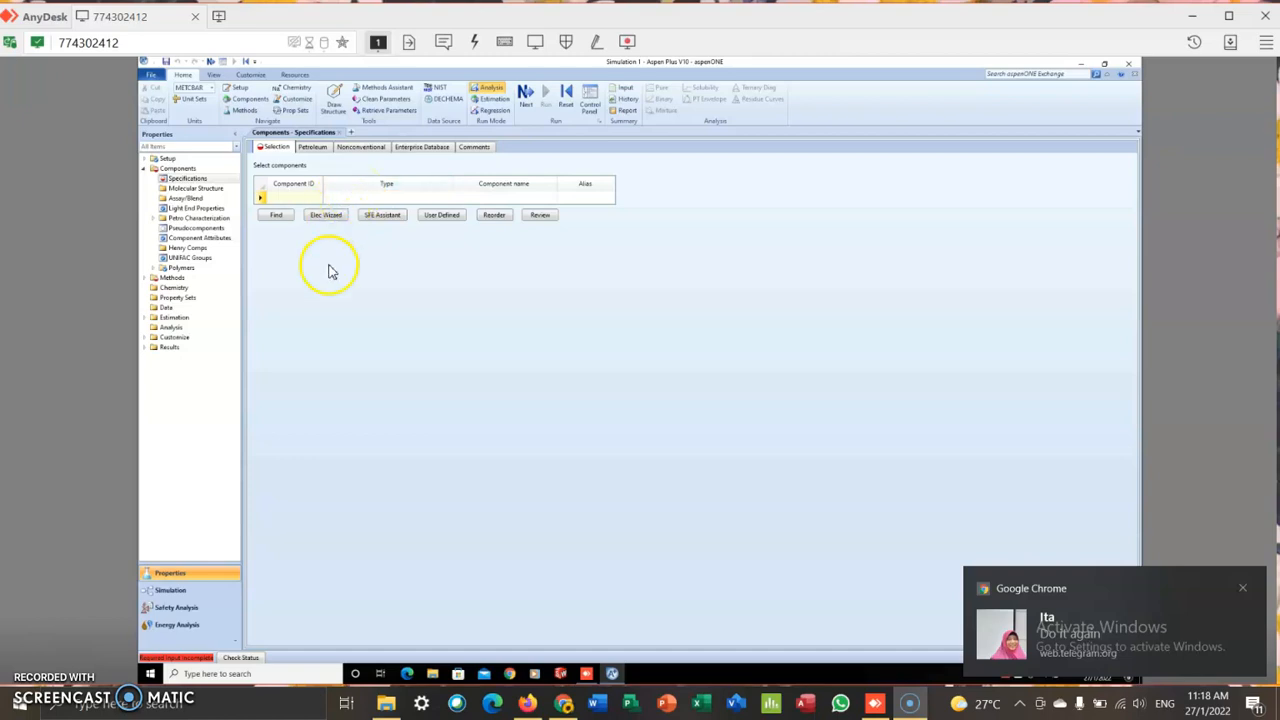
mouse_move(347, 322)
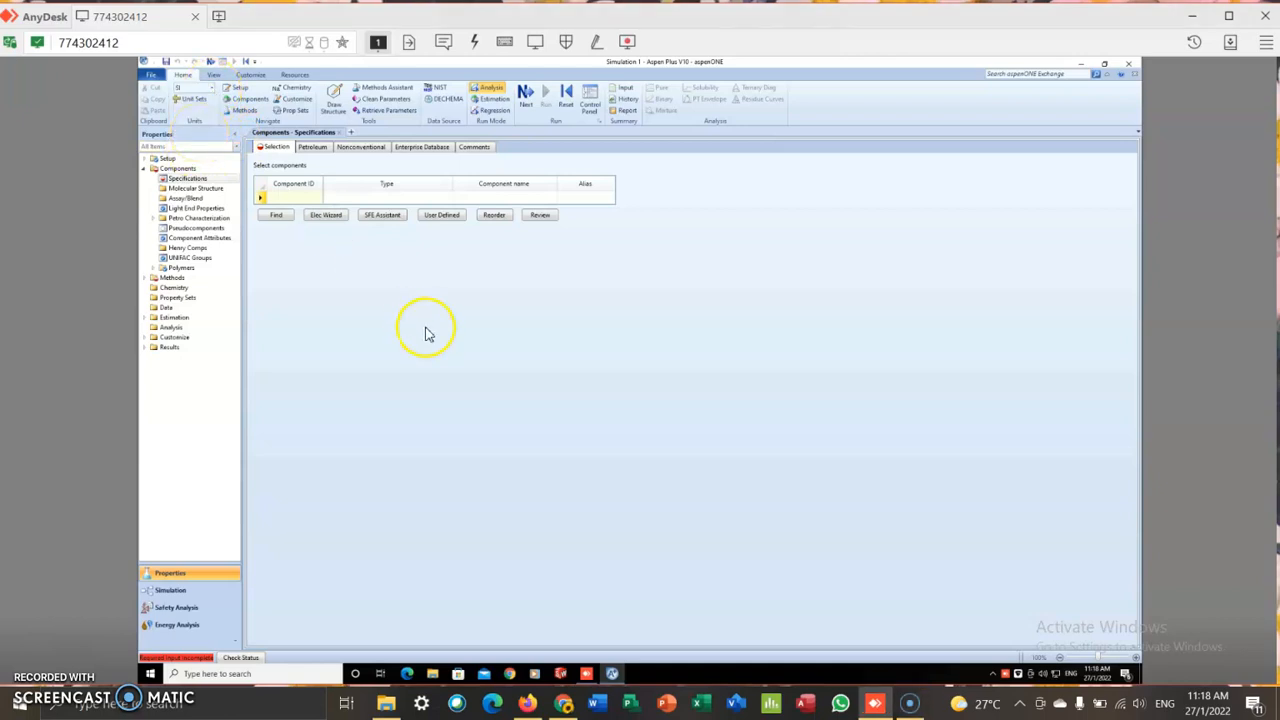
Enter C3H8O3 (glycerol) and H2O (water) as the simulation components
left_click(290, 195)
type("C3H8O3")
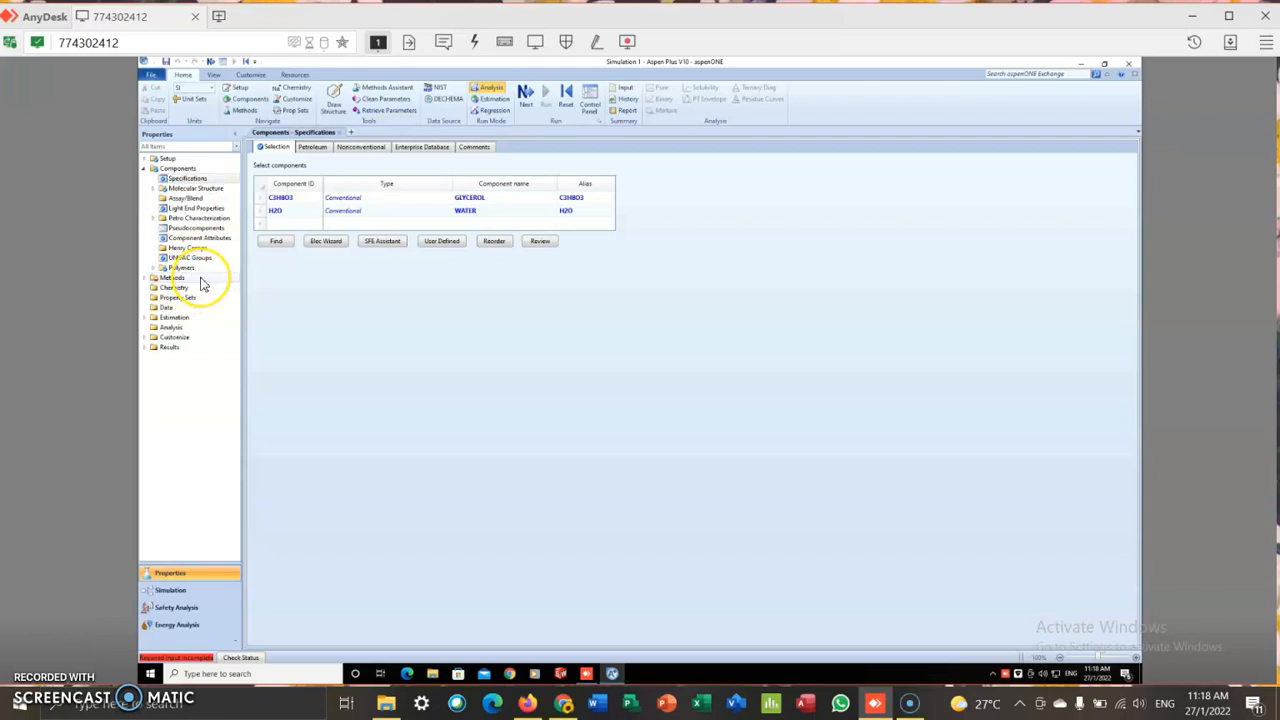
Choose PENG-ROB as the property method and enter the simulation environment
left_click(172, 277)
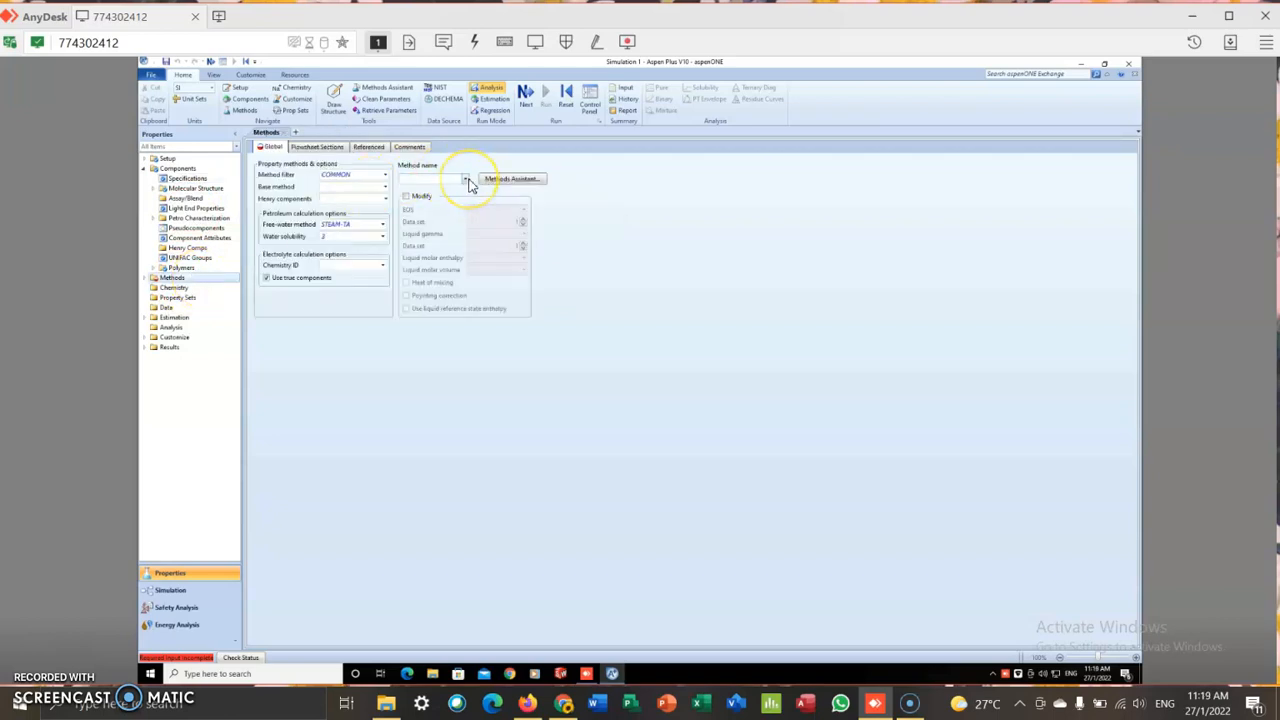
left_click(464, 178)
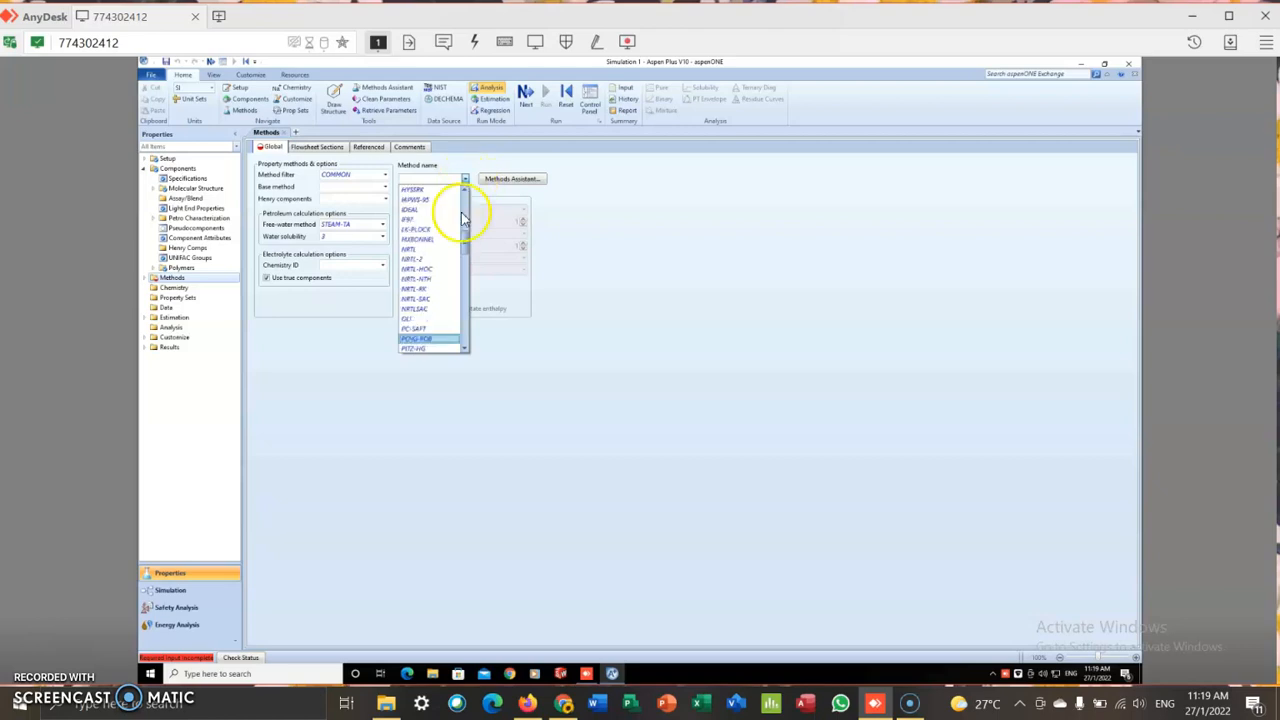
left_click(415, 338)
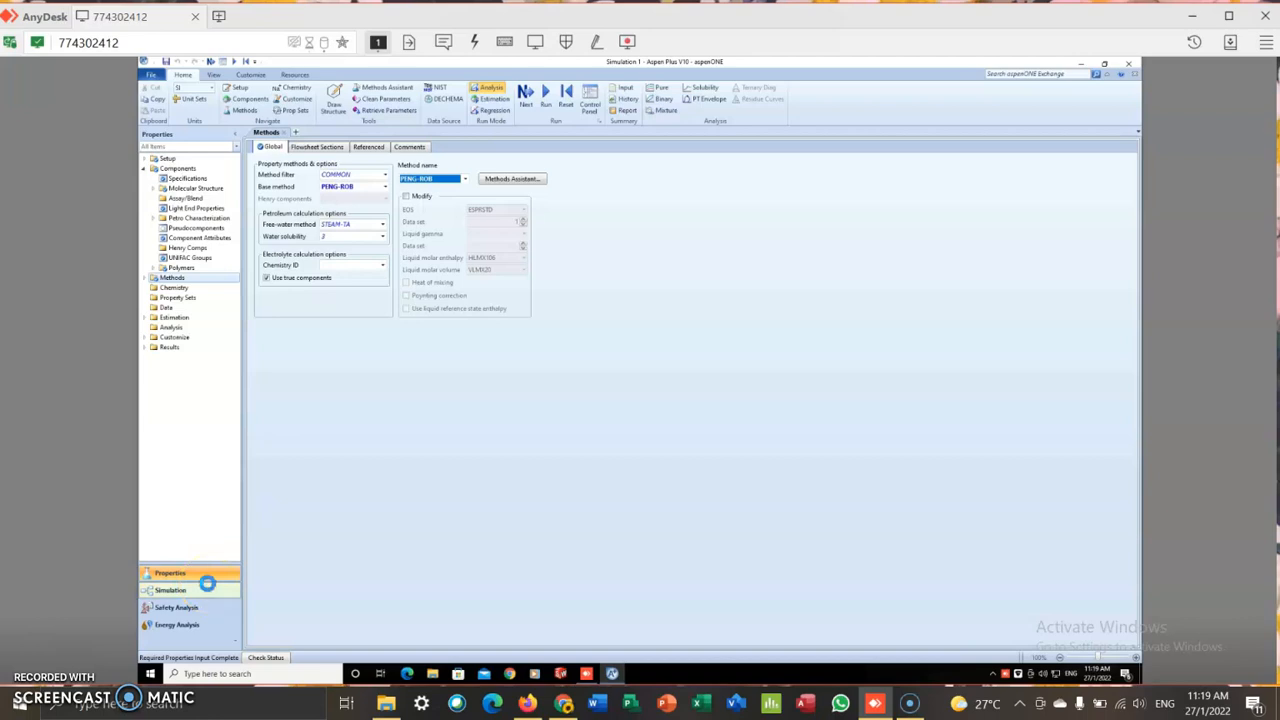
left_click(170, 589)
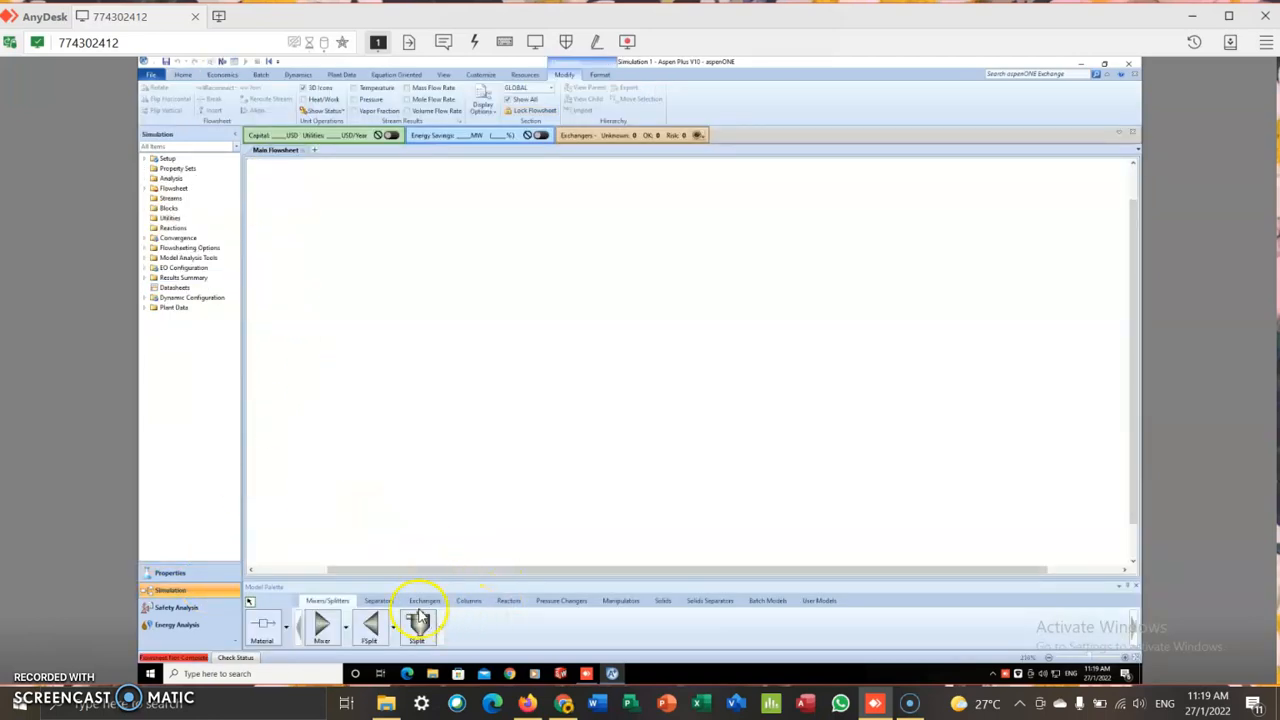
Place a Distl column and connect feed, distillate and bottoms streams, deleting stray stream S2
left_click(468, 600)
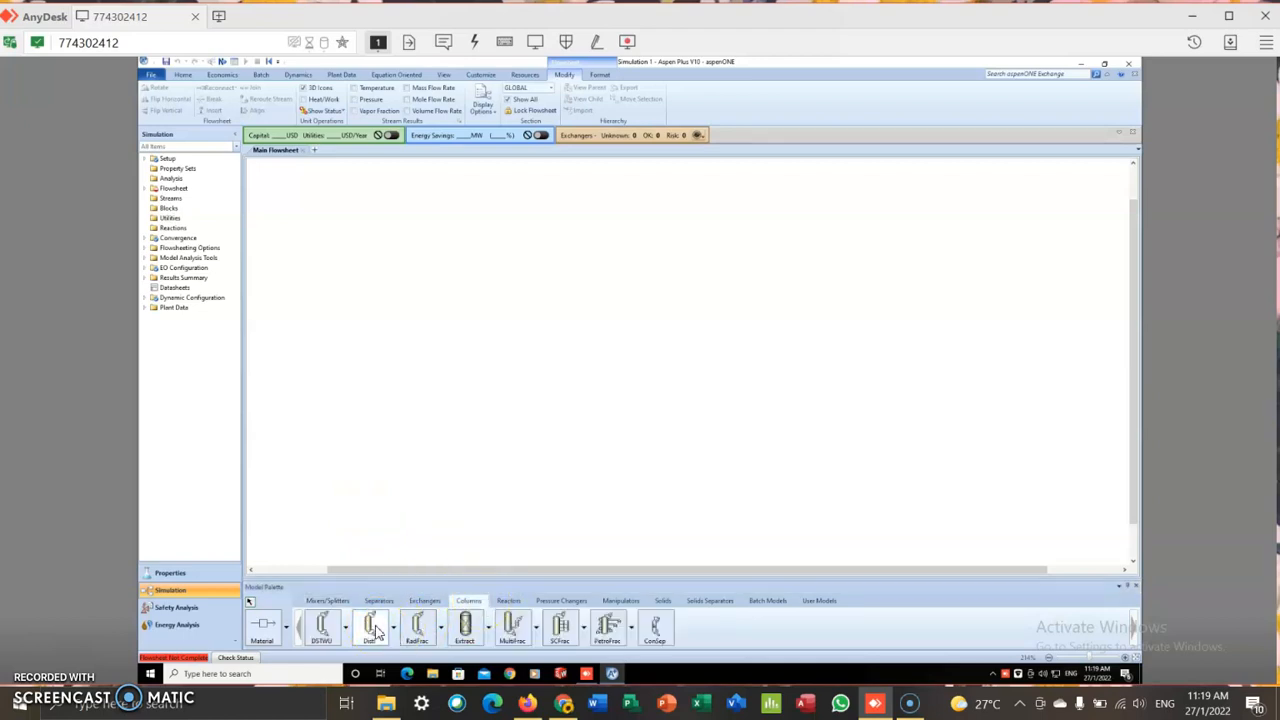
left_click(600, 310)
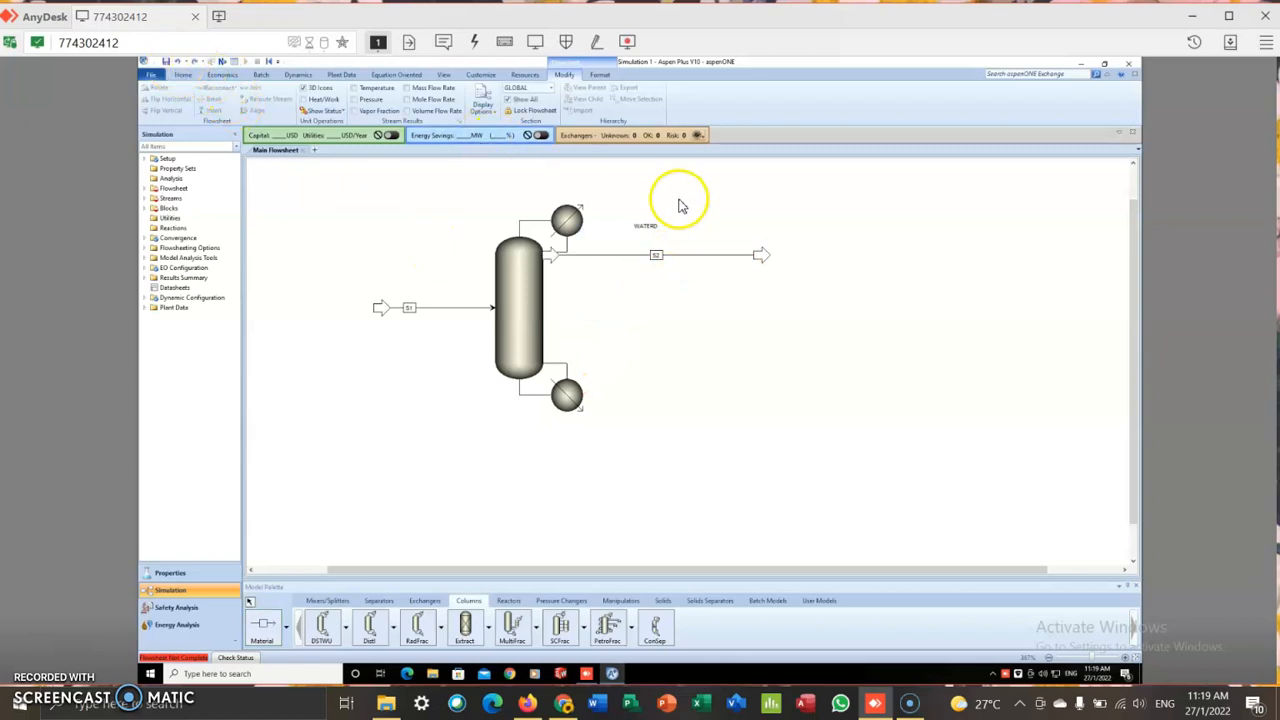
mouse_move(757, 261)
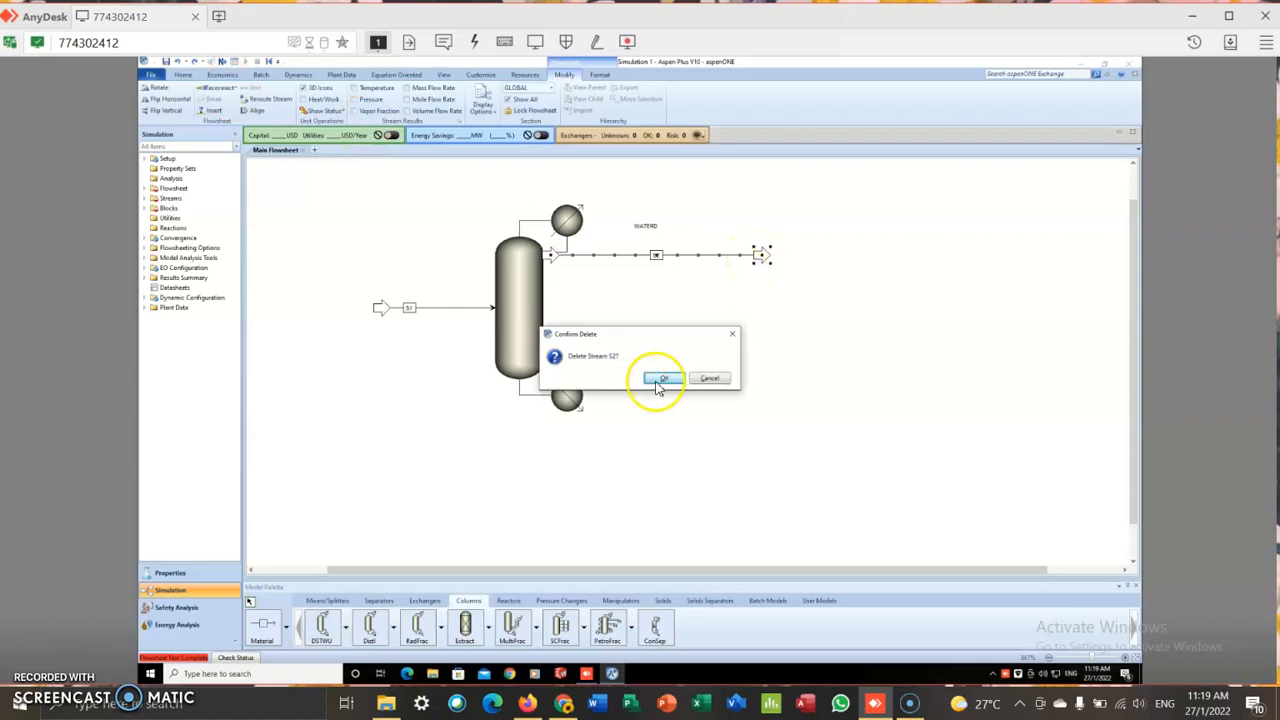
left_click(660, 379)
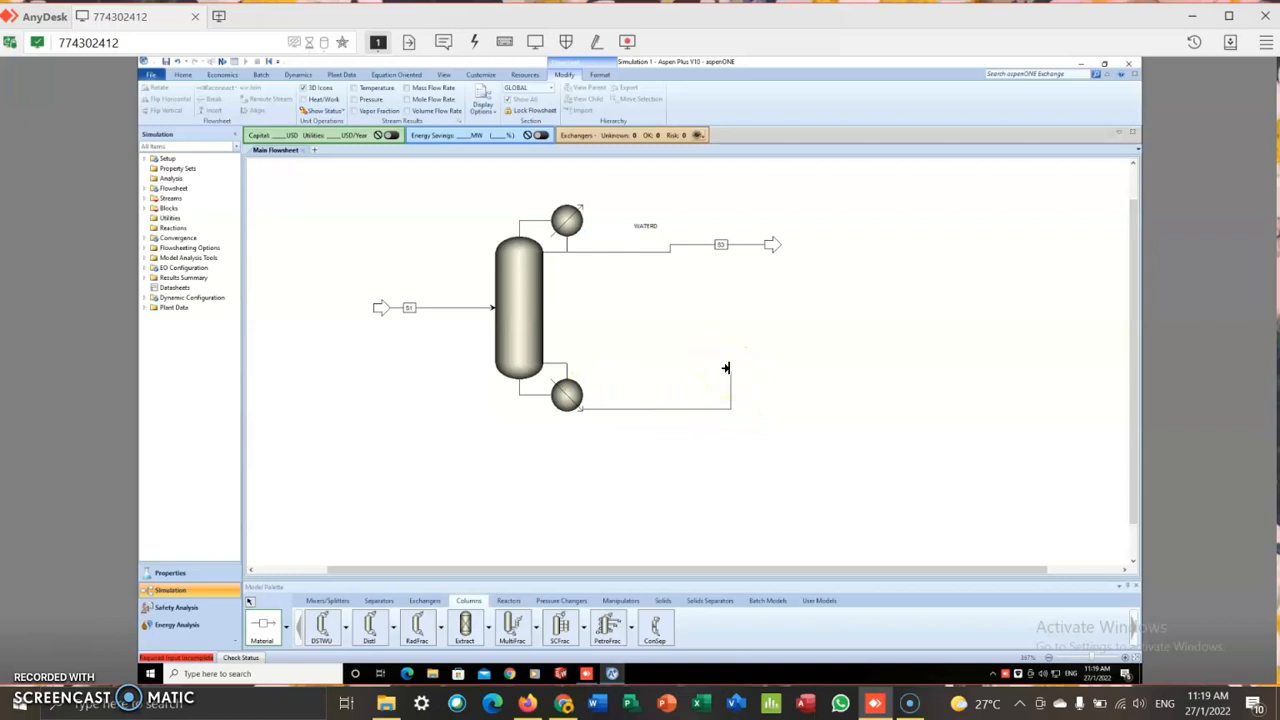
left_click(262, 626)
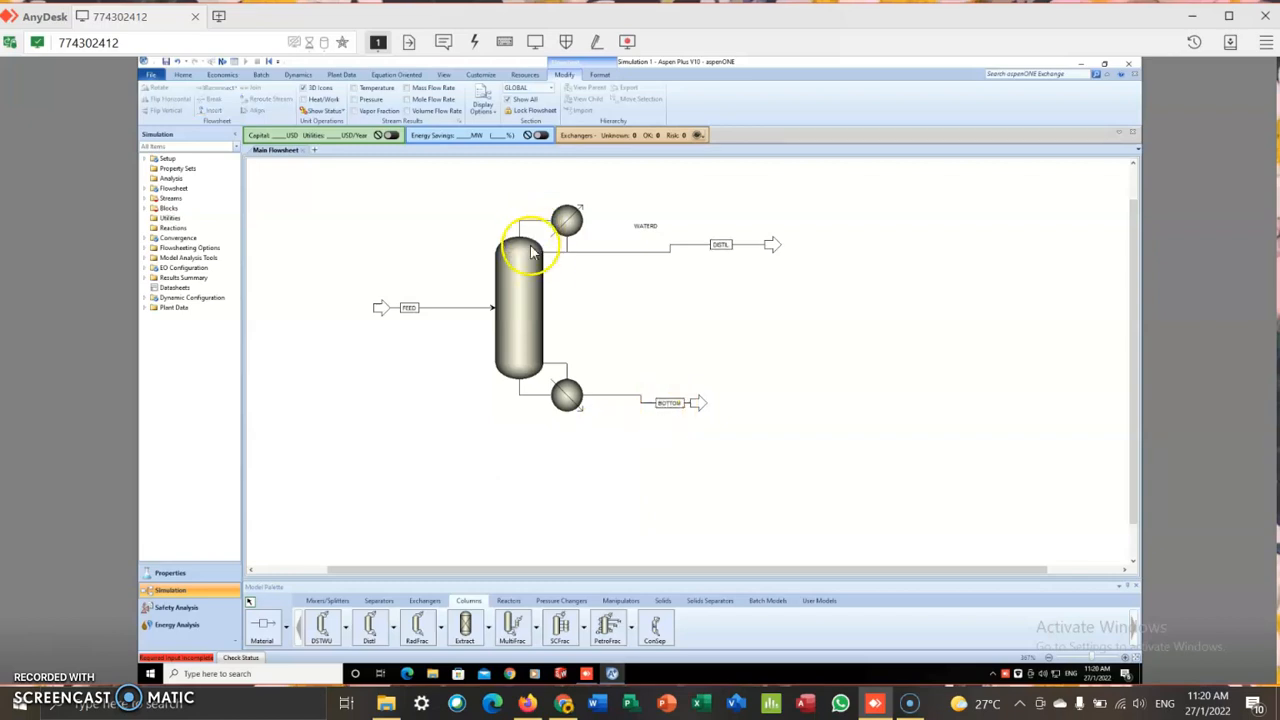
Give WATERD 10 stages, feed stage 4, reflux ratio 2, D/F 0.4 and 1 atm pressures
double_click(518, 300)
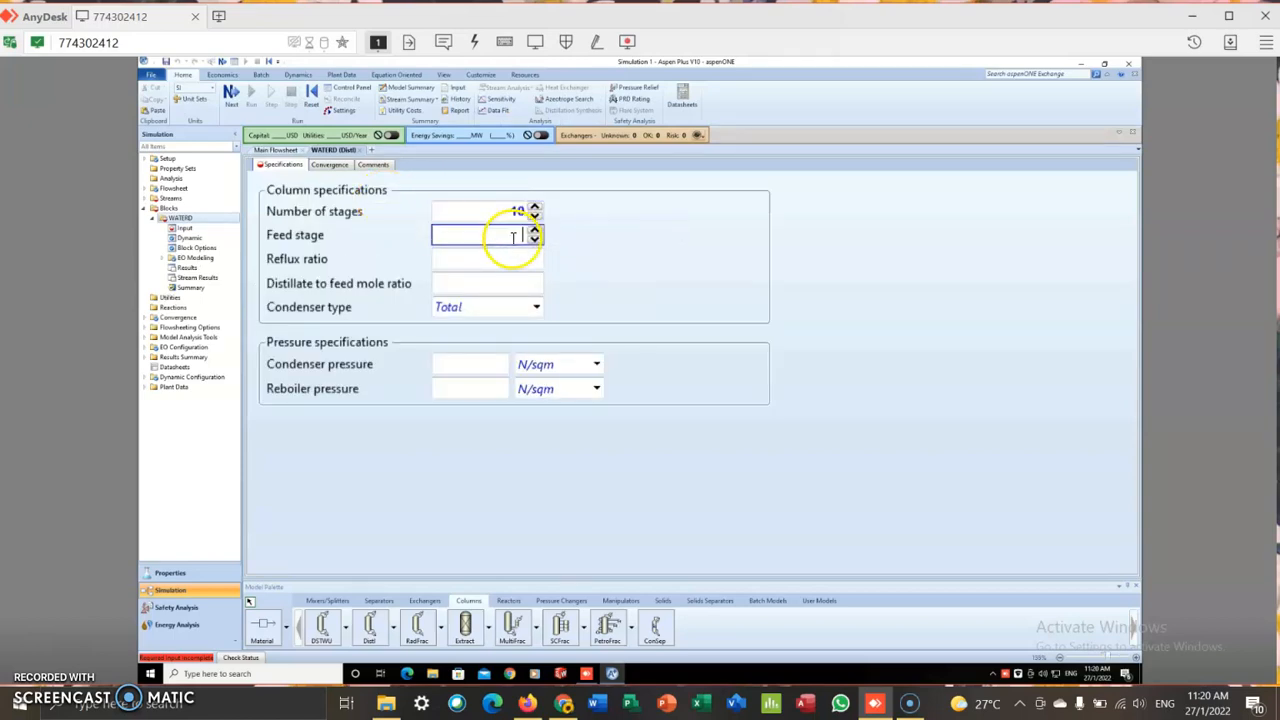
type("4")
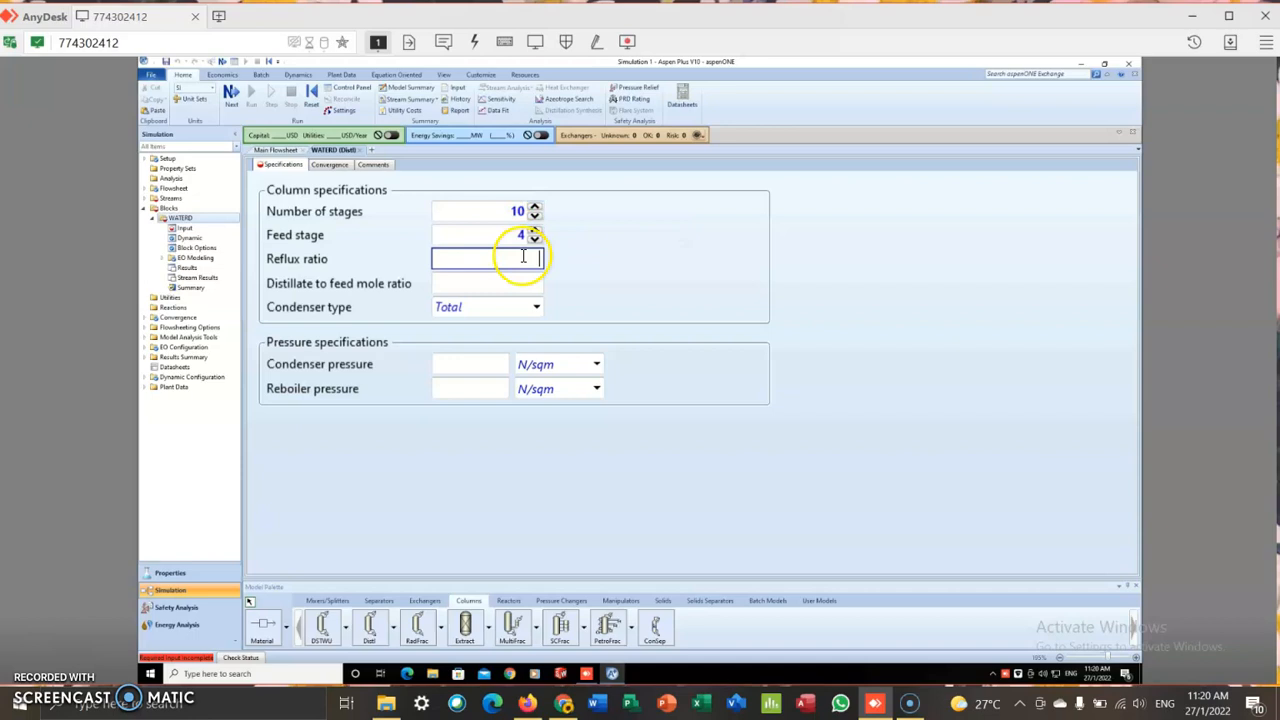
type("2")
left_click(488, 283)
type("0.4")
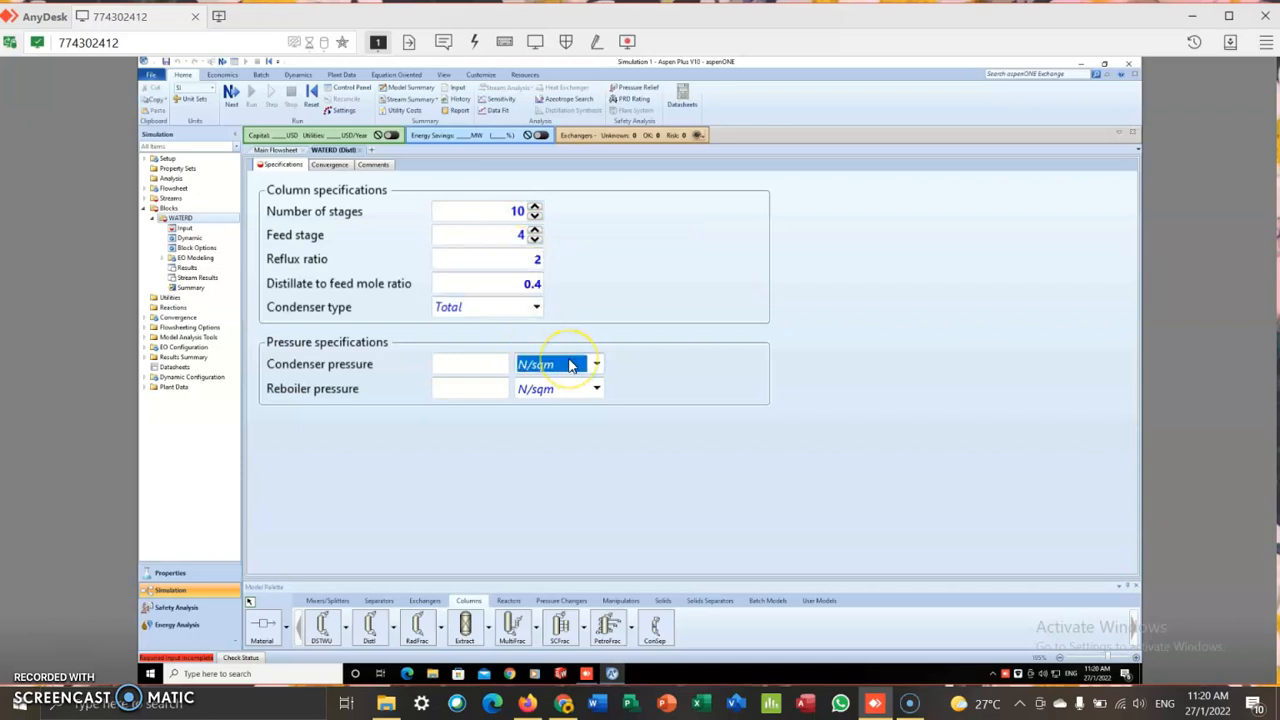
left_click(535, 364)
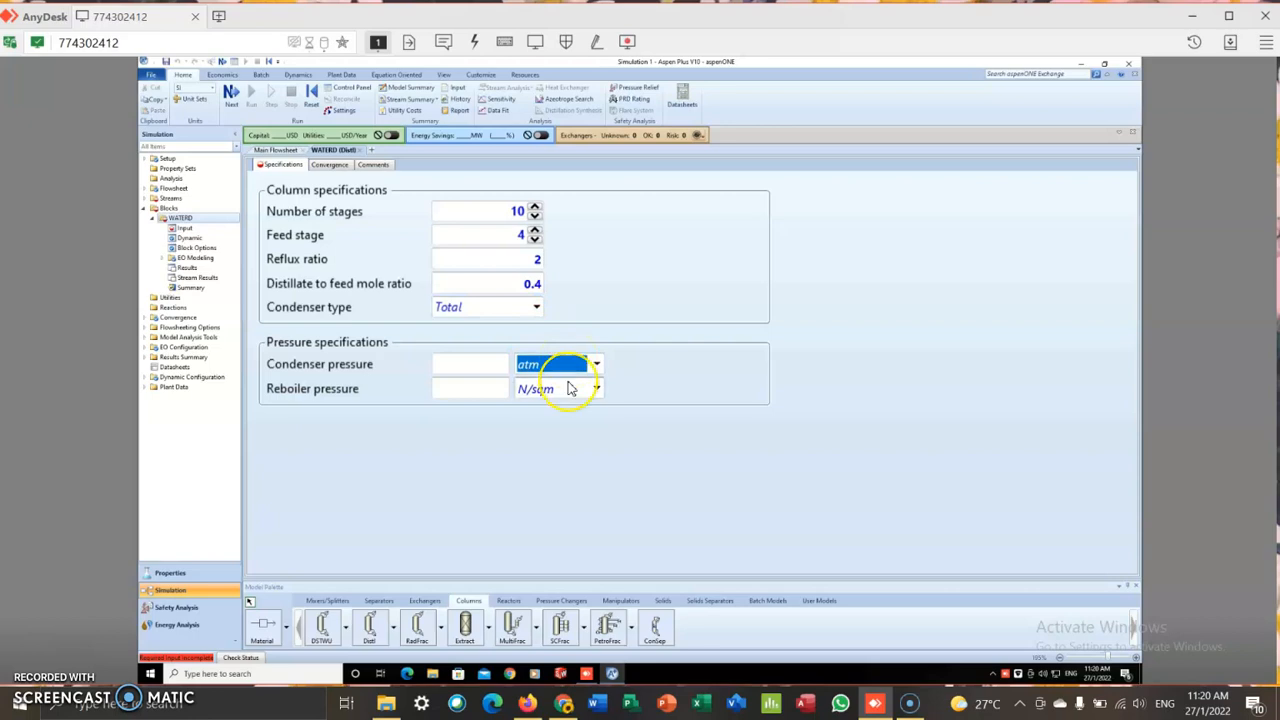
left_click(597, 388)
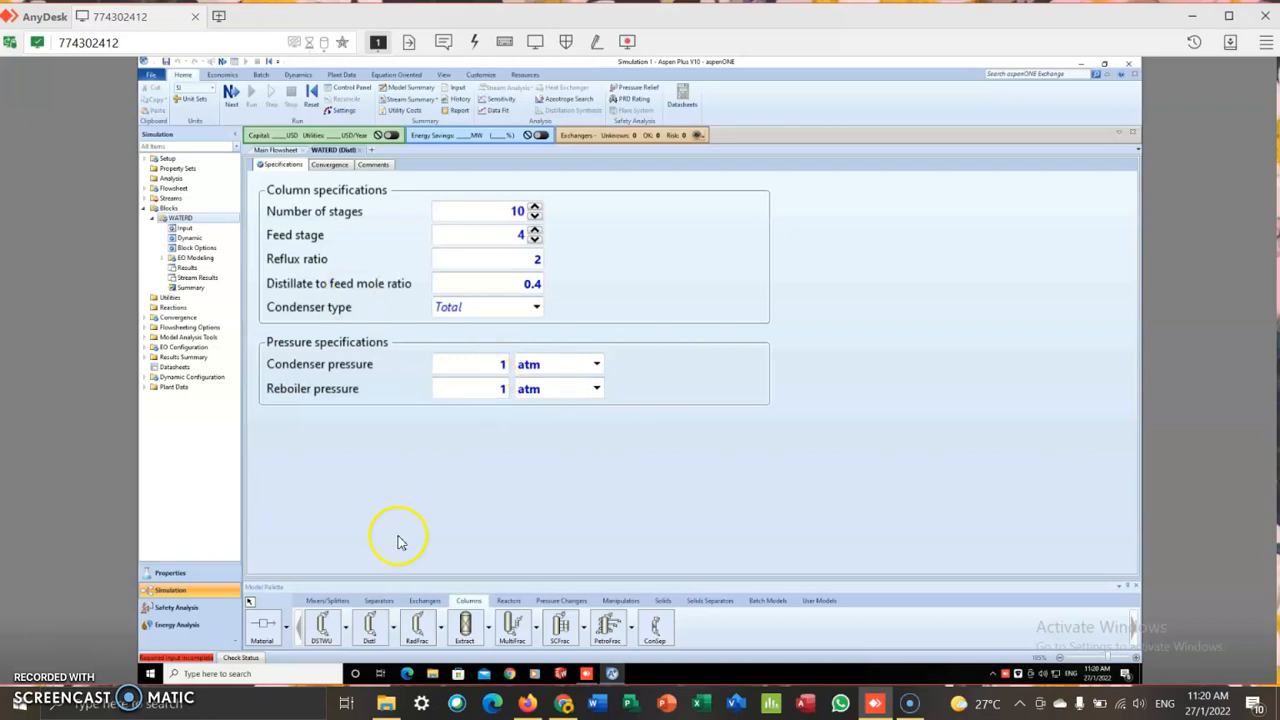
mouse_move(250, 278)
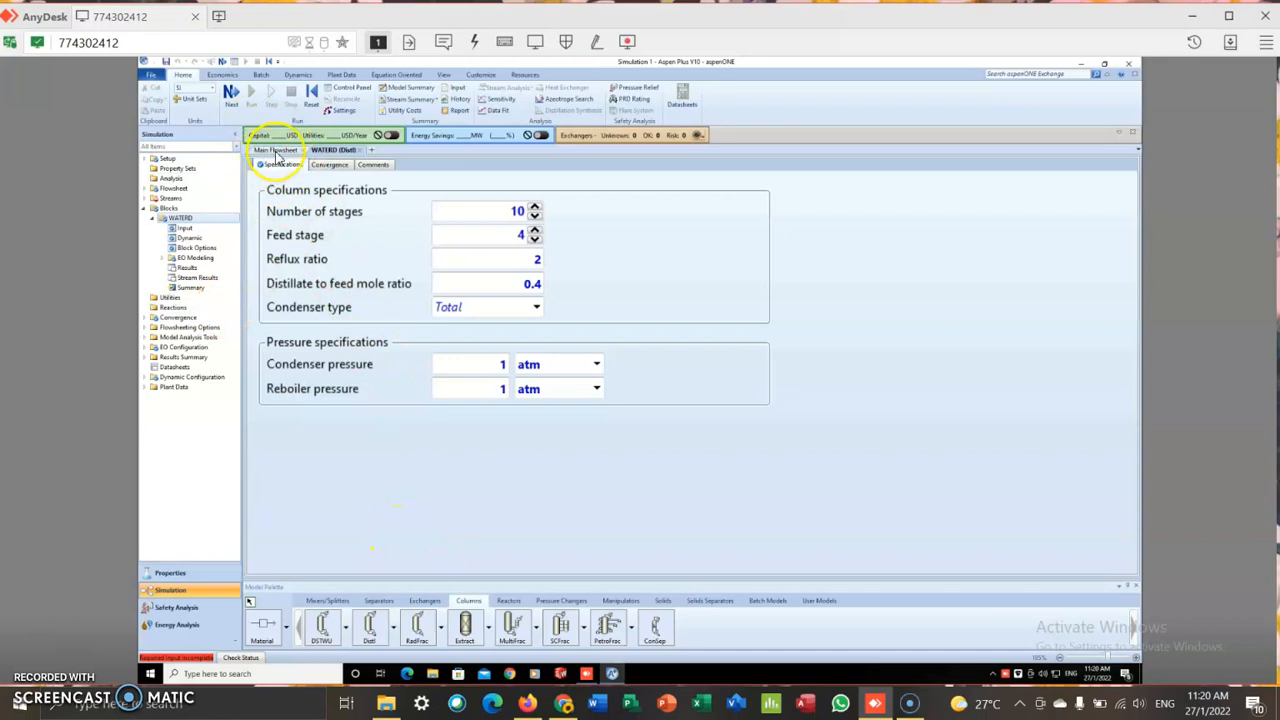
left_click(276, 150)
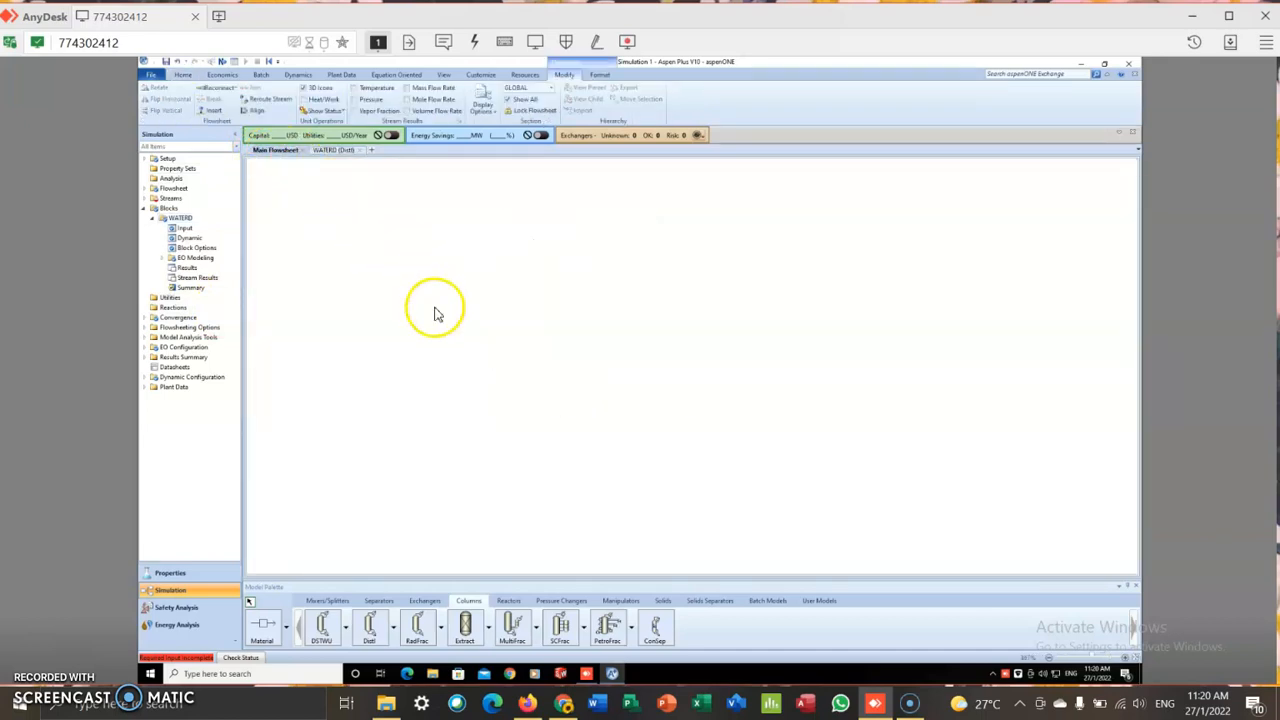
Set the FEED stream conditions to 300 C and 1 atm
left_click(184, 238)
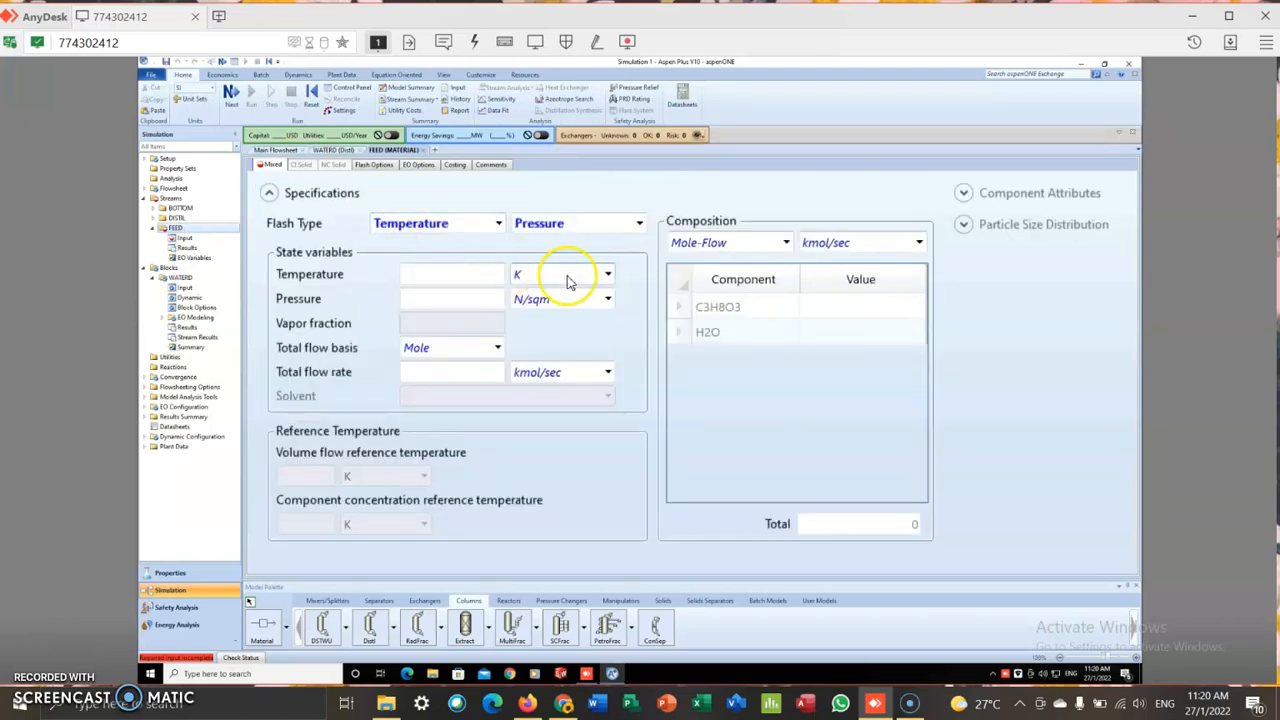
left_click(560, 274)
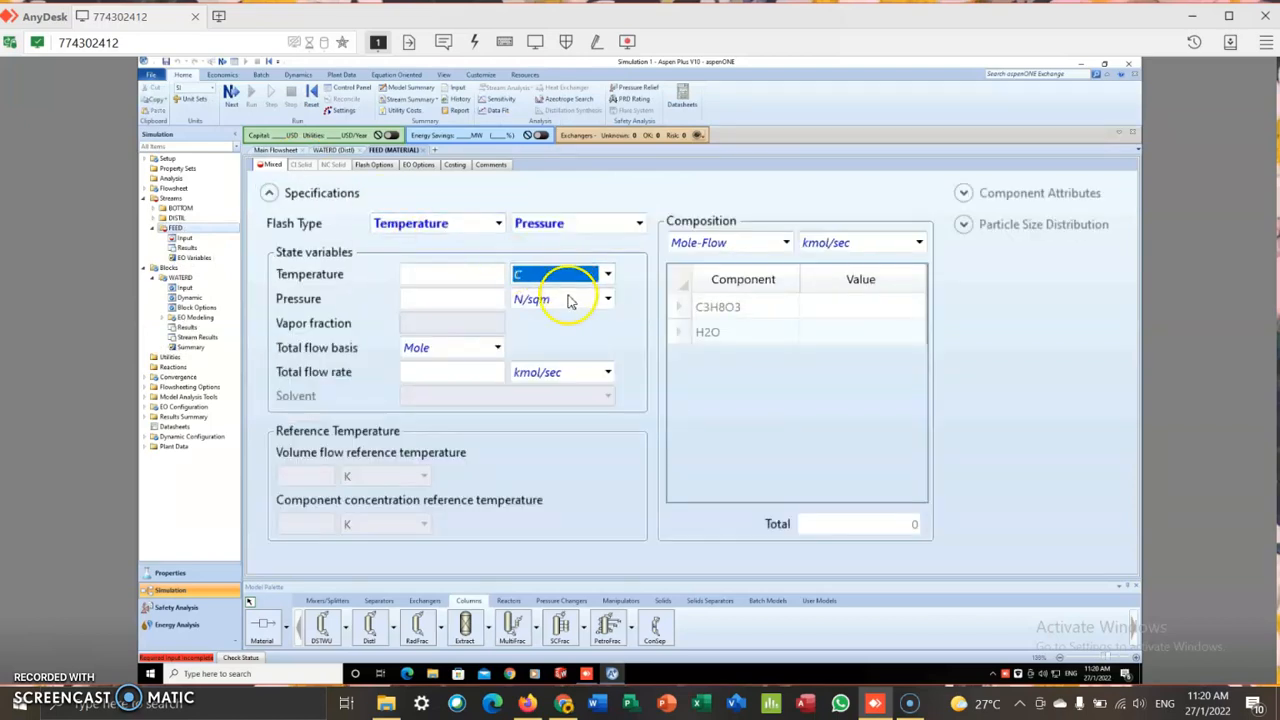
left_click(607, 298)
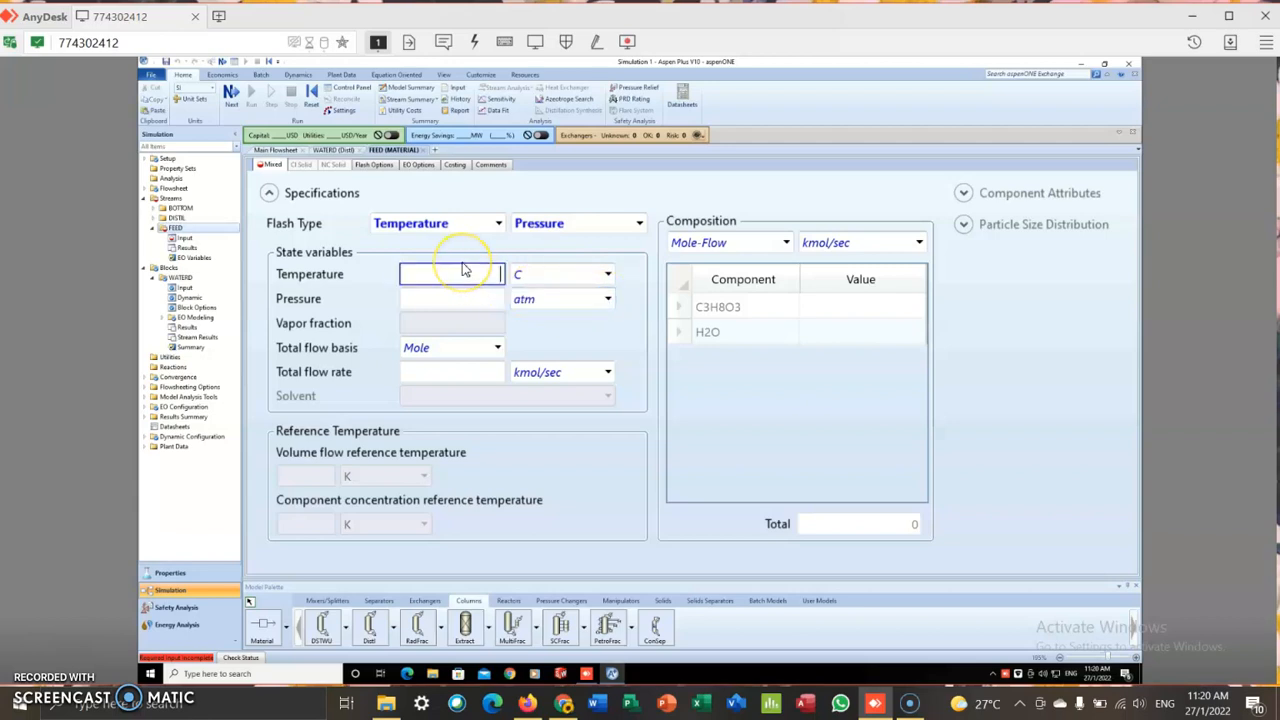
type("300")
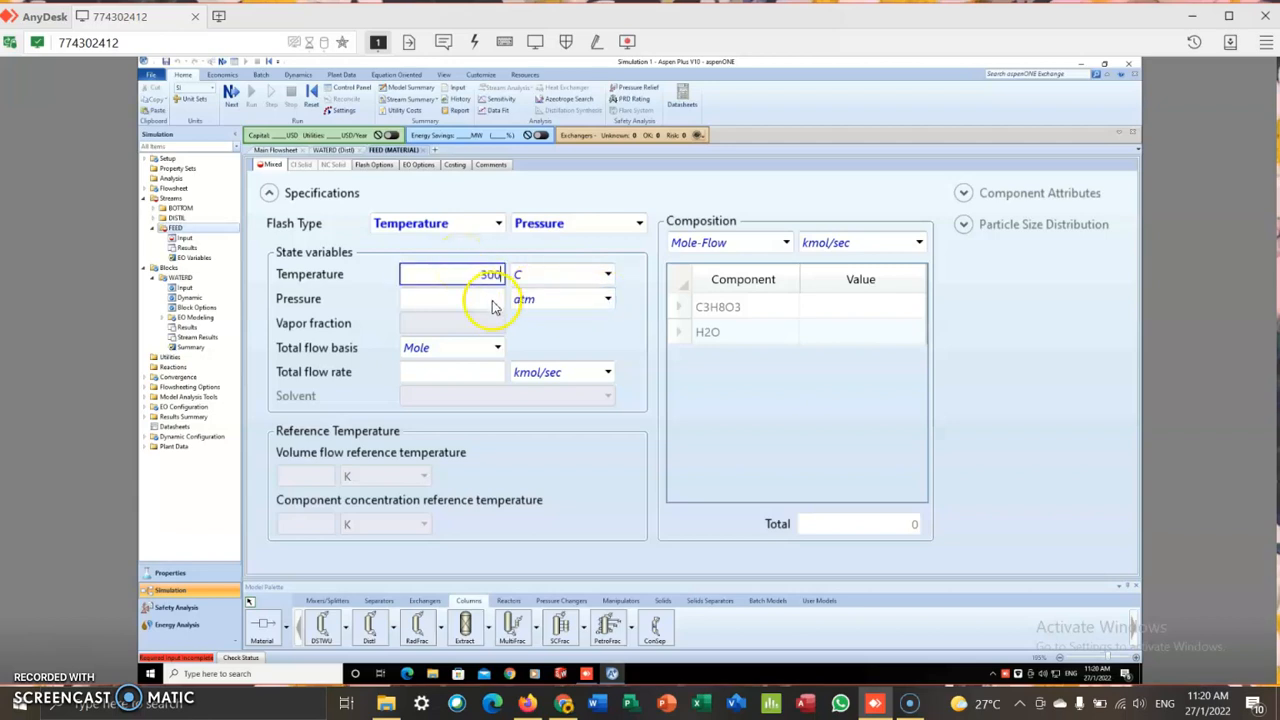
left_click(450, 298)
type("1")
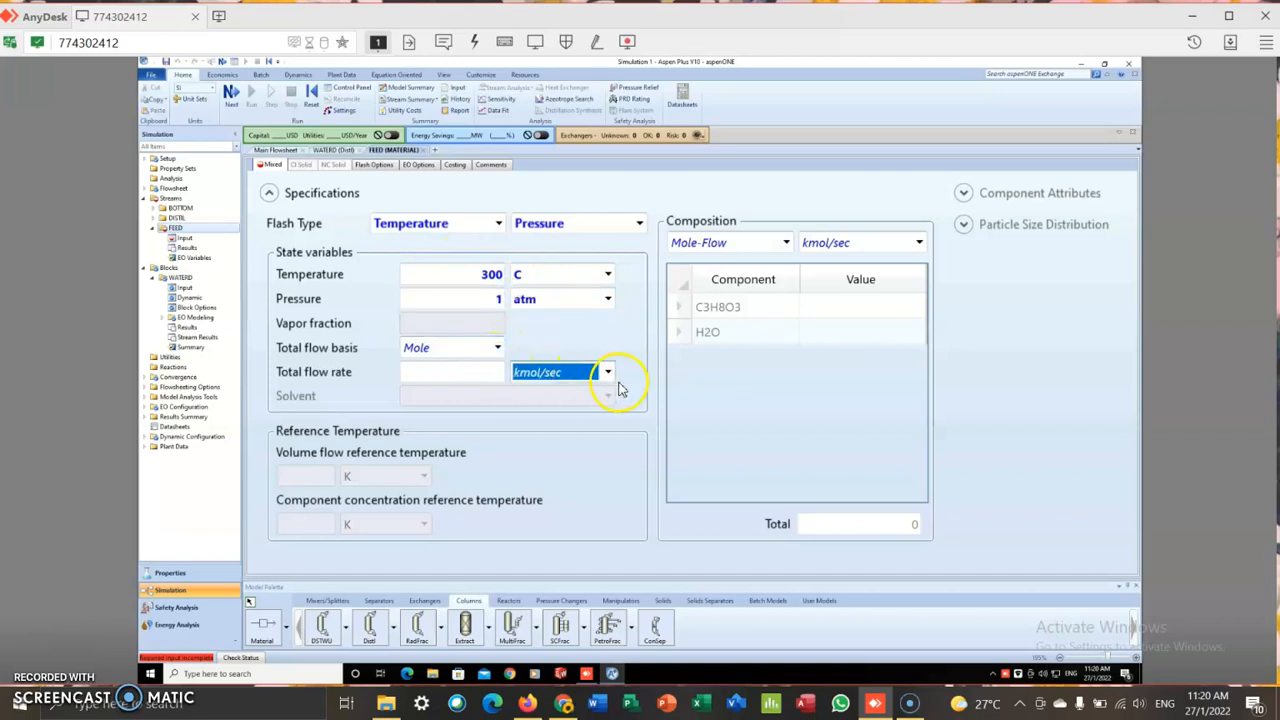
Give FEED a total flow of 2158.23 kmol/hr with mole fractions 0.6 C3H8O3, 0.4 H2O
left_click(607, 371)
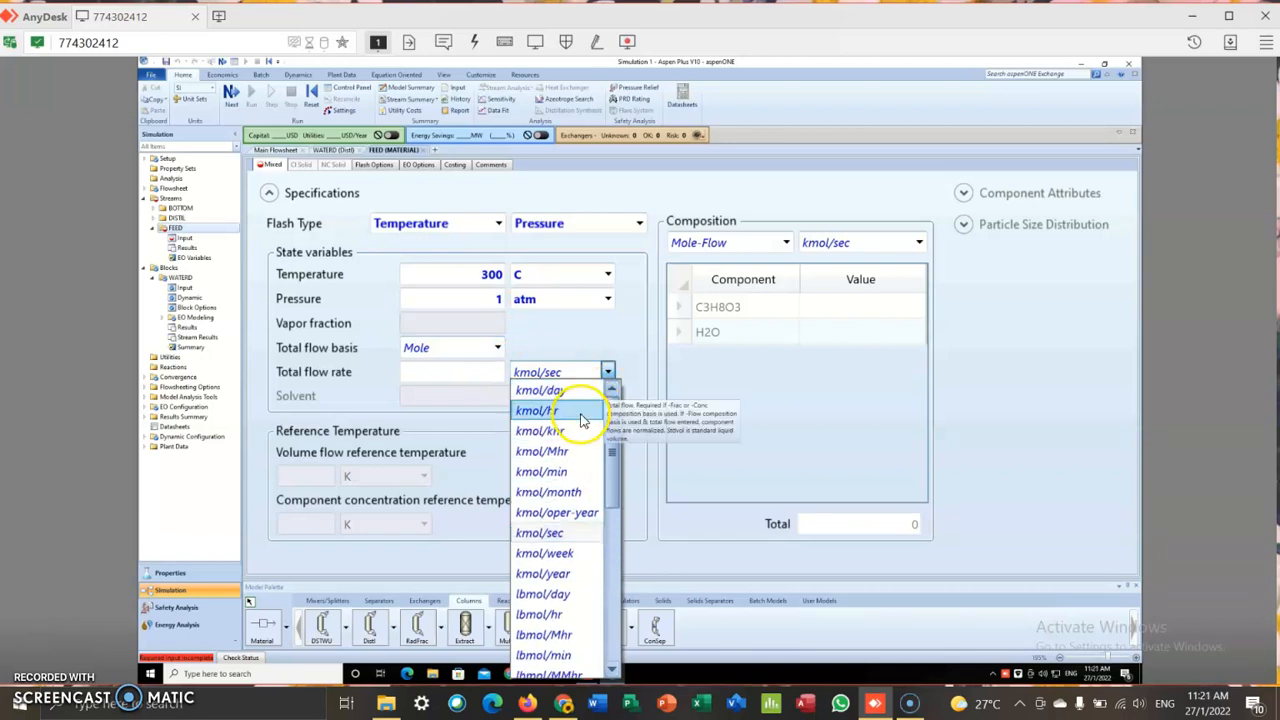
left_click(536, 410)
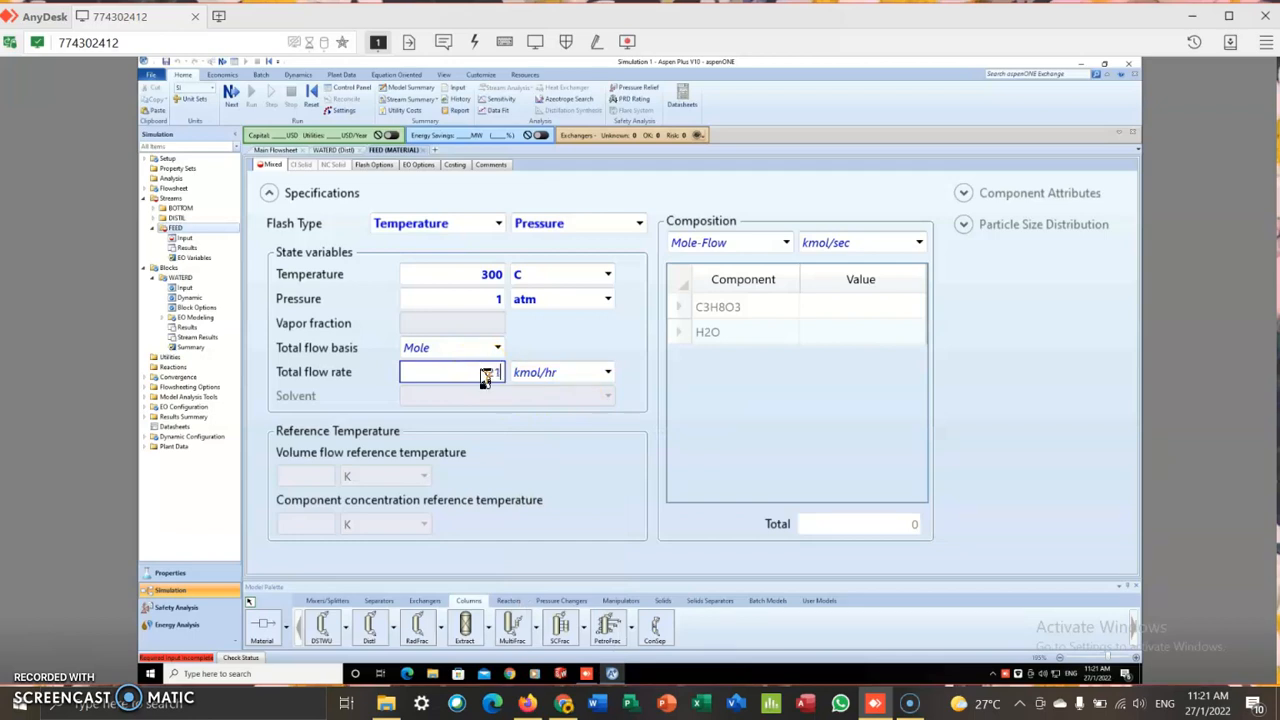
type("2.8")
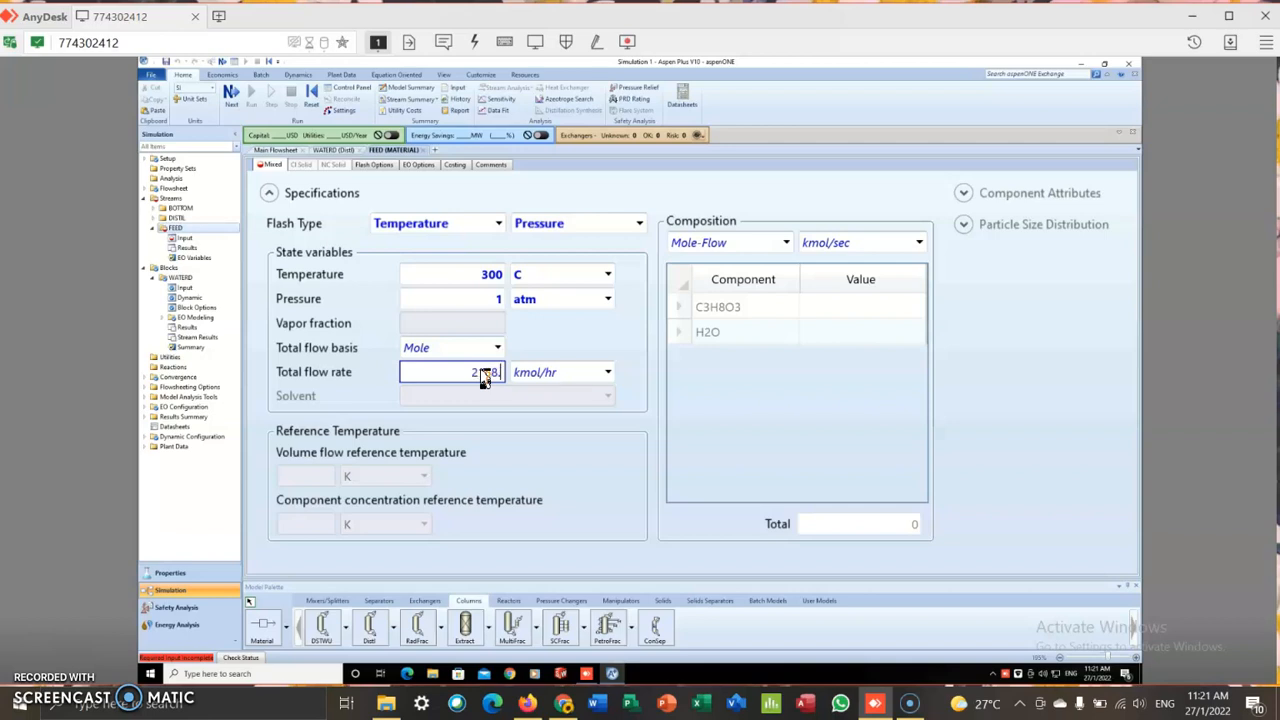
type("2158.23")
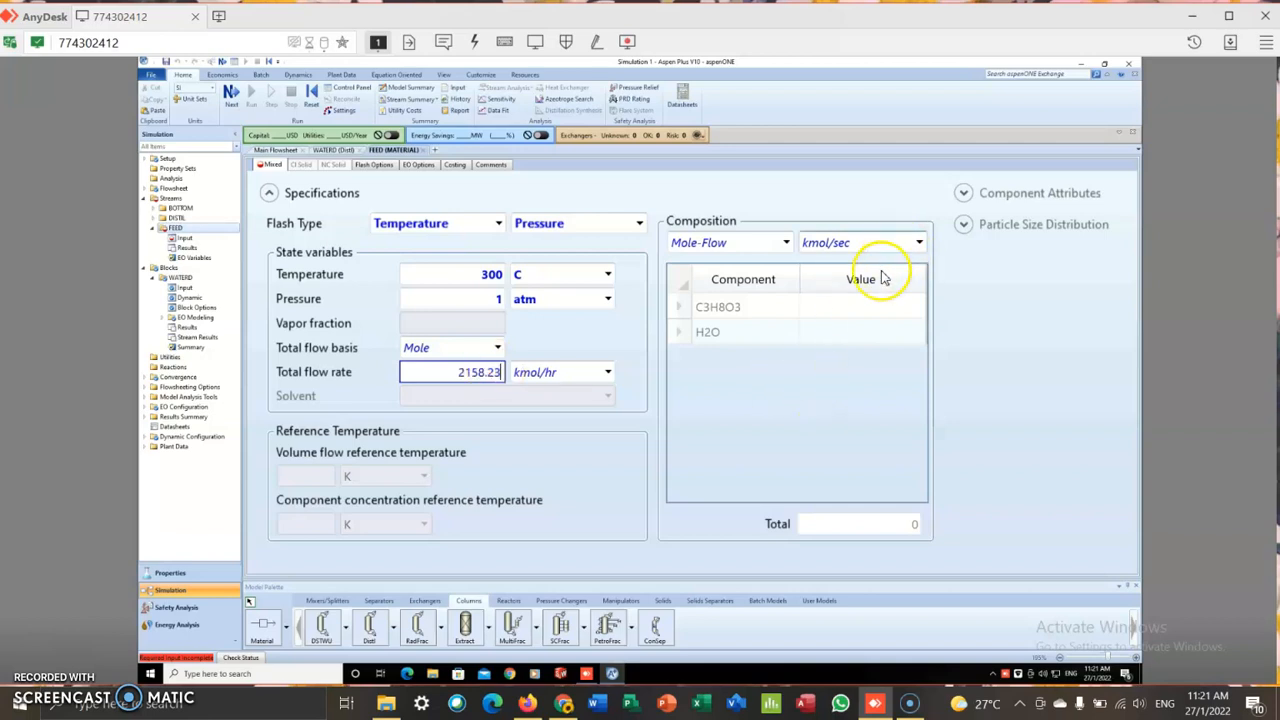
left_click(785, 242)
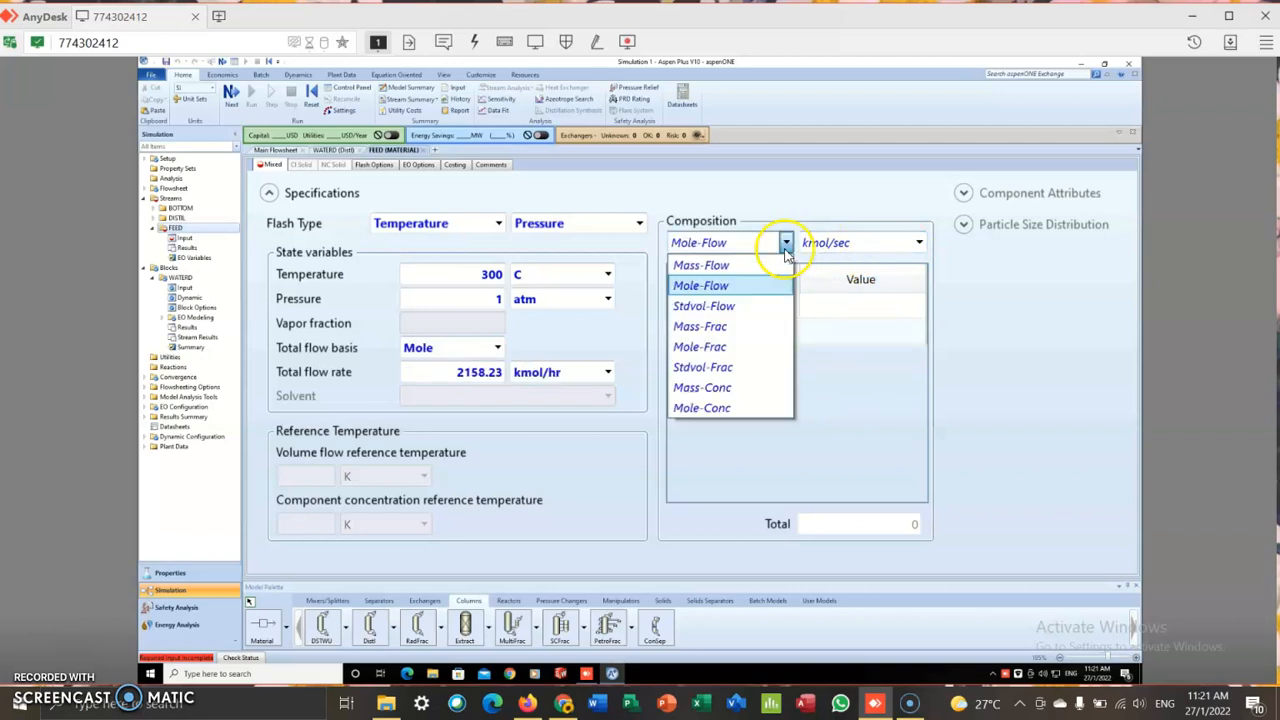
mouse_move(700, 346)
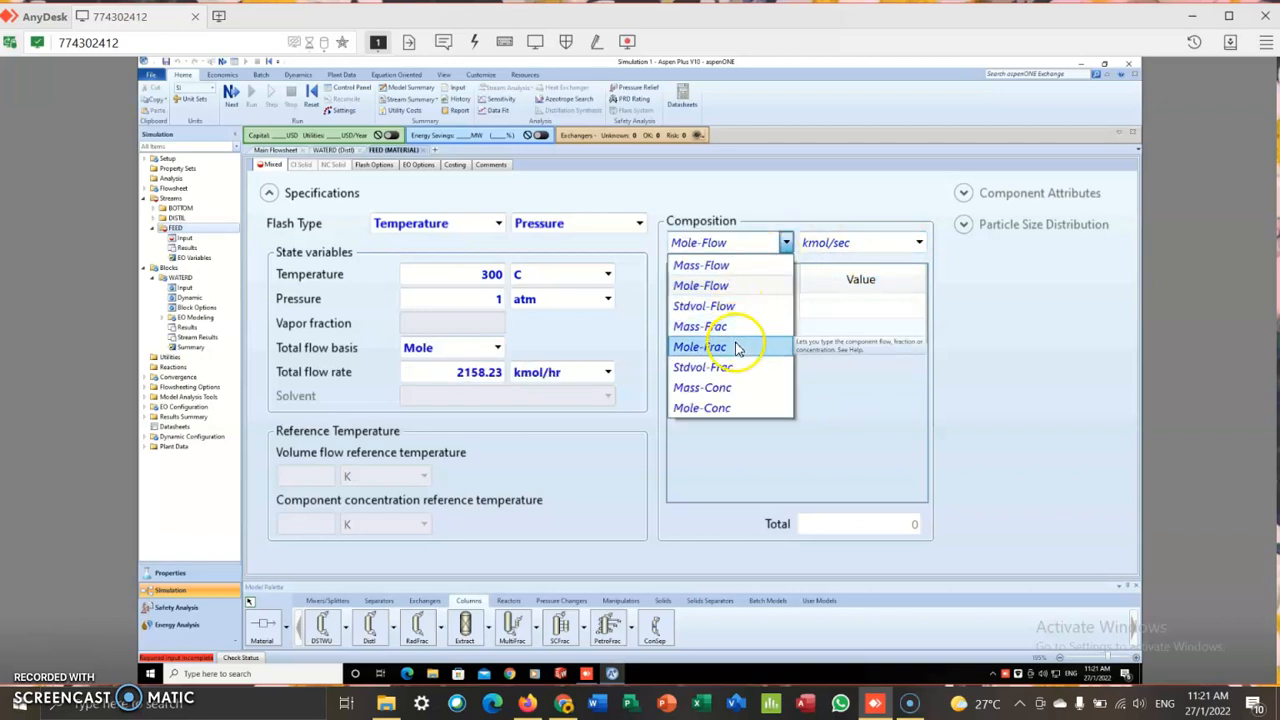
left_click(700, 347)
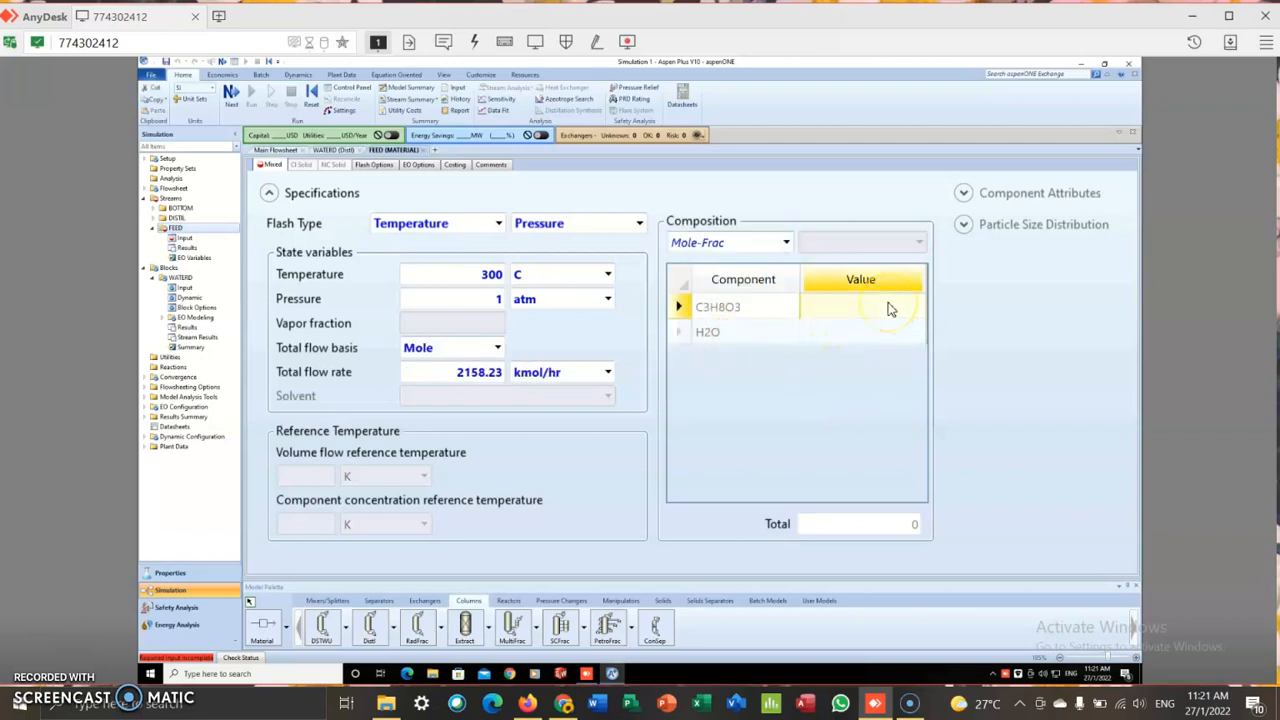
type("0.6")
left_click(863, 332)
type("0.4")
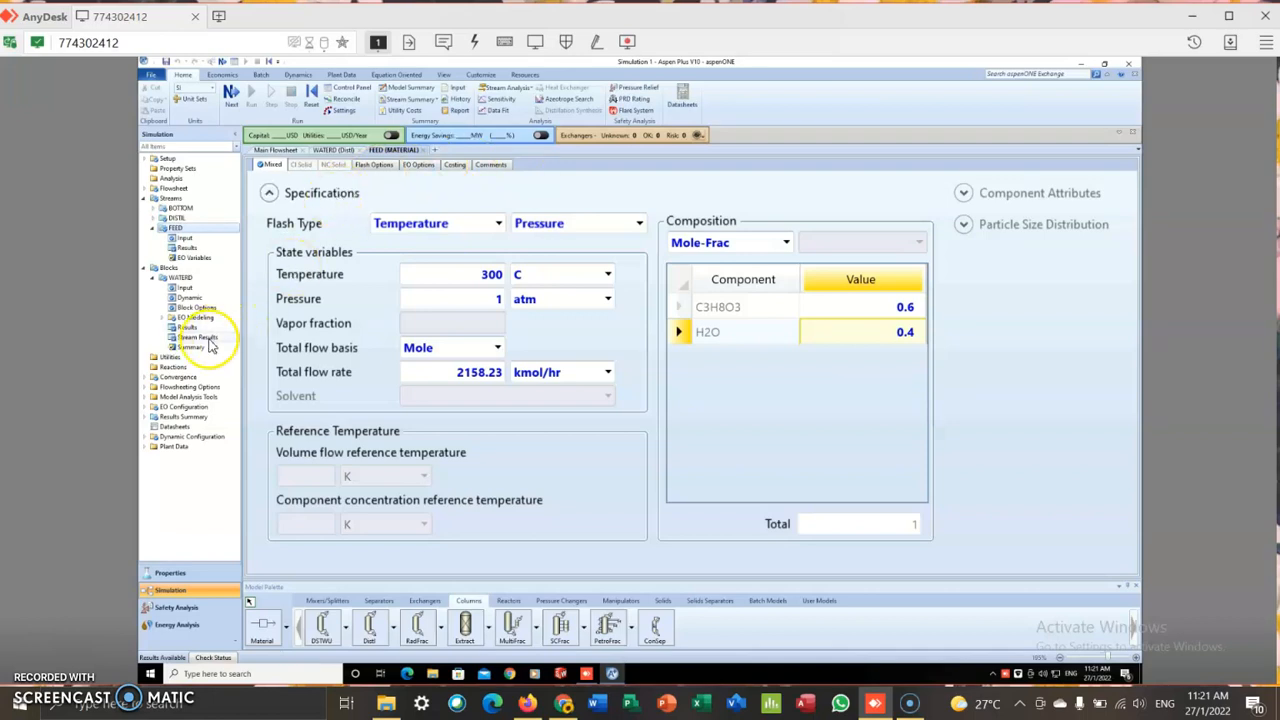
Open the WATERD stream results and show pressures in atm
left_click(196, 337)
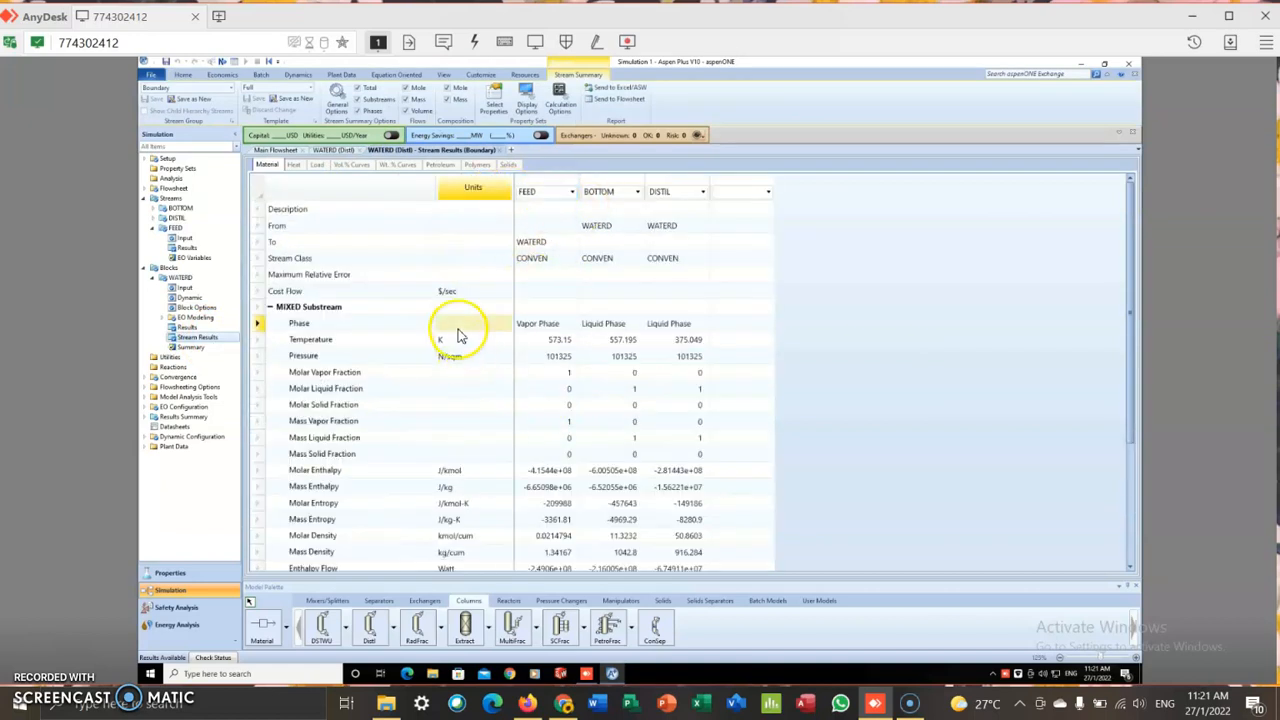
left_click(505, 339)
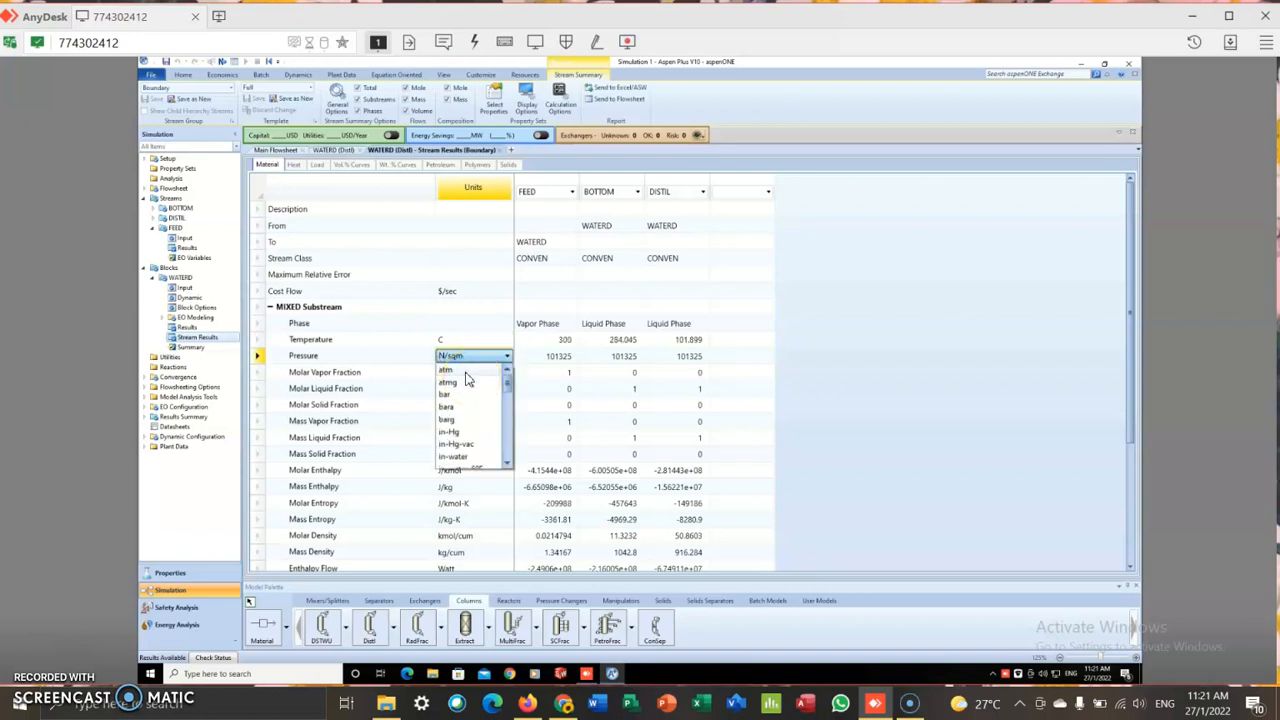
left_click(445, 370)
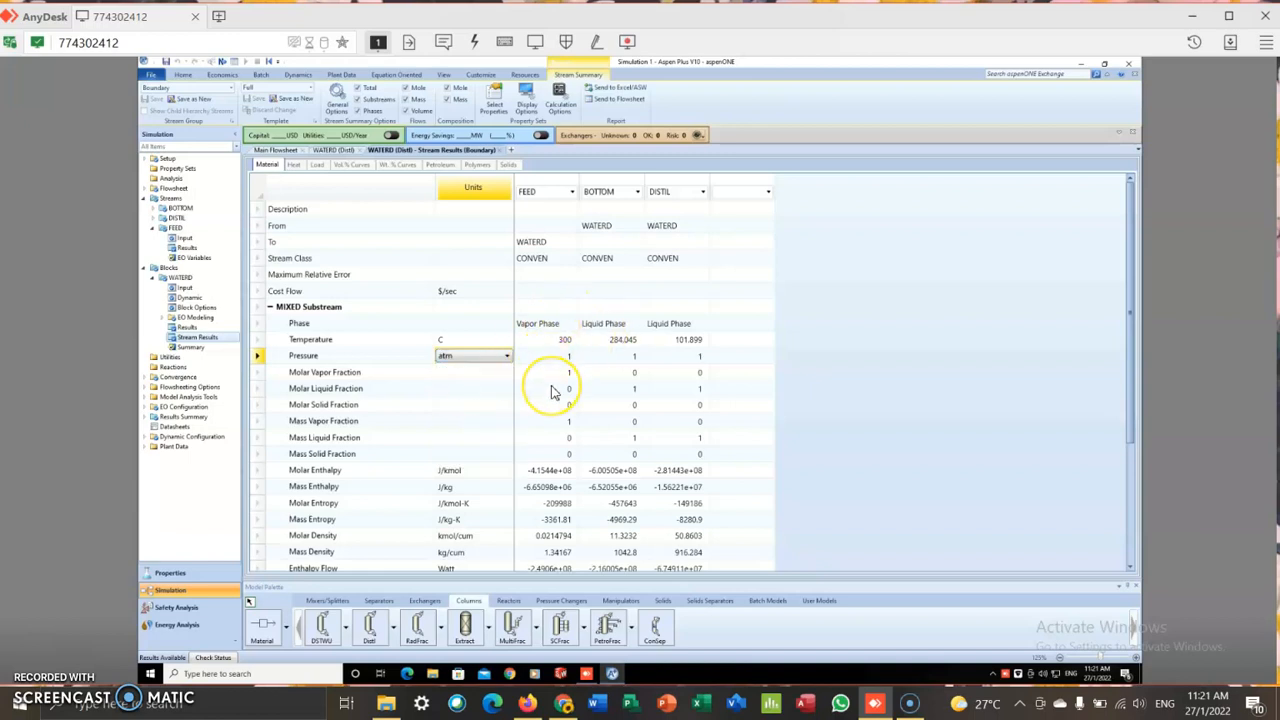
scroll("down", 3)
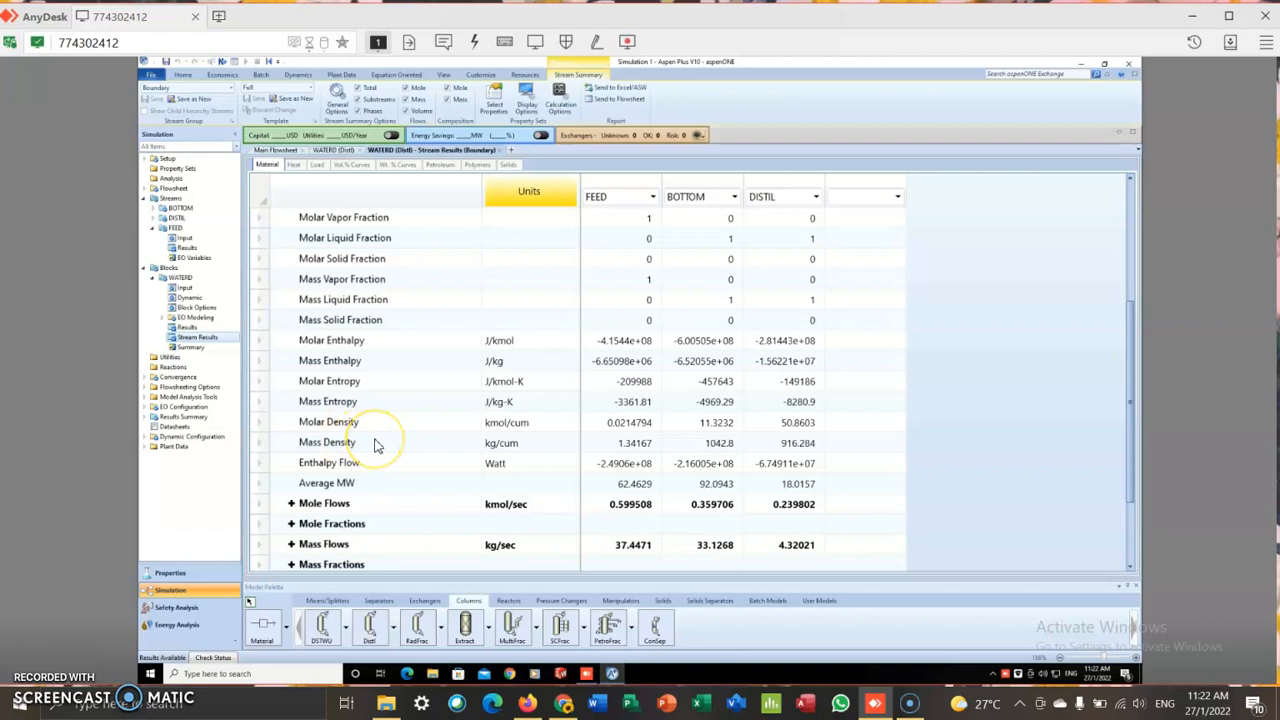
scroll("down", 3)
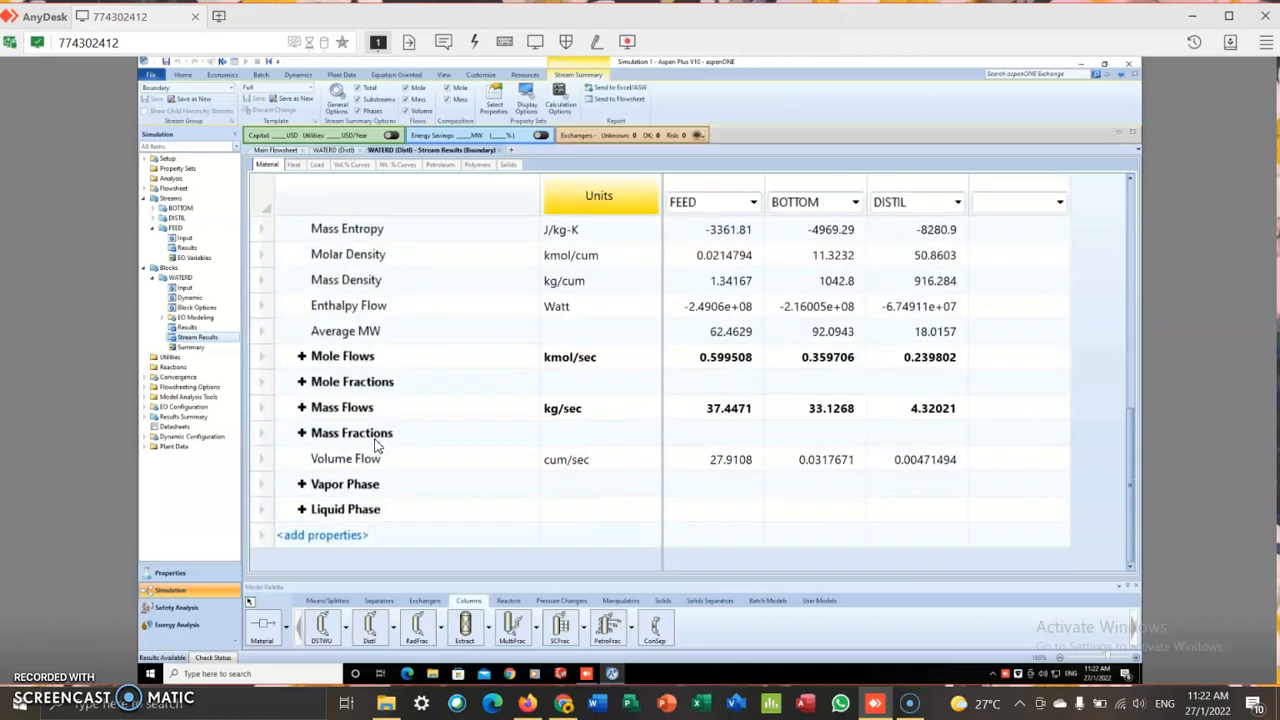
Expand component mole flows and report mole flows in kmol/hr and mass flows in kg/hr
left_click(301, 356)
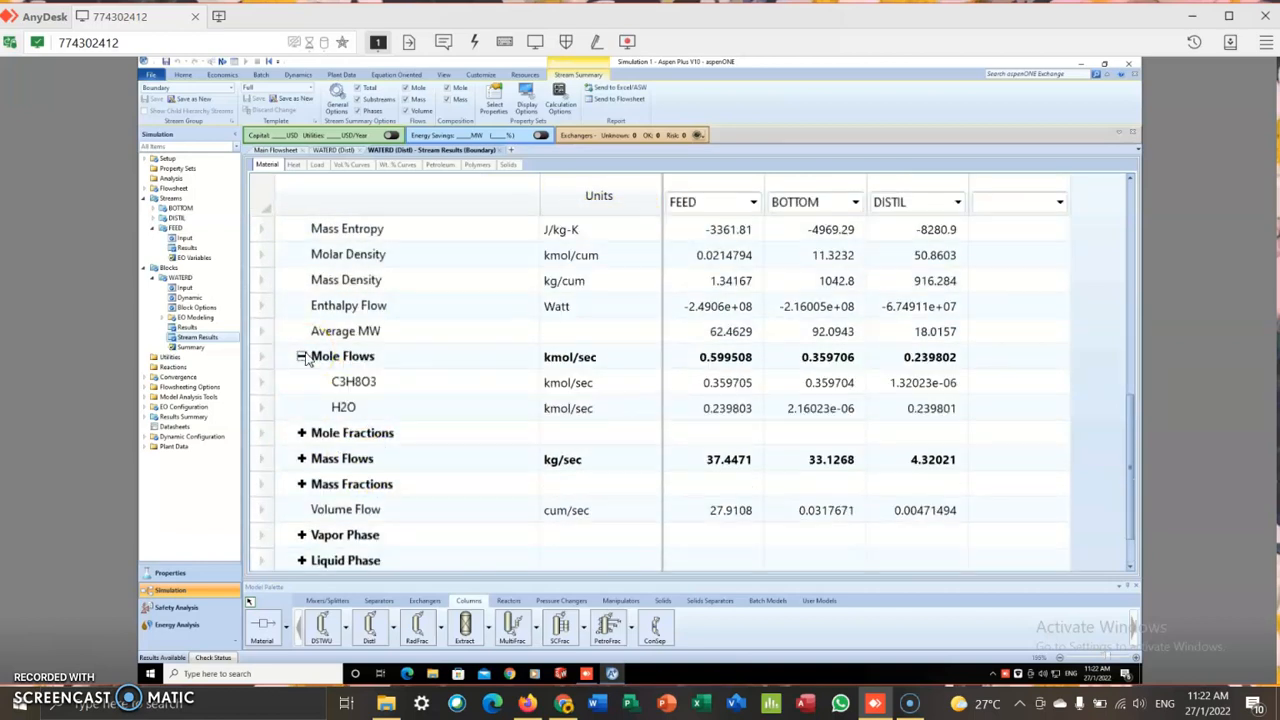
left_click(569, 356)
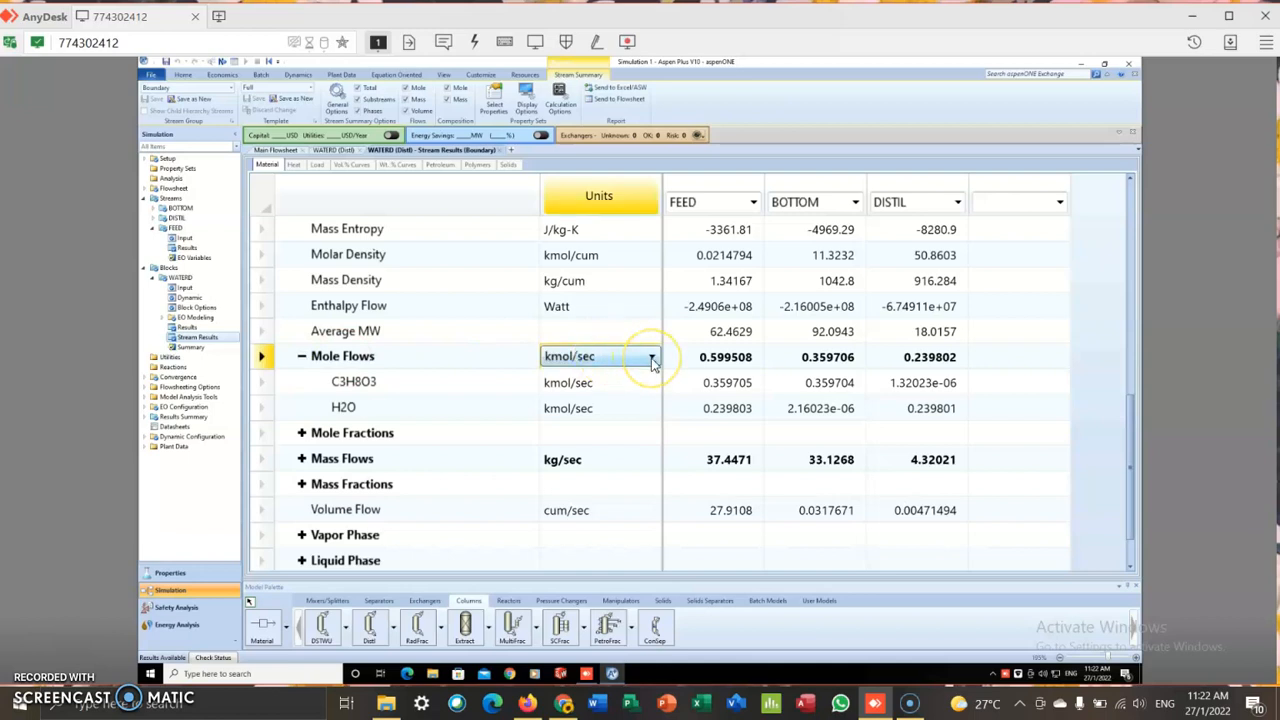
left_click(651, 356)
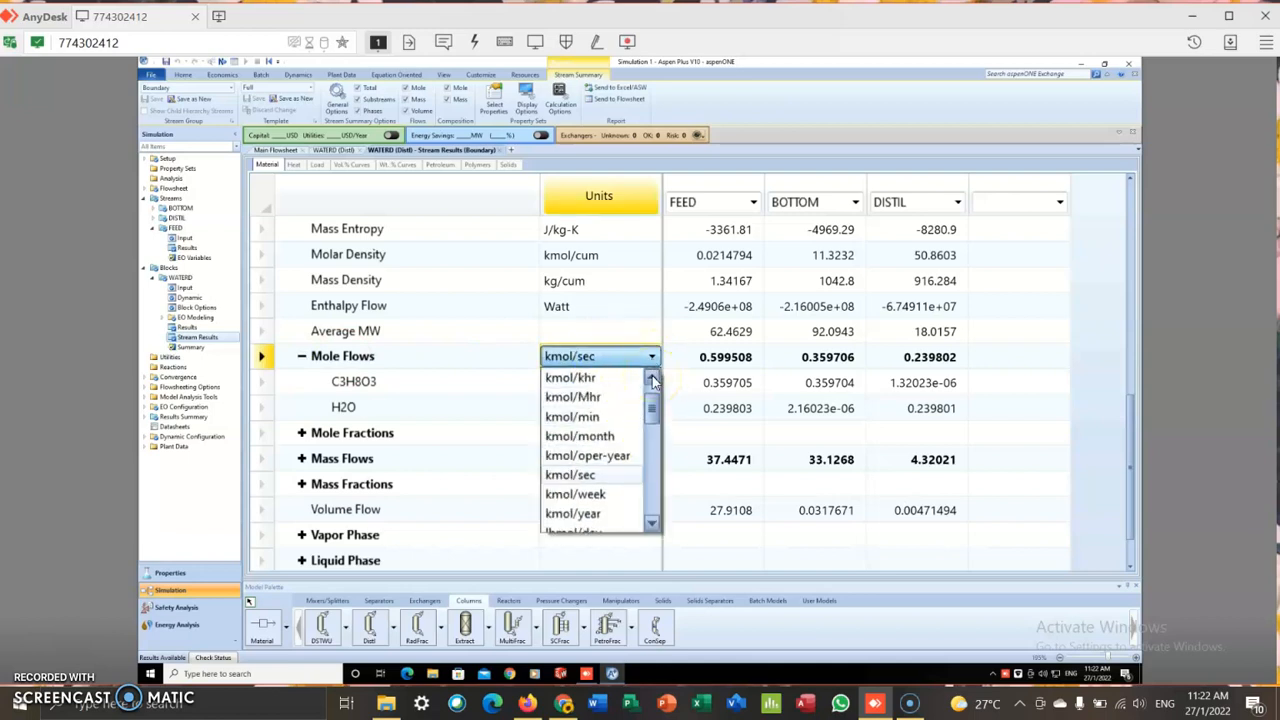
left_click(570, 382)
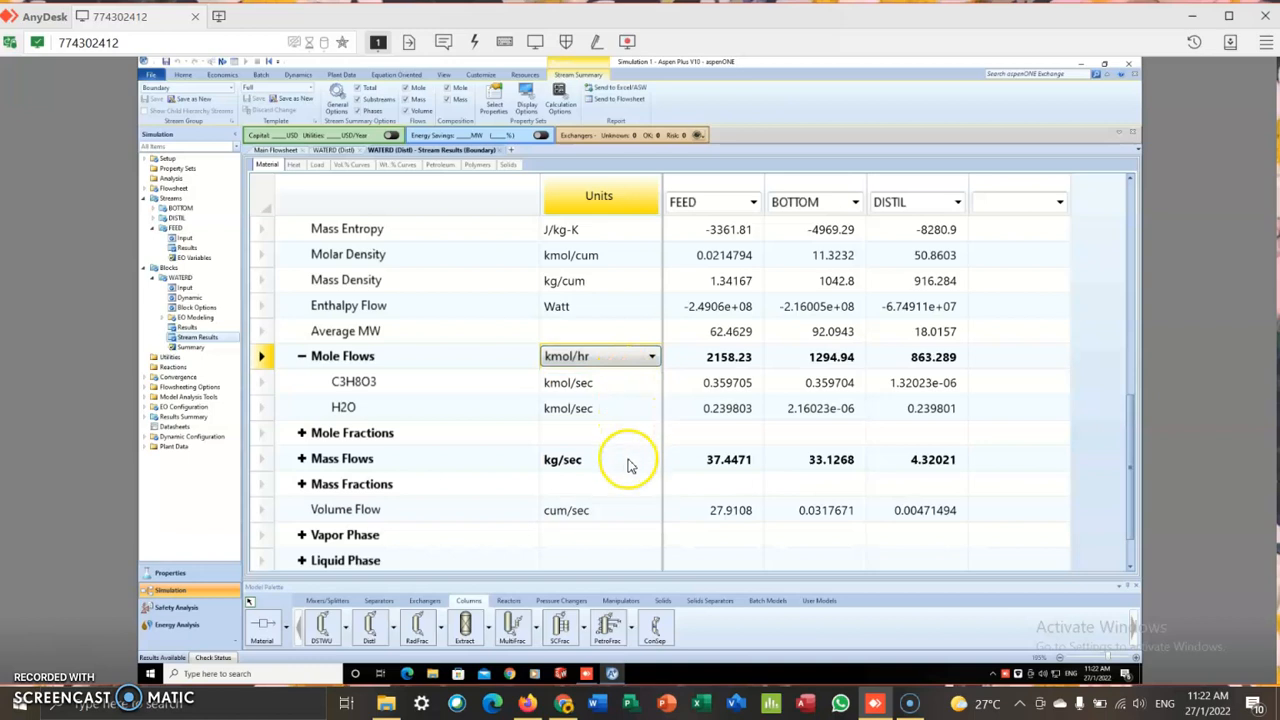
left_click(651, 458)
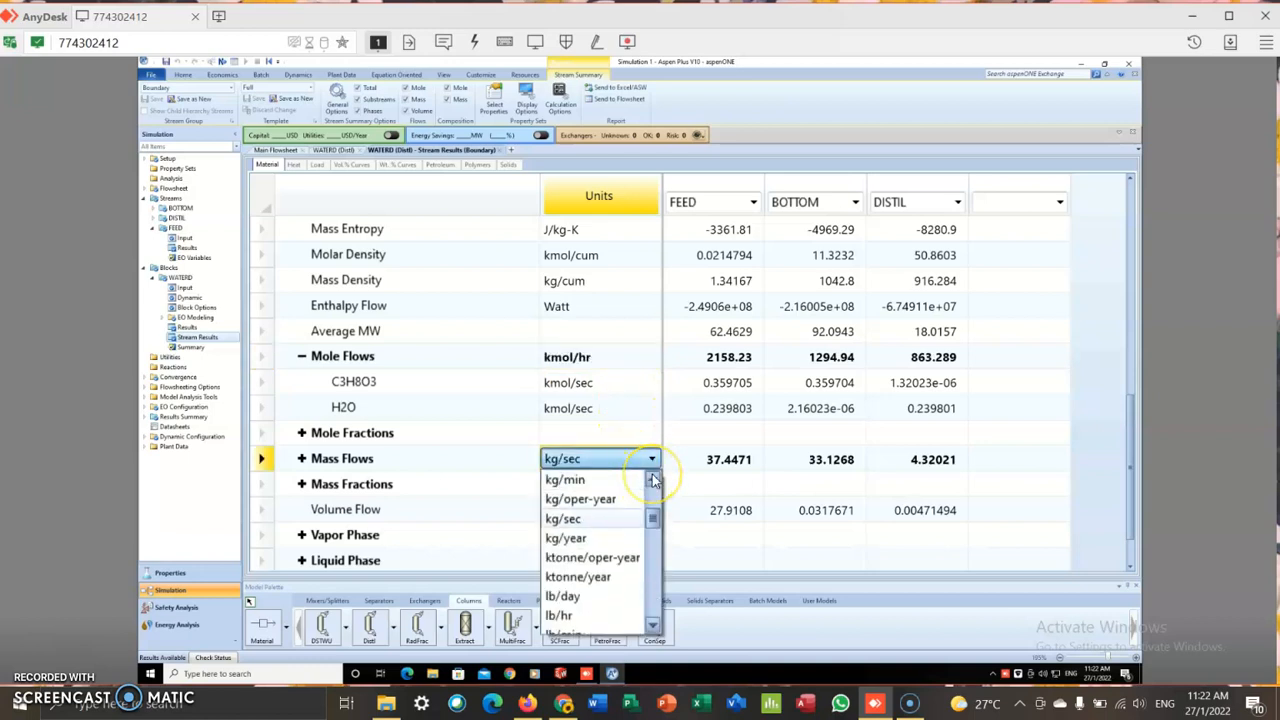
left_click(562, 615)
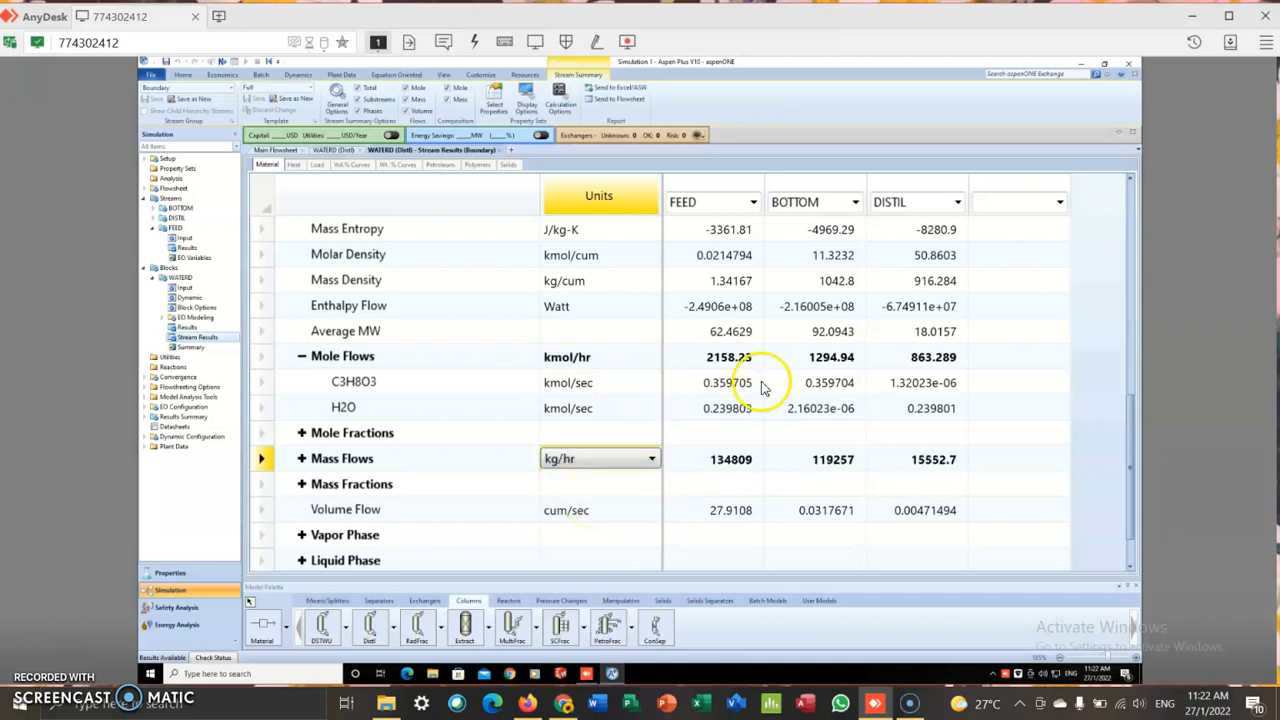
mouse_move(715, 365)
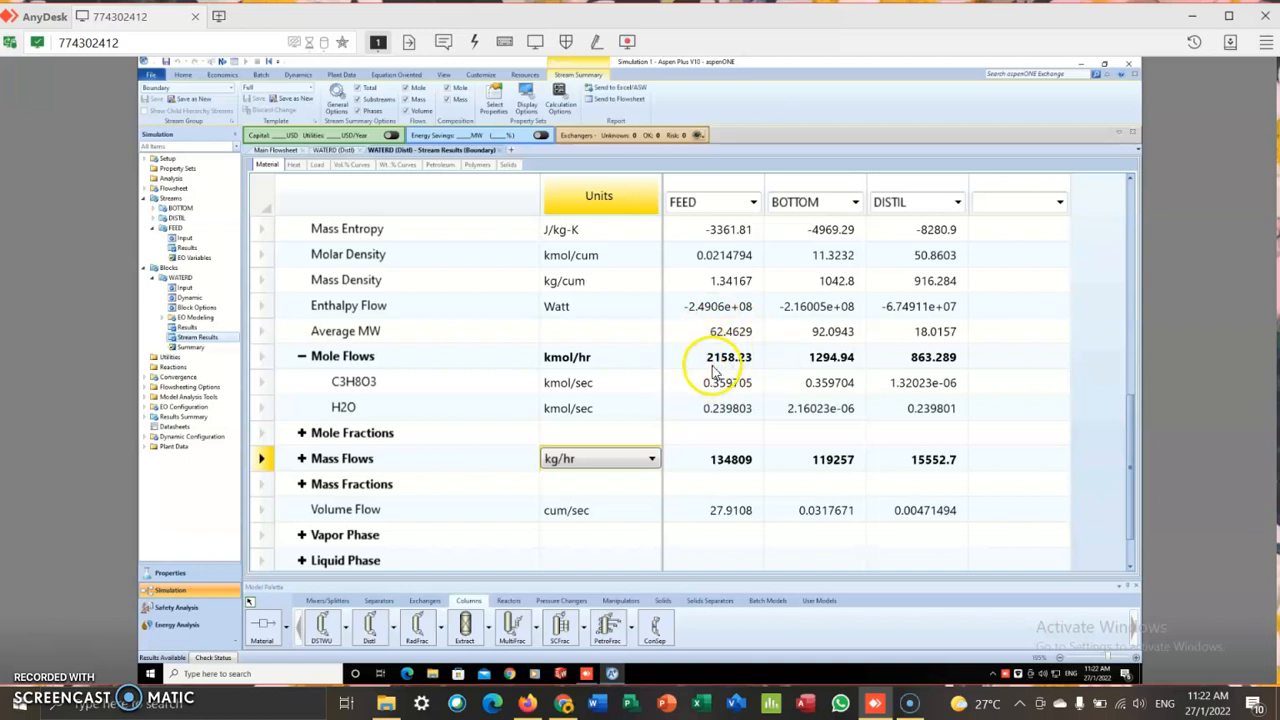
mouse_move(763, 368)
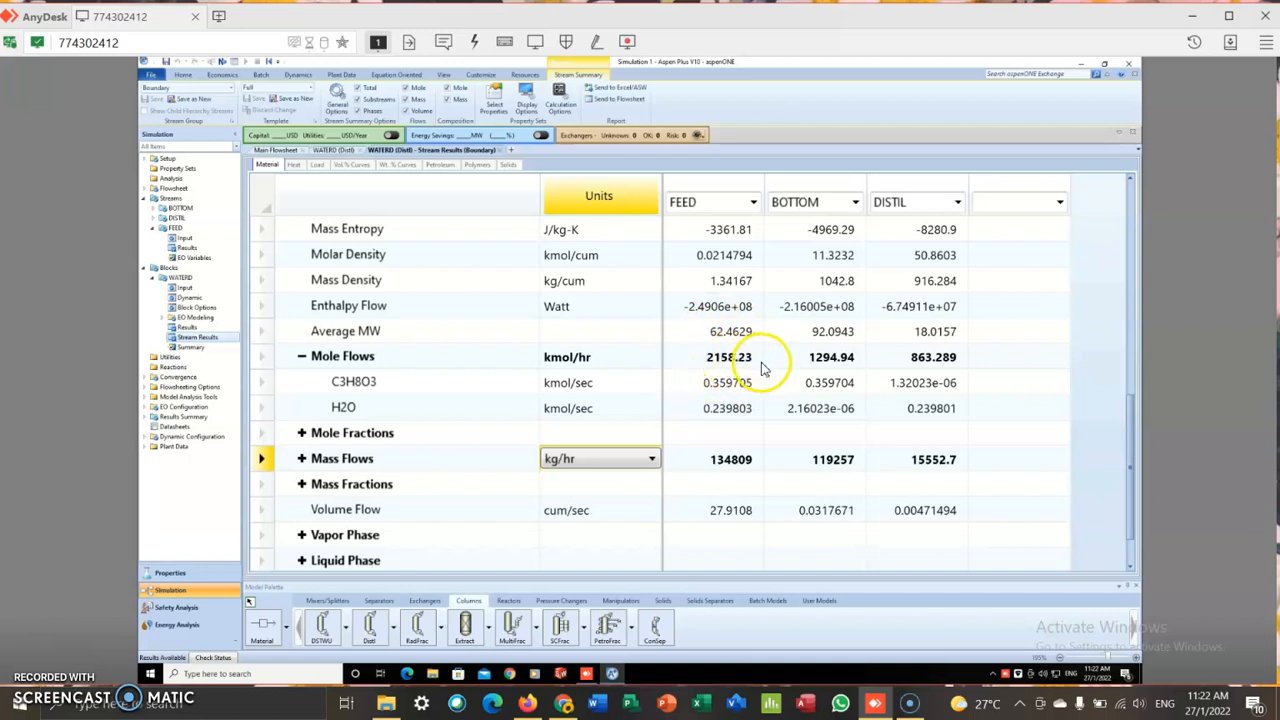
mouse_move(517, 456)
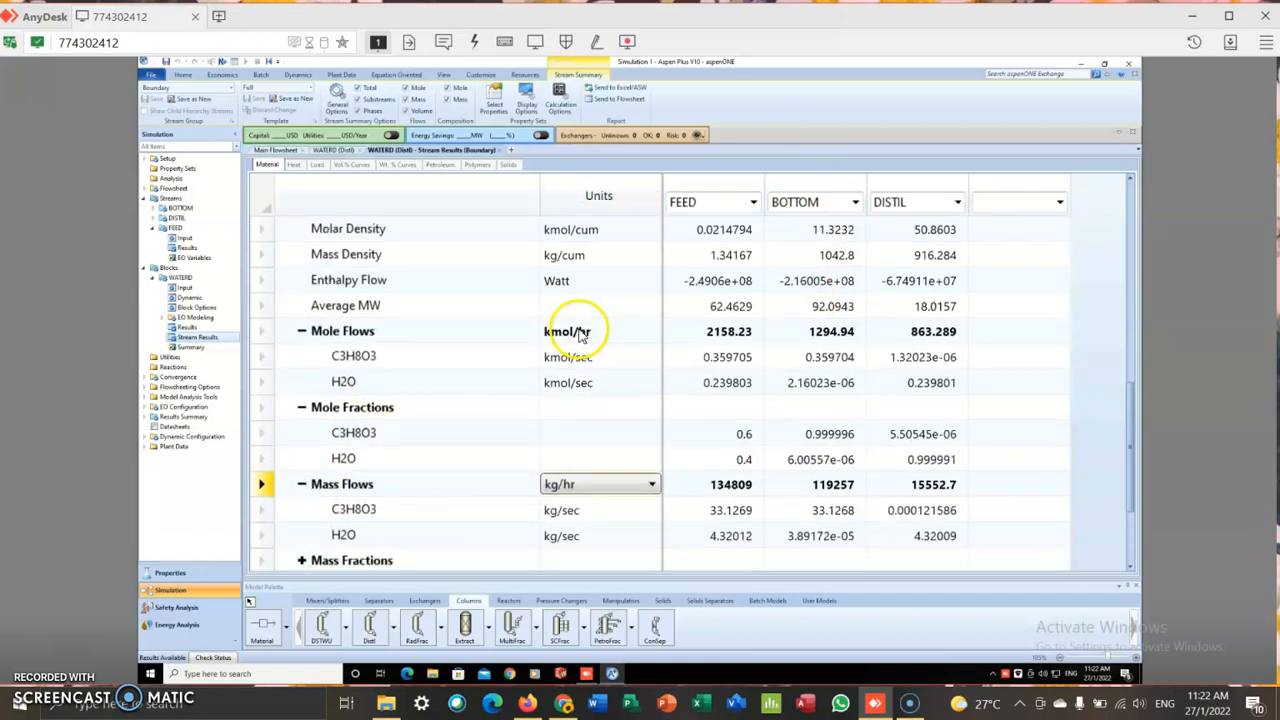
scroll("up", 3)
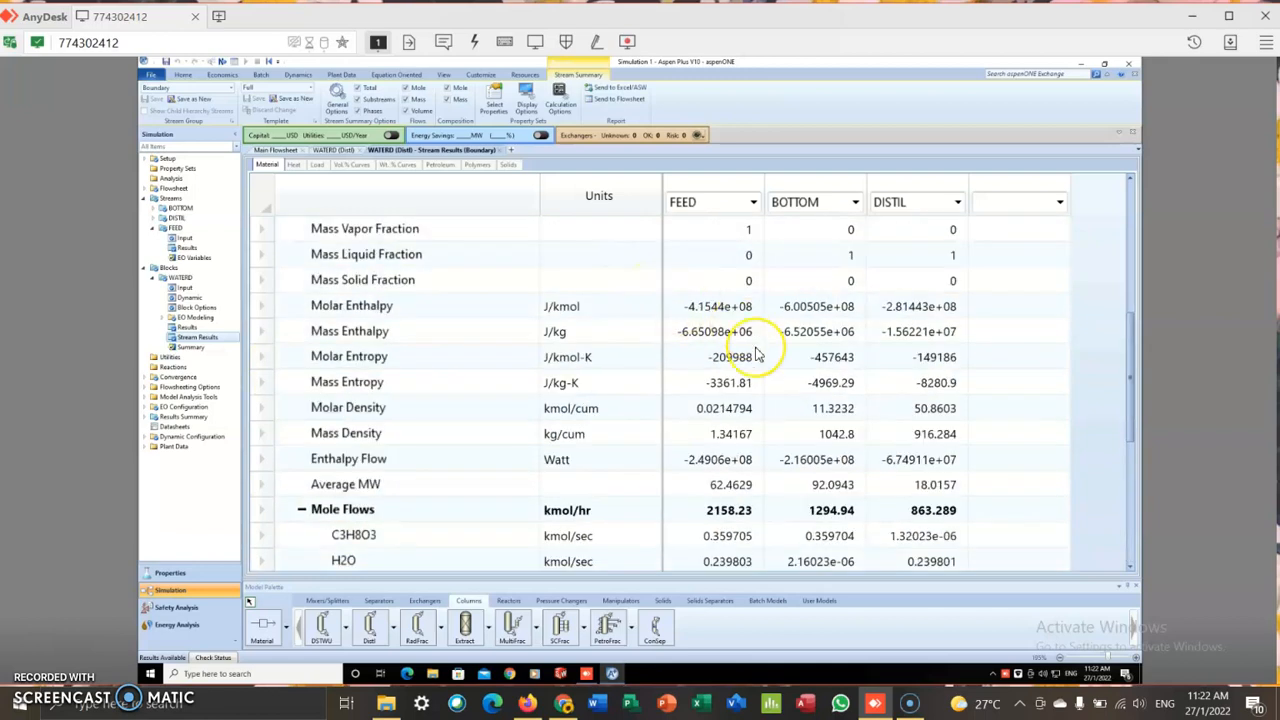
scroll("down", 3)
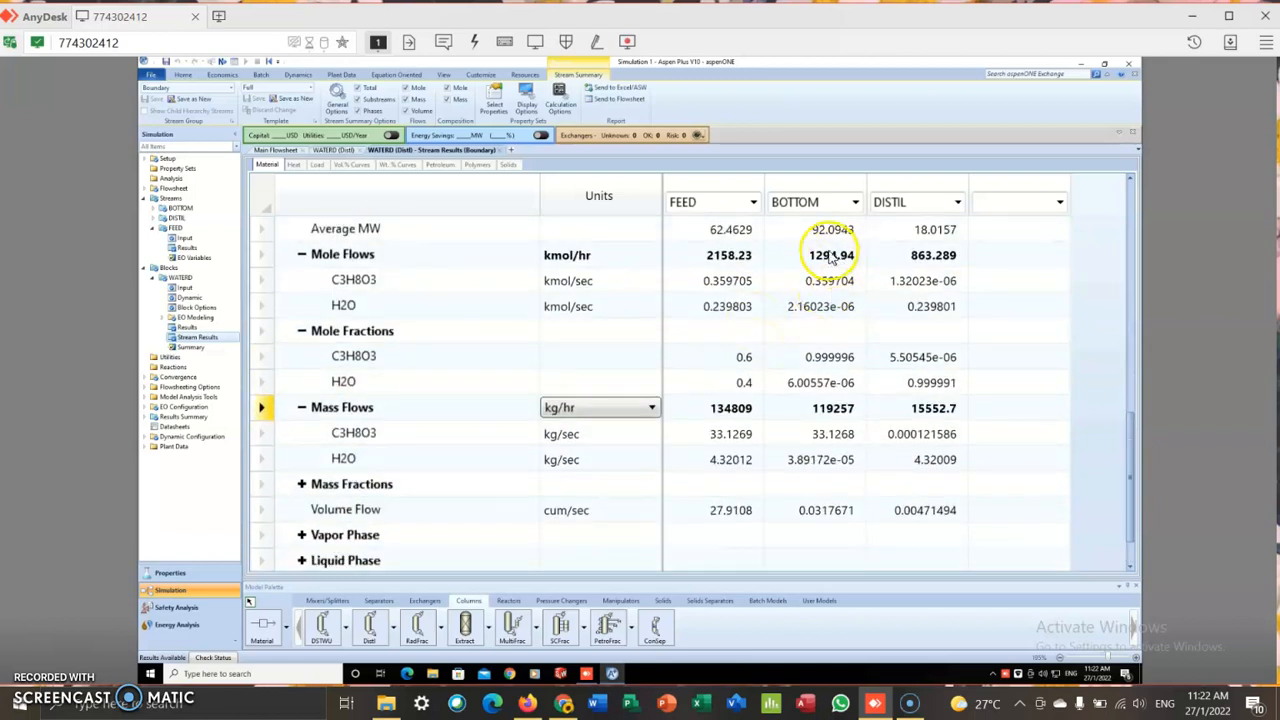
mouse_move(820, 255)
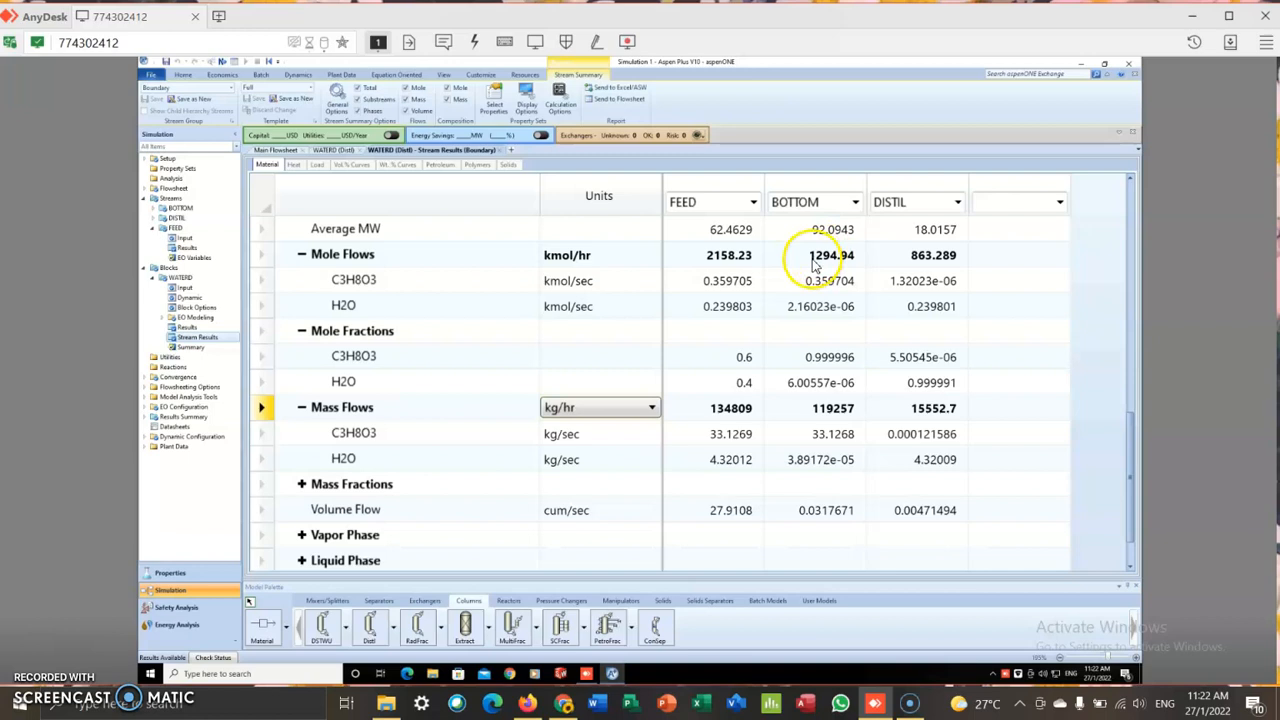
mouse_move(855, 260)
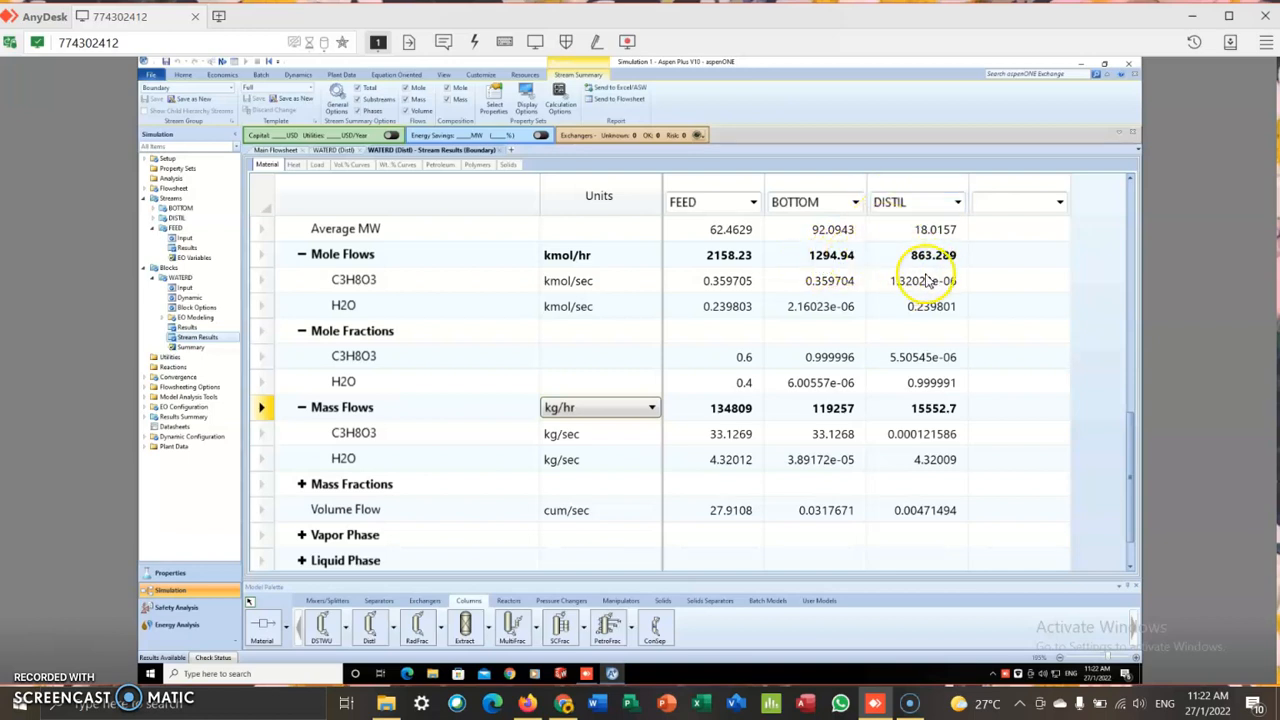
mouse_move(958, 264)
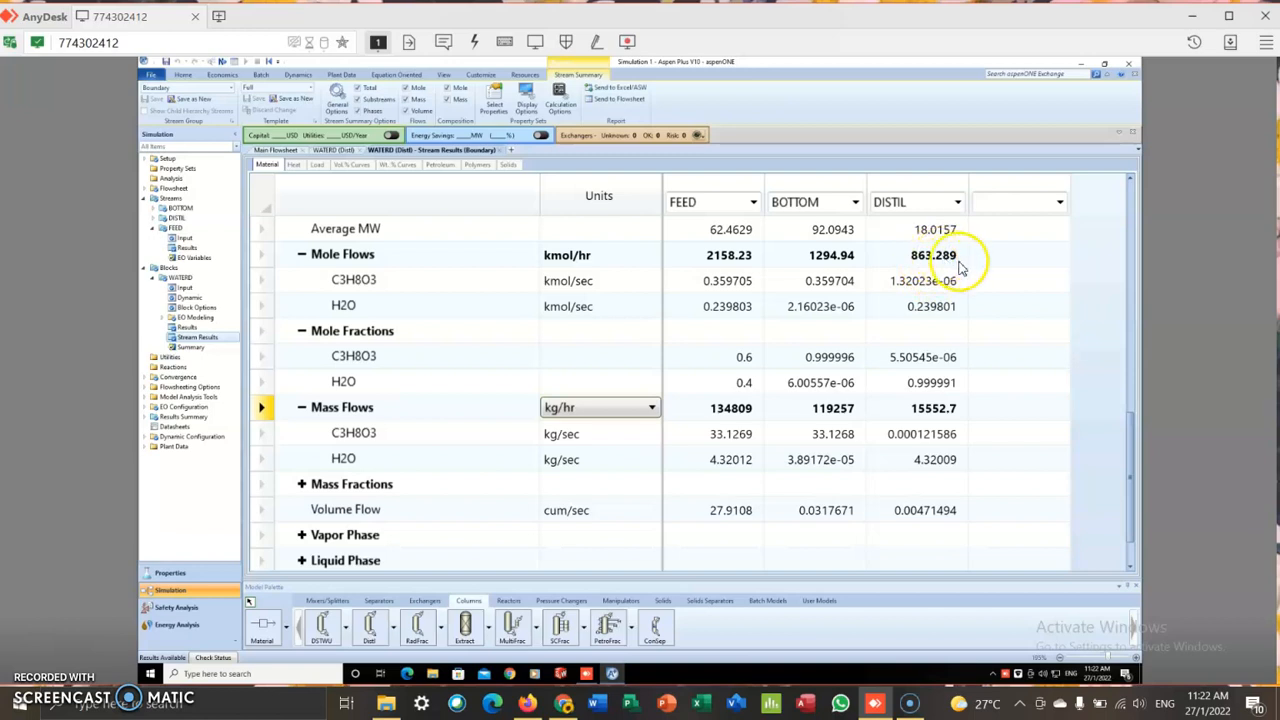
mouse_move(345, 350)
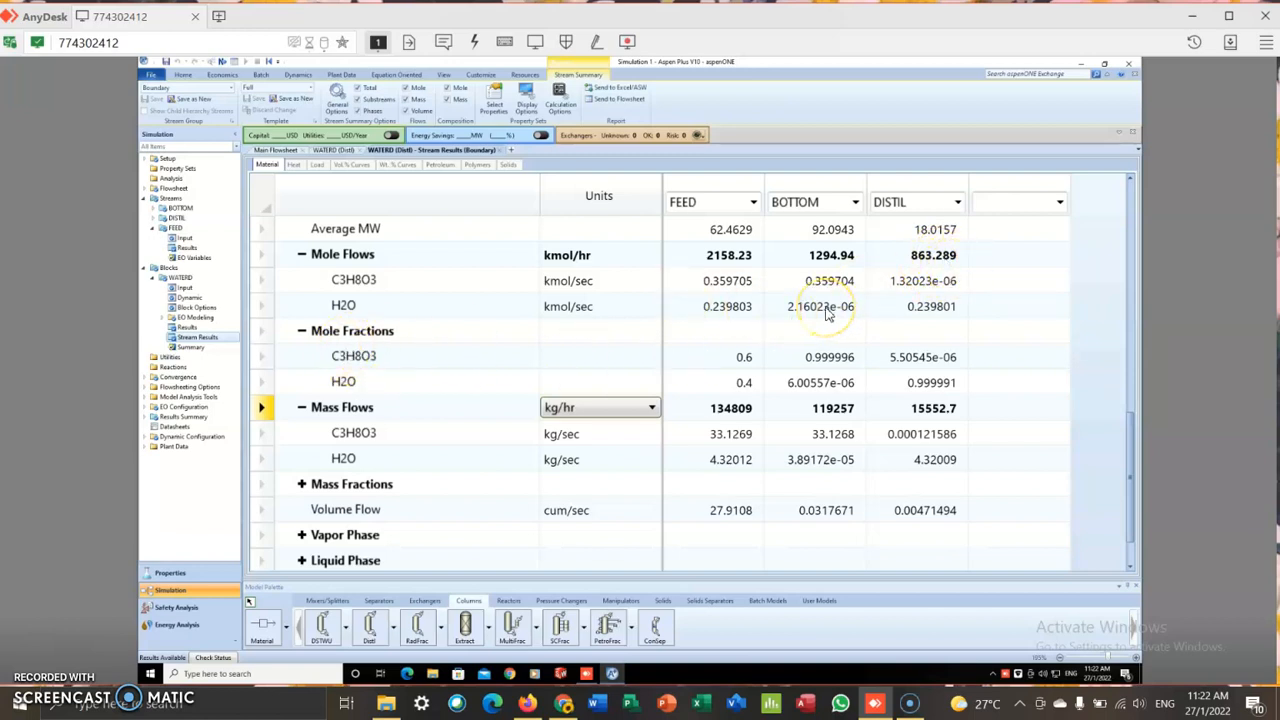
mouse_move(786, 345)
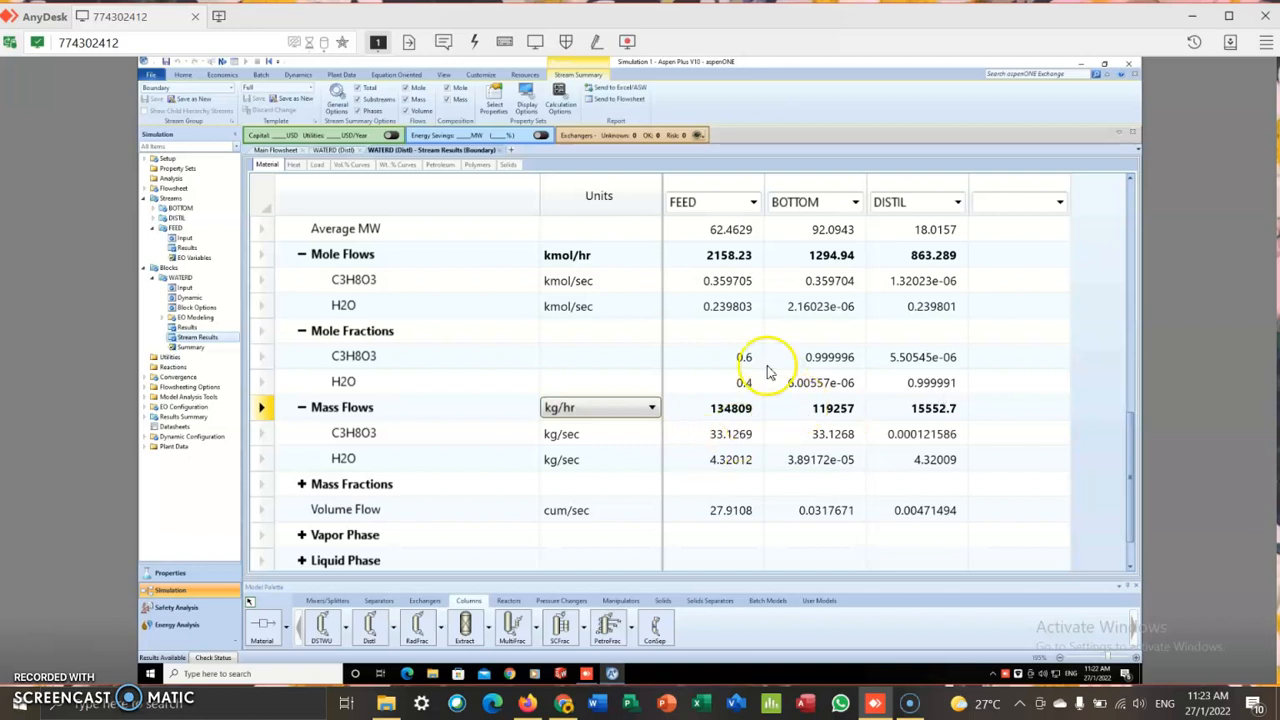
mouse_move(675, 318)
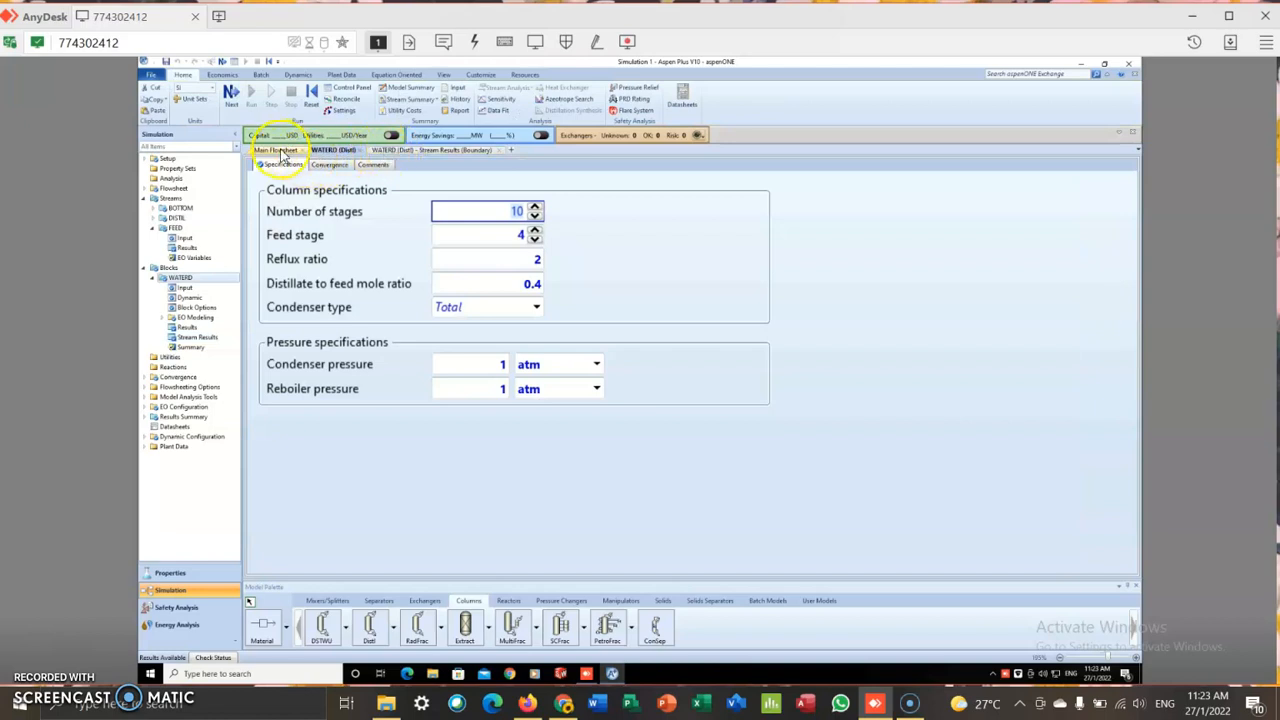
Reduce FEED total flow to 1942.41 kmol/hr, rerun, and view the stream results
left_click(275, 150)
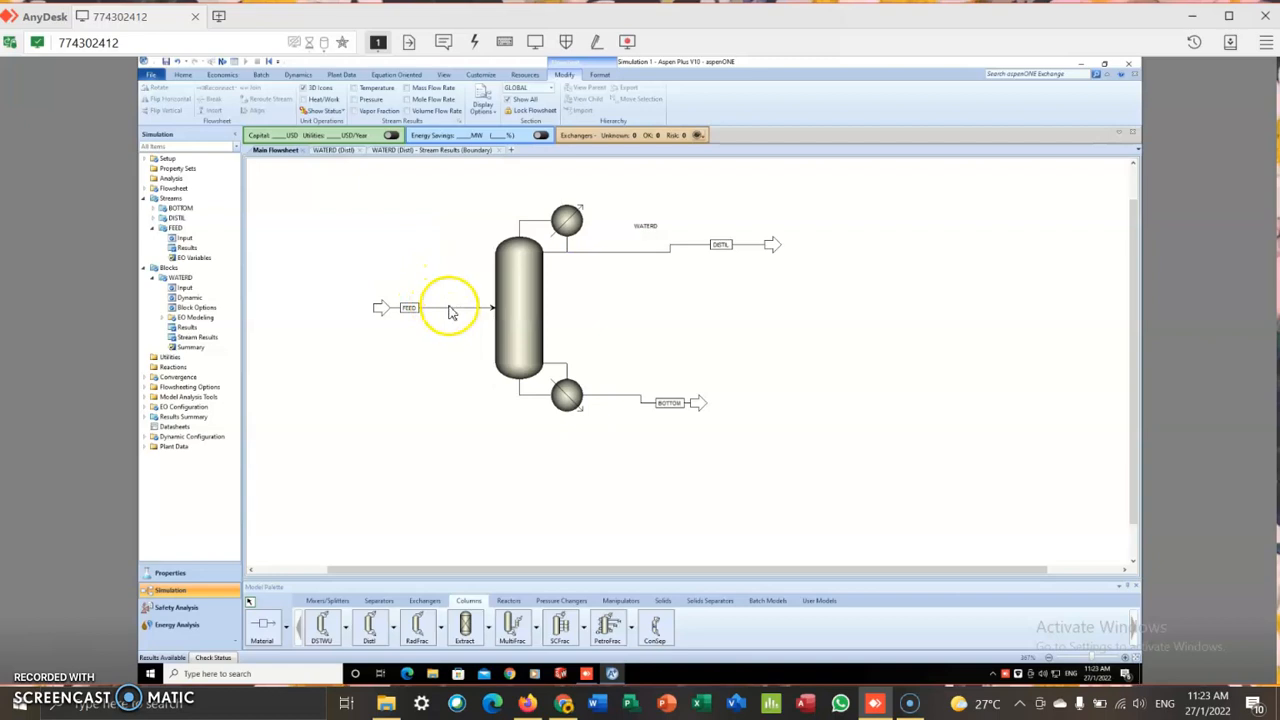
double_click(410, 308)
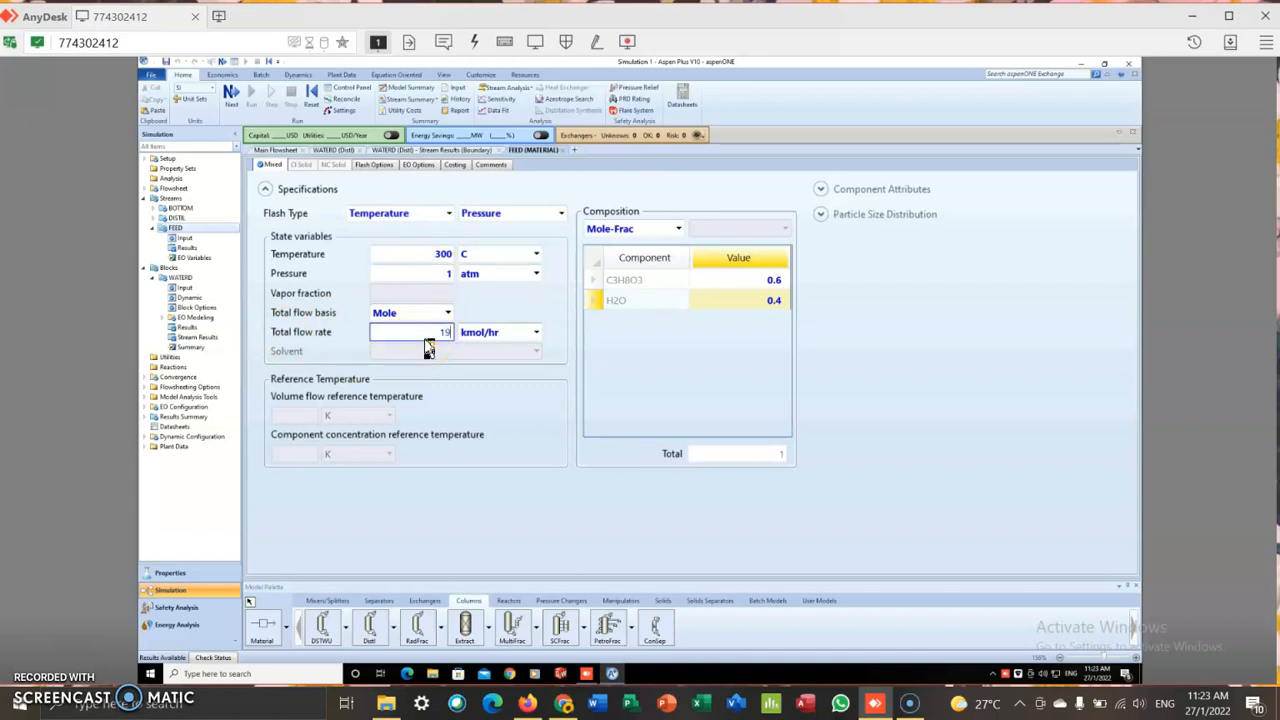
type("1942.41")
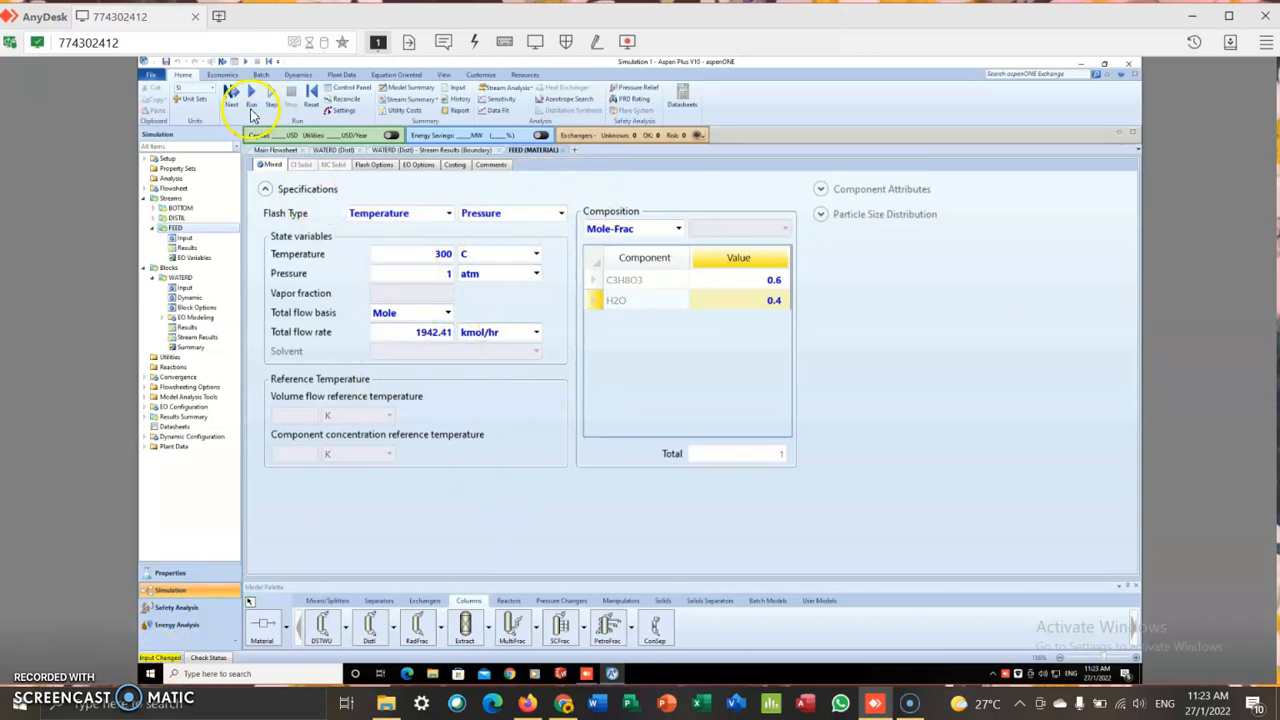
left_click(252, 95)
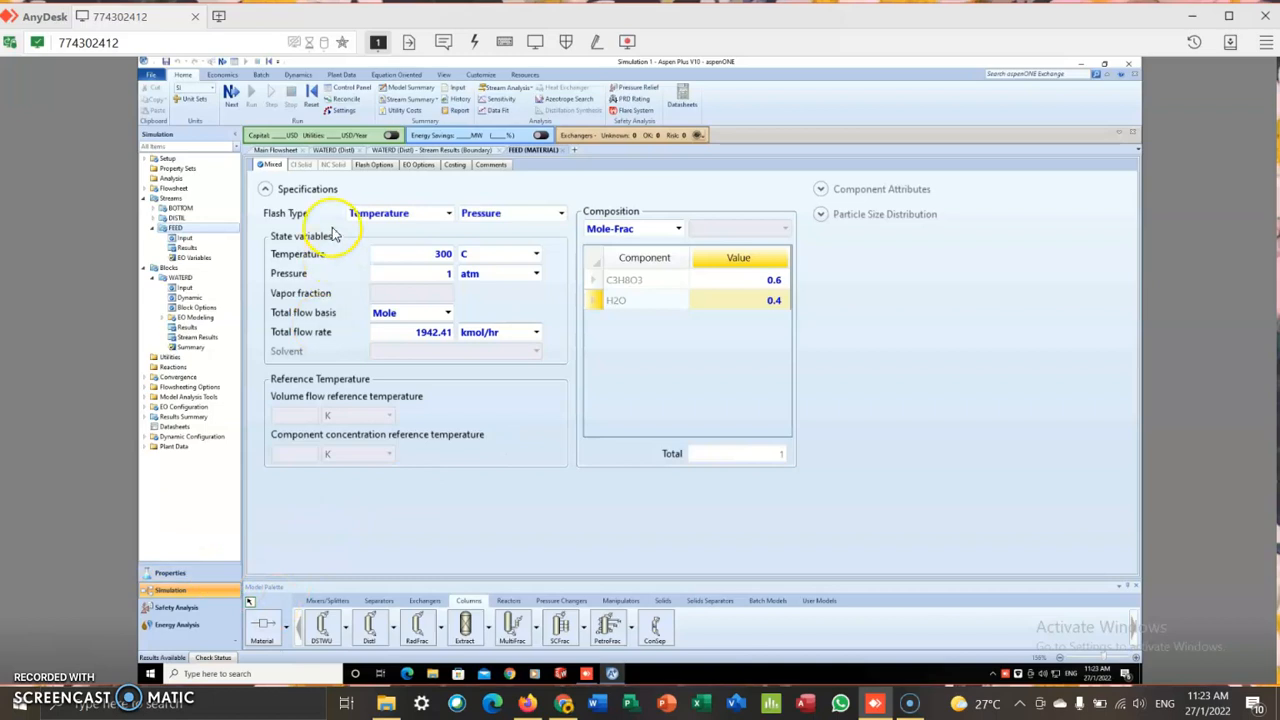
left_click(458, 150)
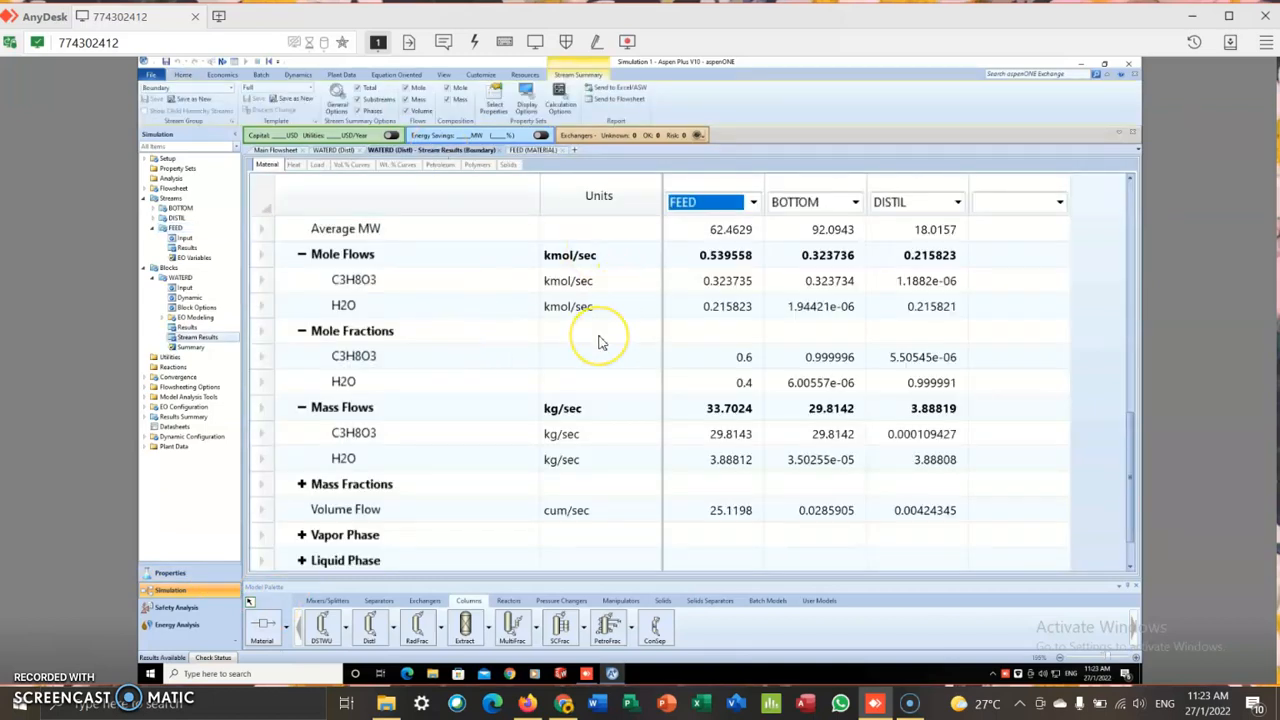
Show rerun stream temperatures in C and pressures in atm
scroll("up", 3)
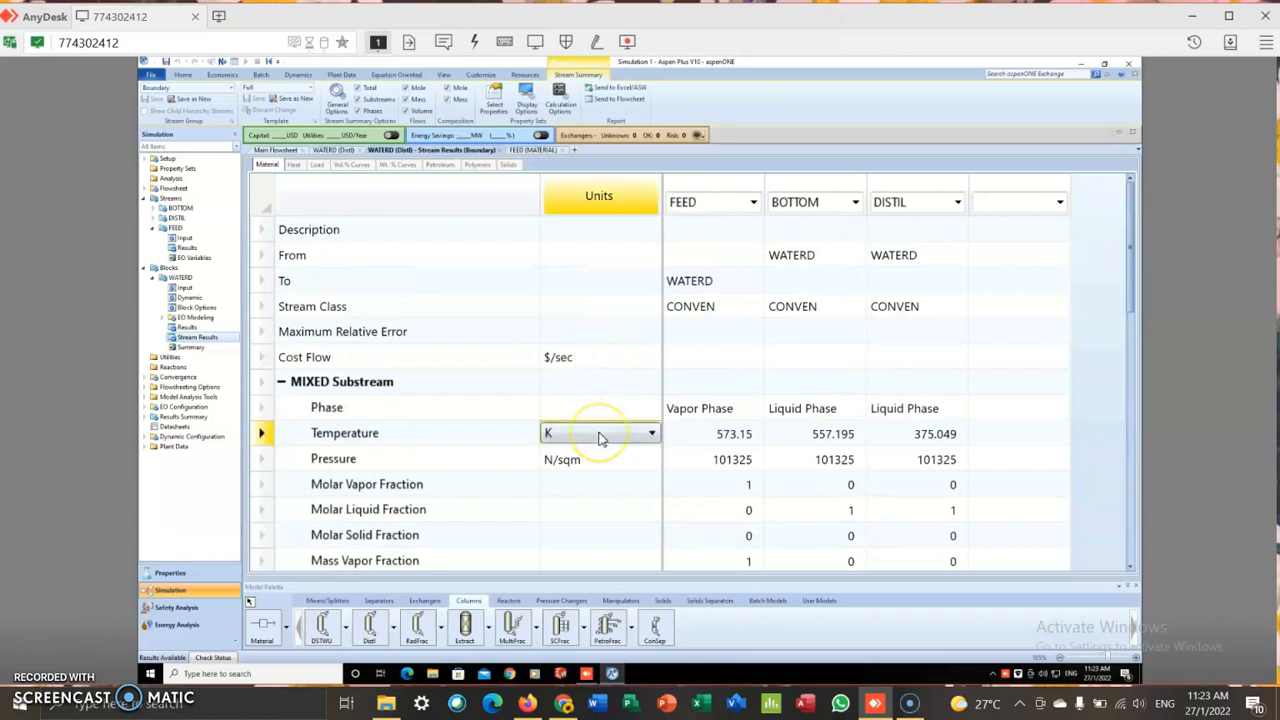
left_click(600, 432)
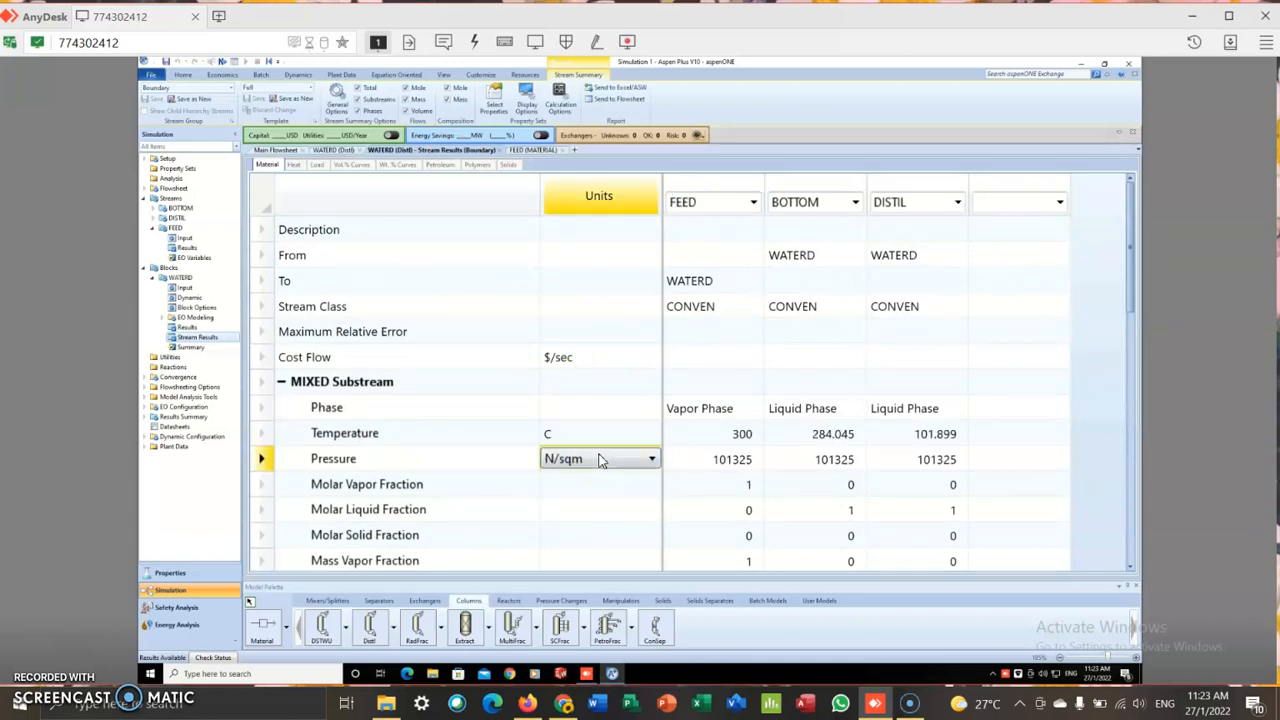
left_click(653, 458)
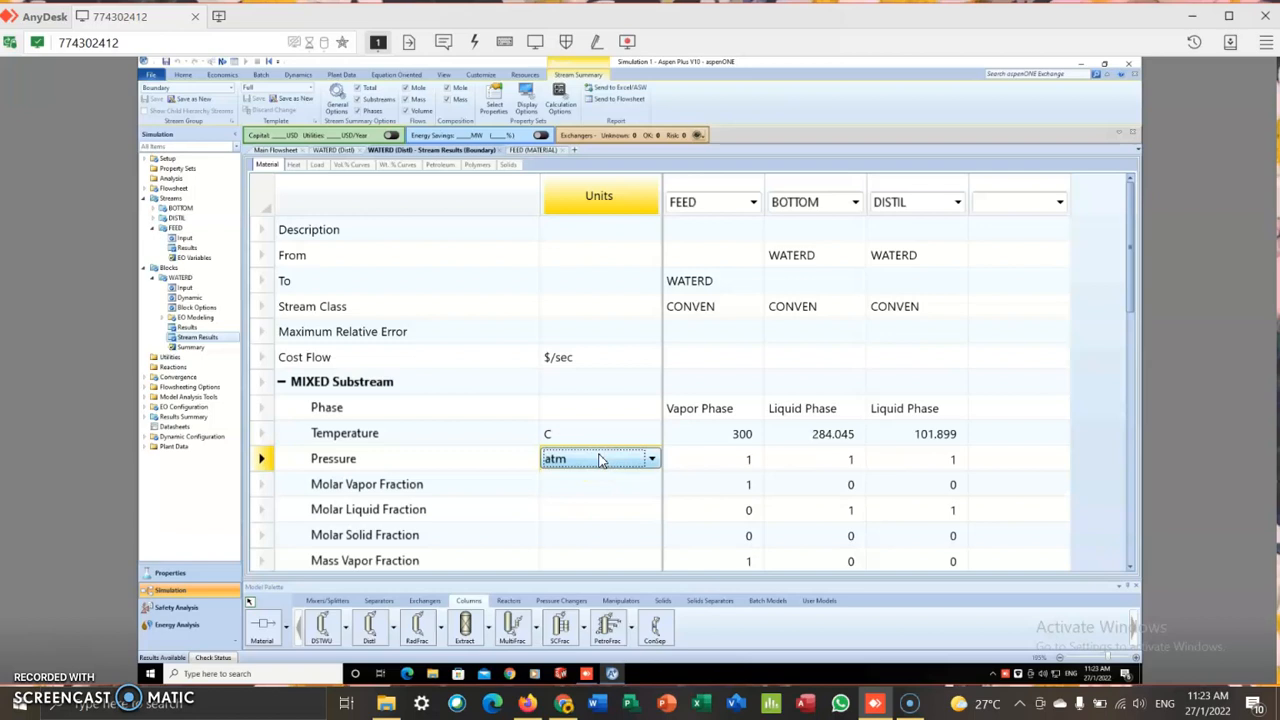
scroll("down", 3)
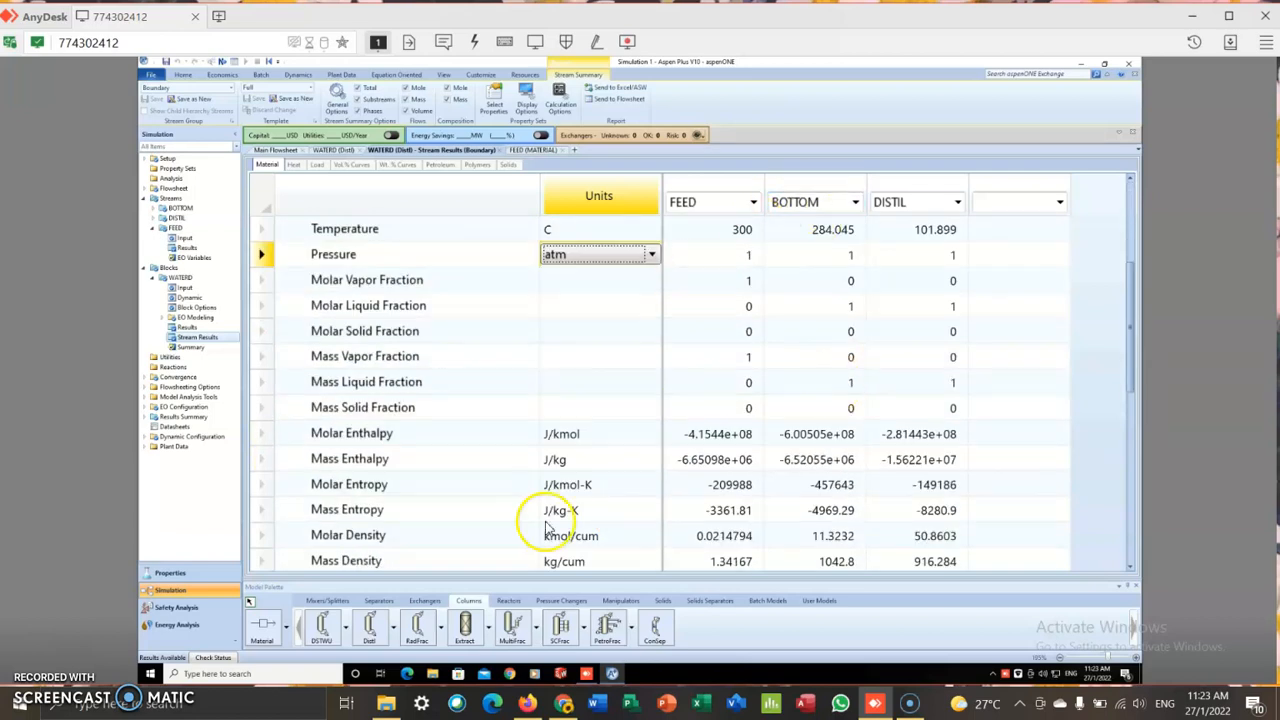
scroll("down", 3)
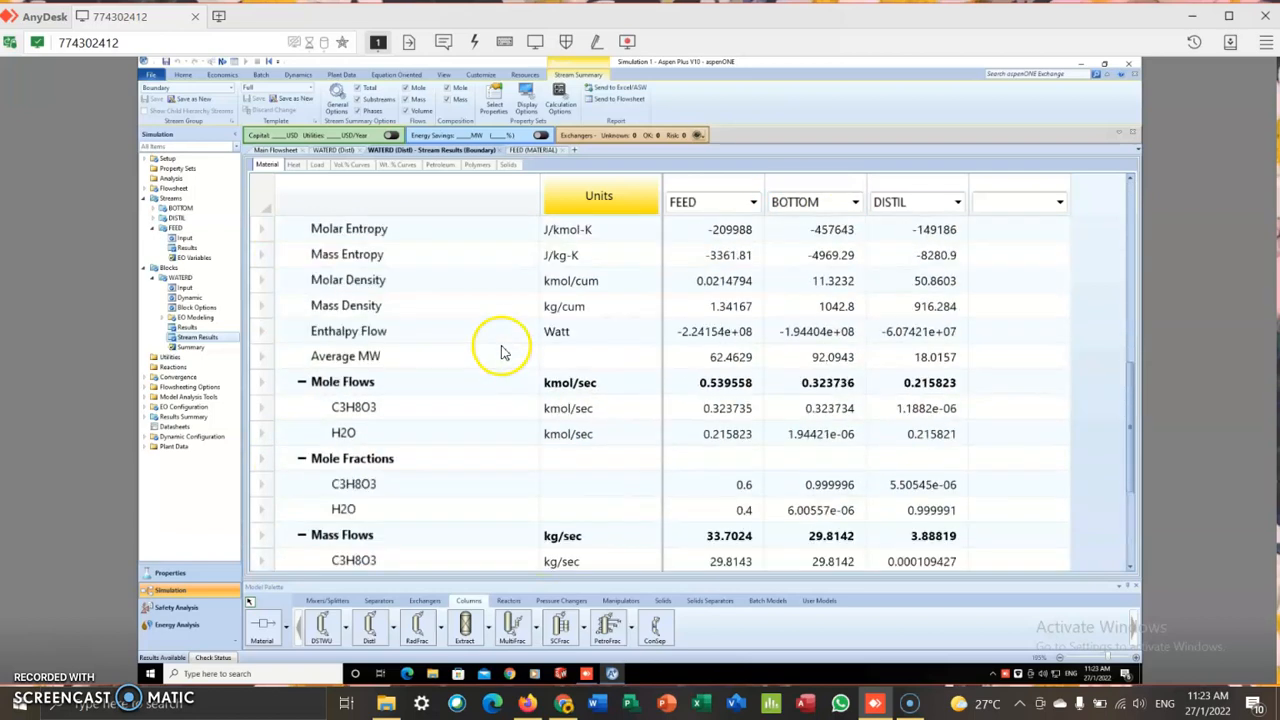
scroll("down", 3)
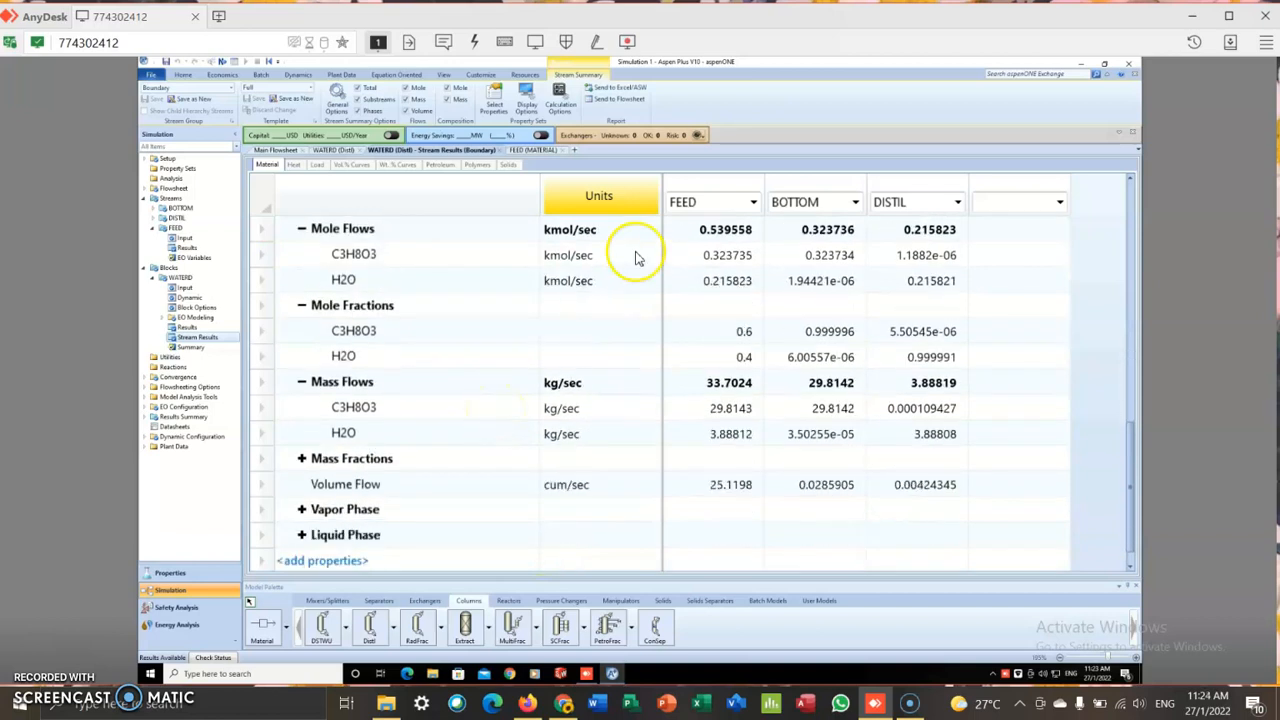
Report rerun mole flows in kmol/hr and mass flows in kg/hr
left_click(599, 228)
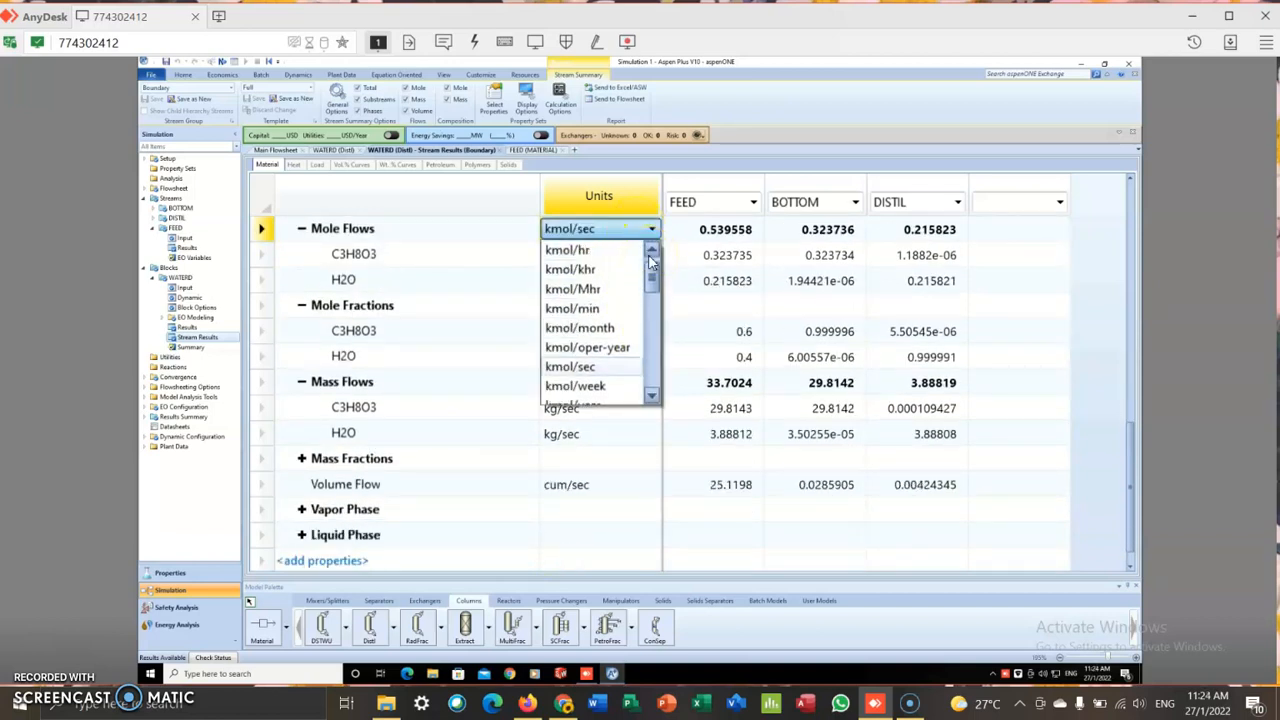
left_click(567, 250)
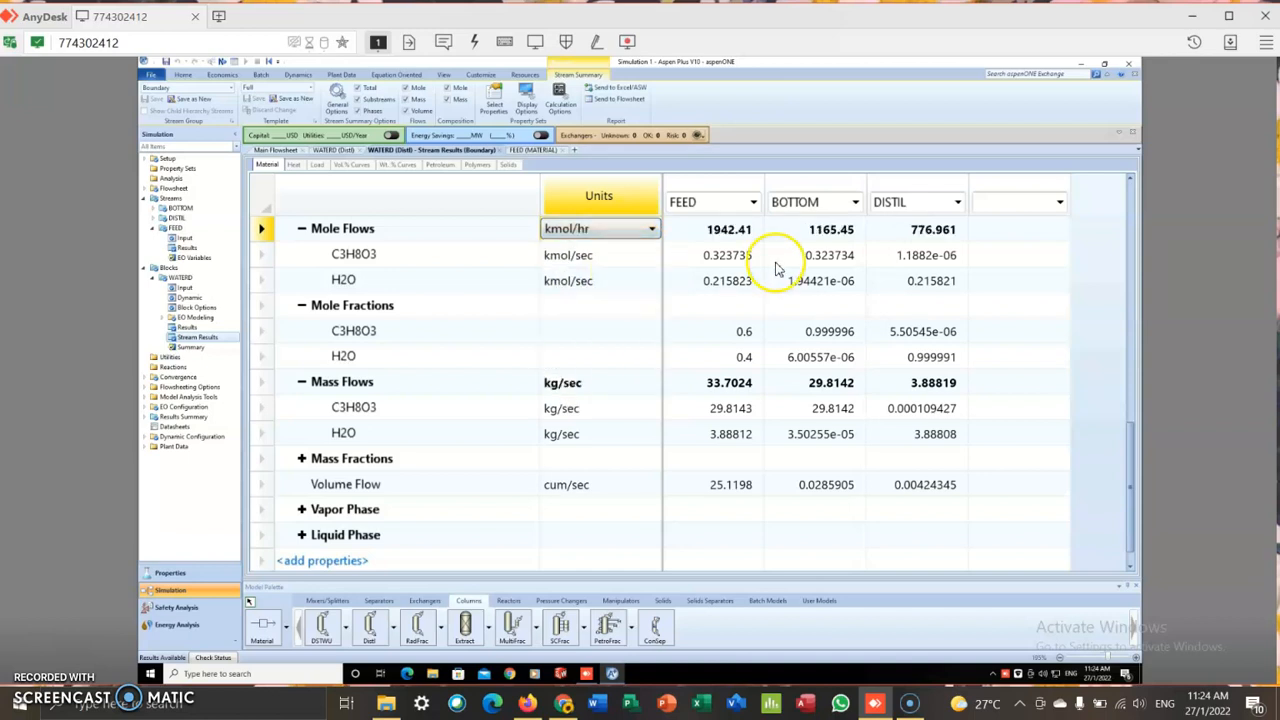
left_click(598, 382)
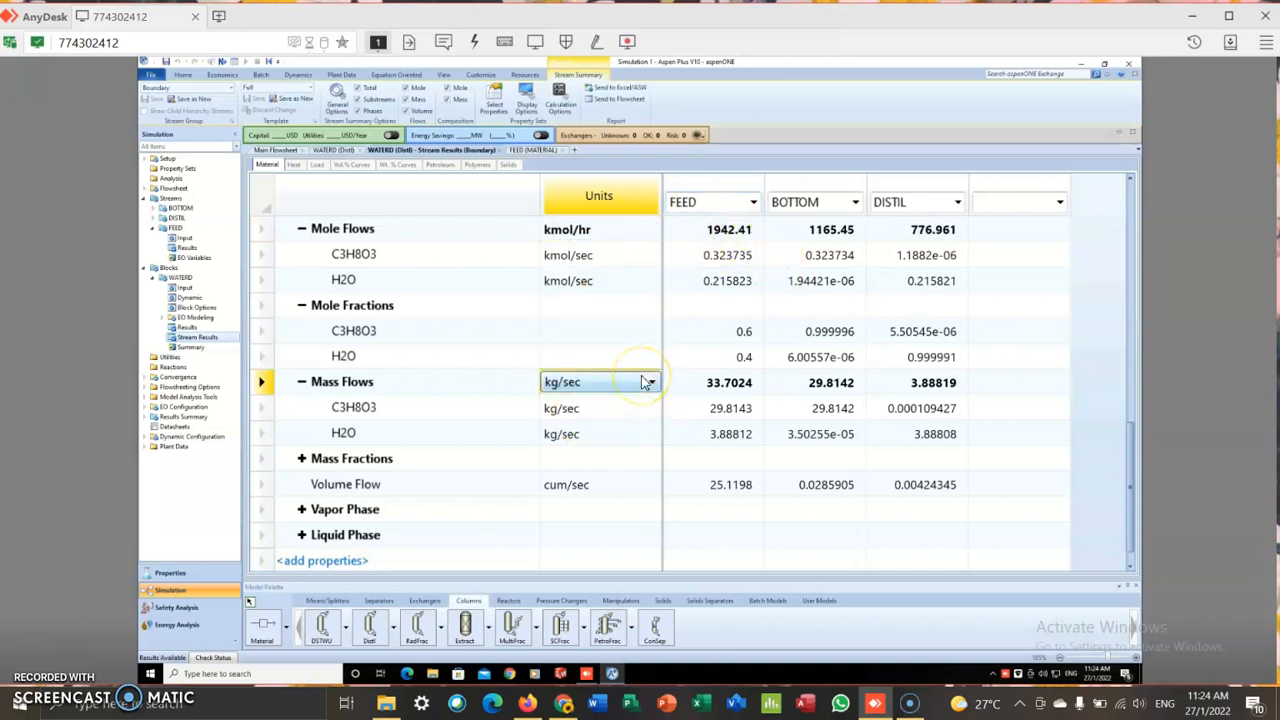
left_click(651, 382)
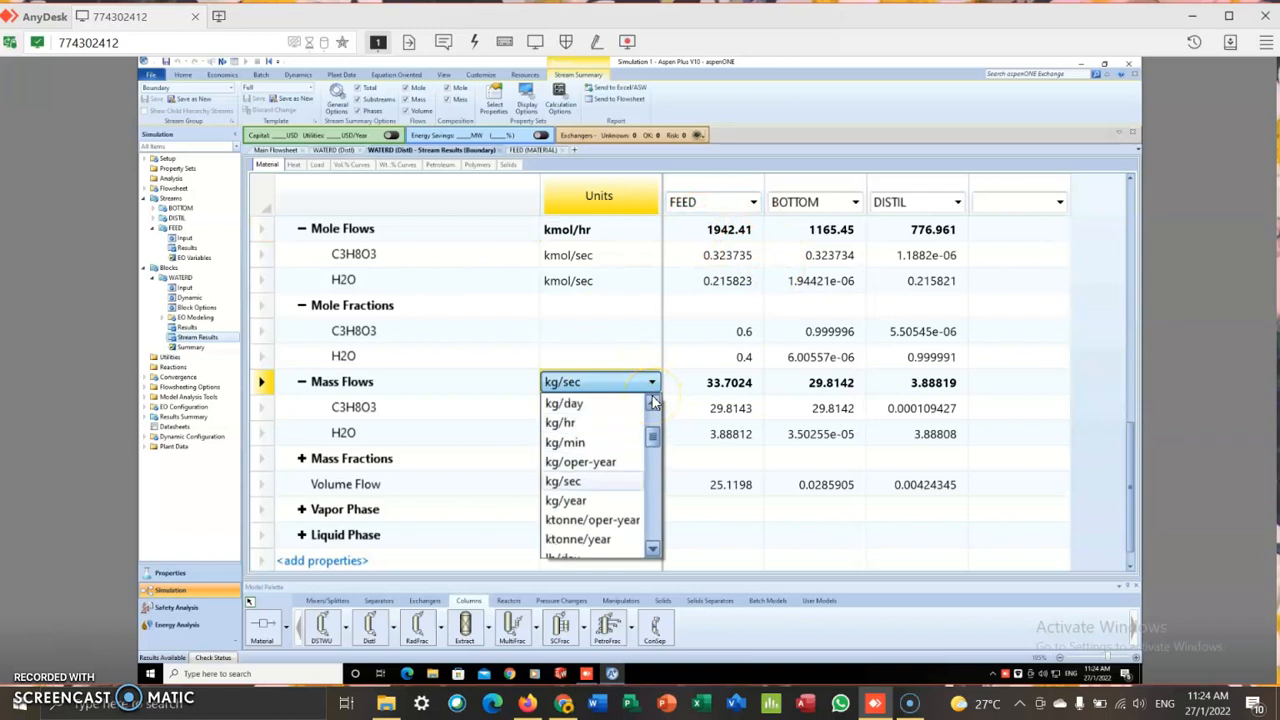
left_click(560, 422)
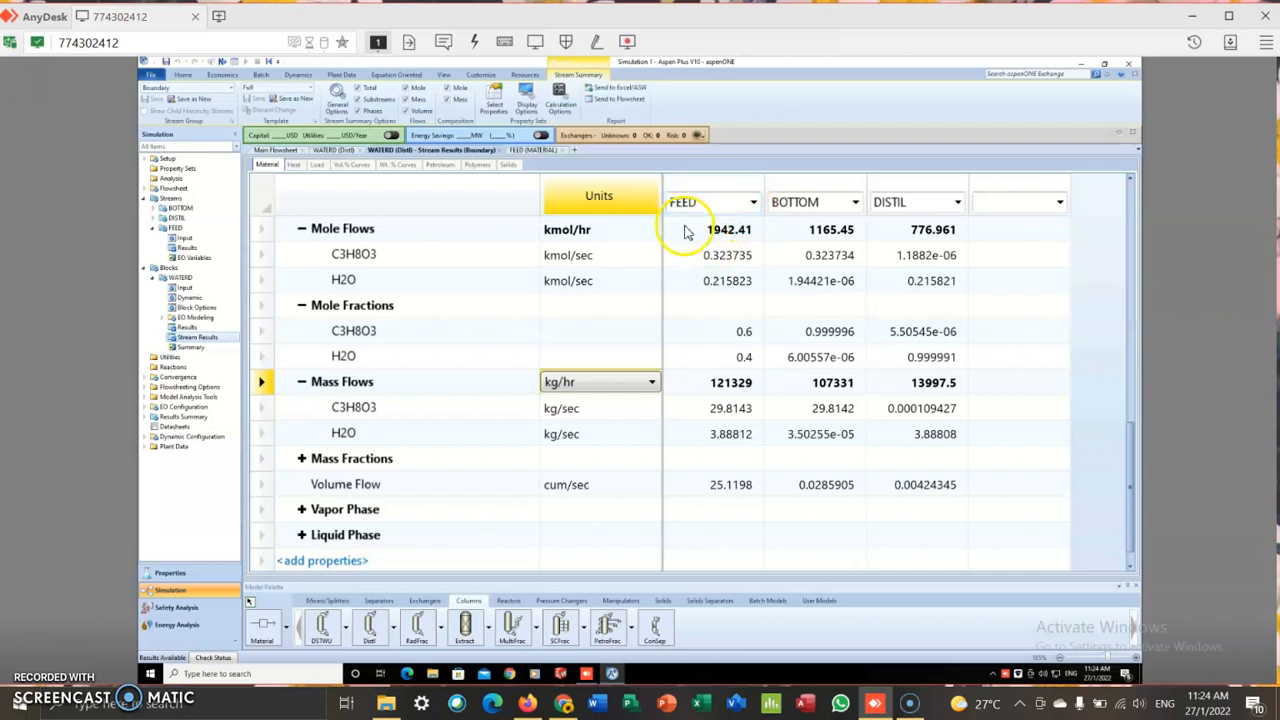
mouse_move(715, 238)
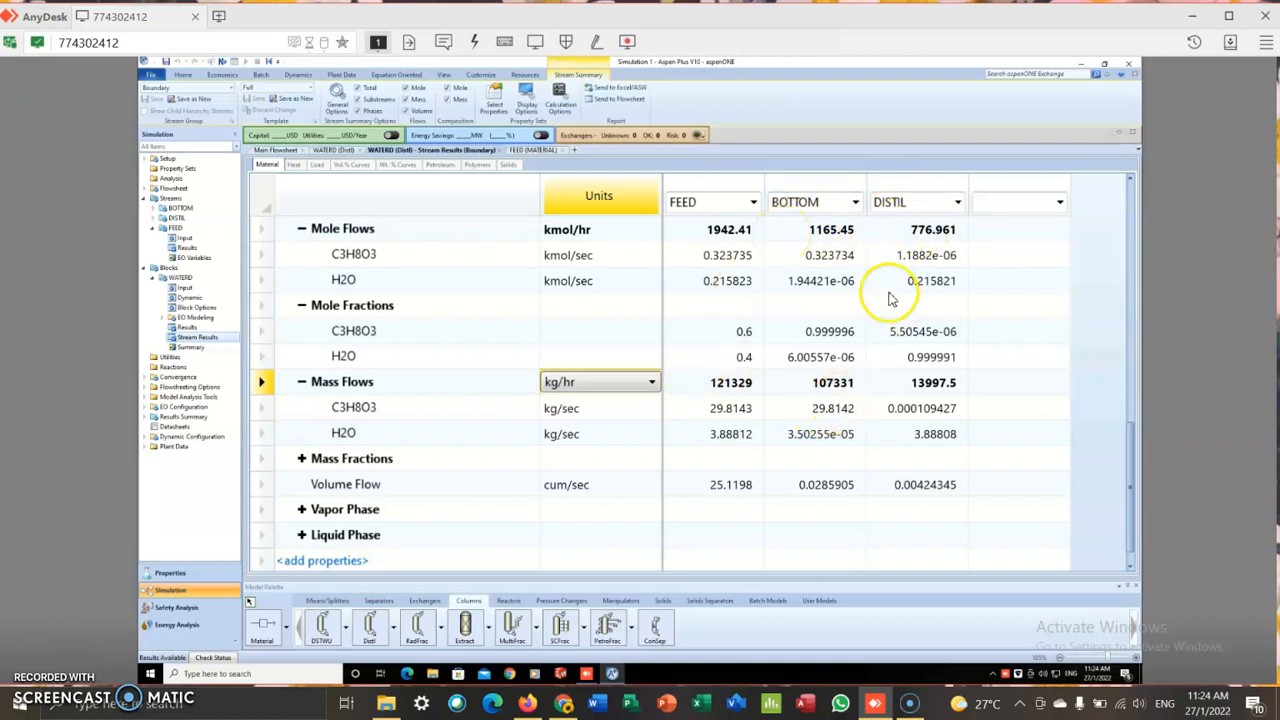
mouse_move(833, 320)
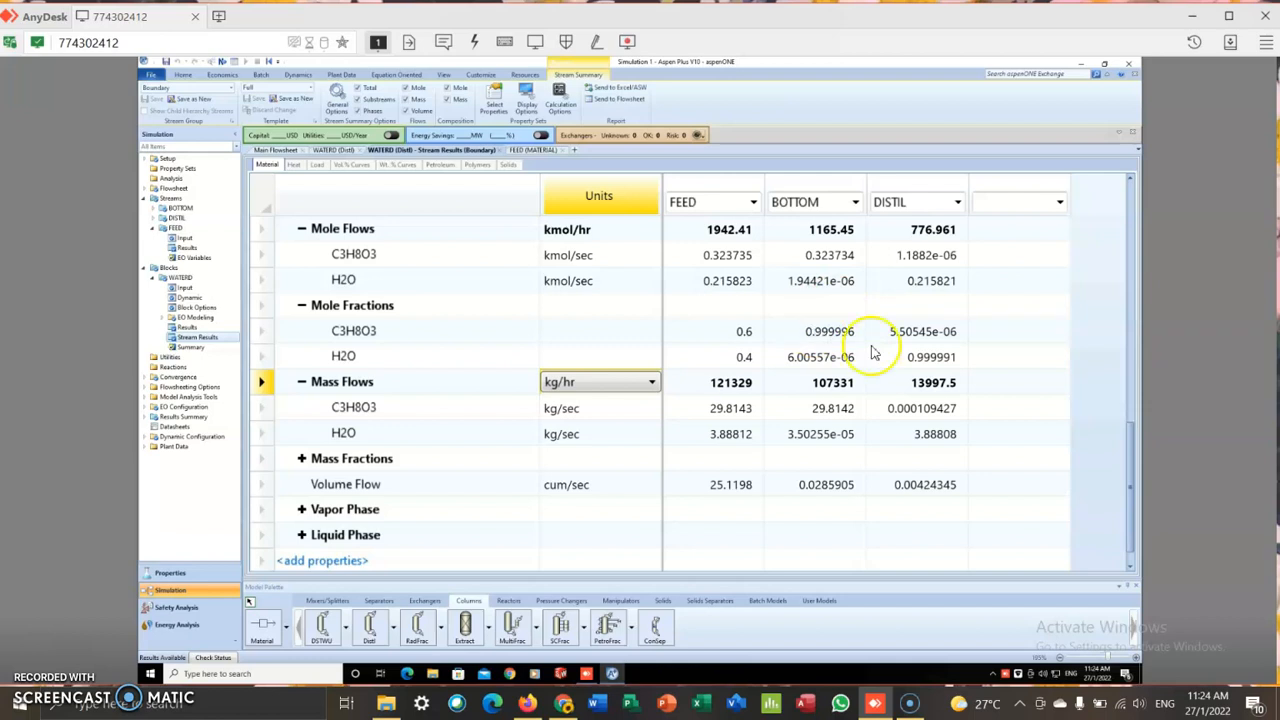
mouse_move(928, 363)
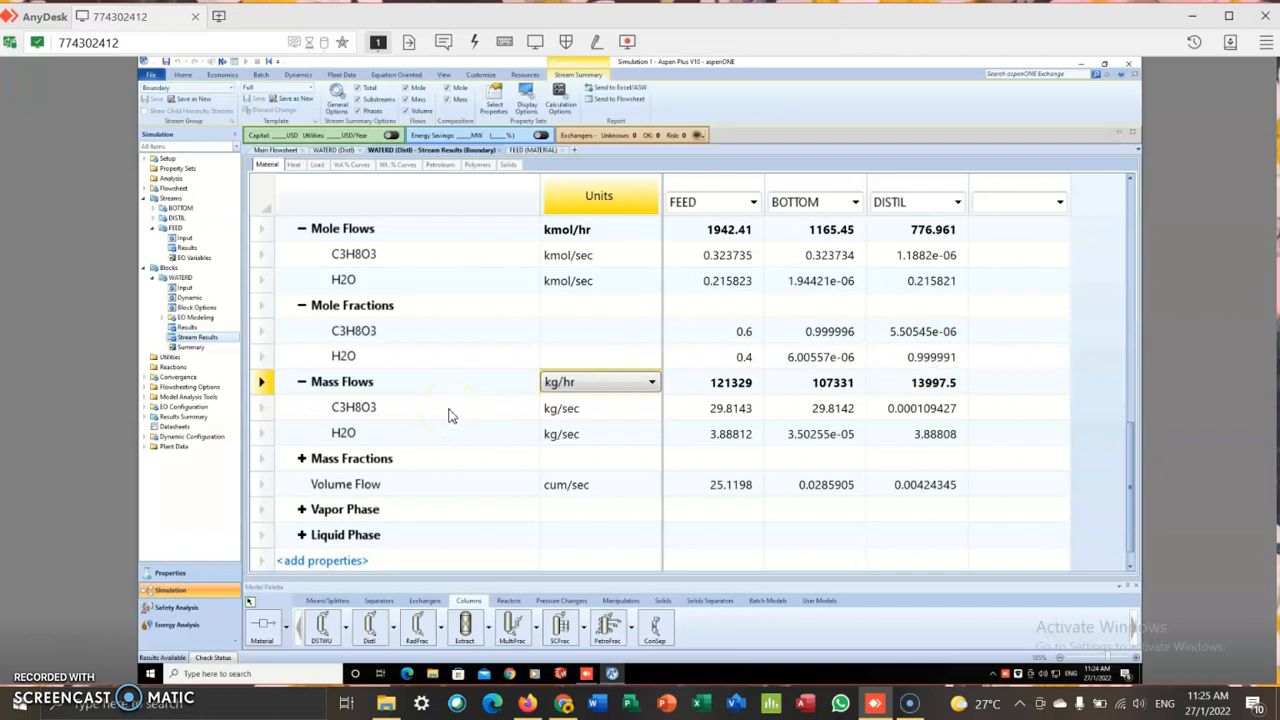
scroll("up", 3)
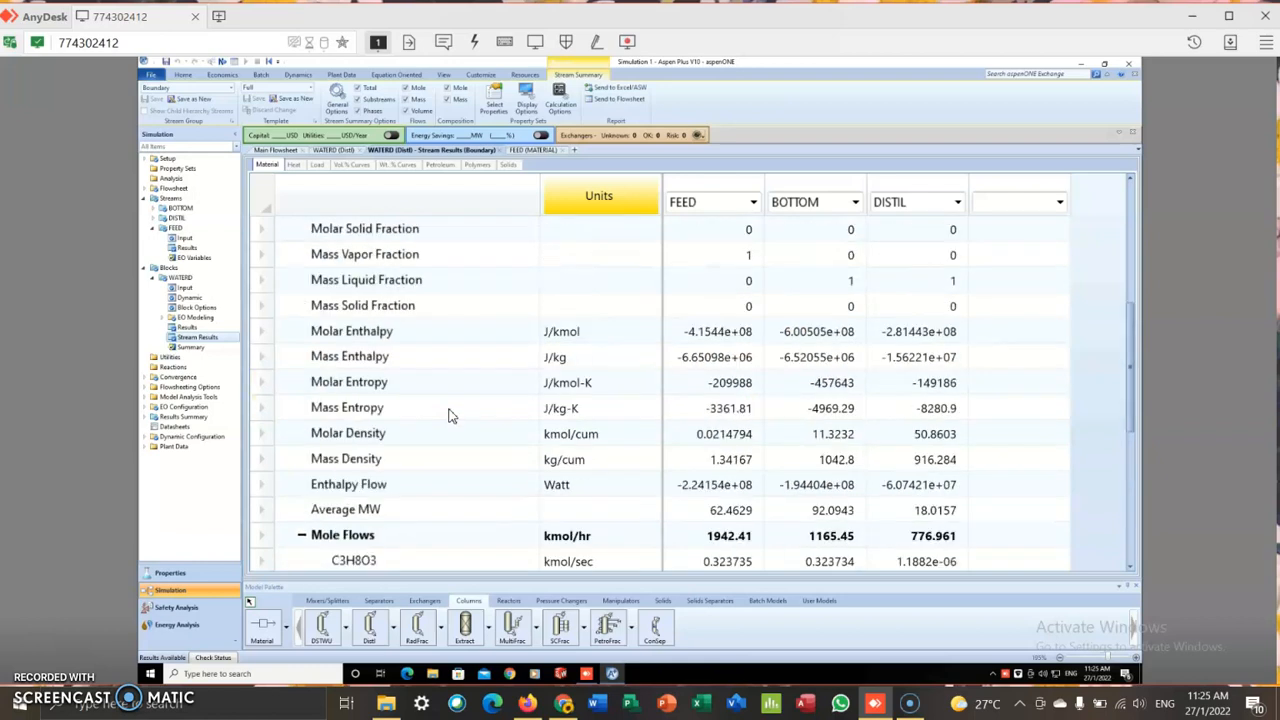
scroll("down", 3)
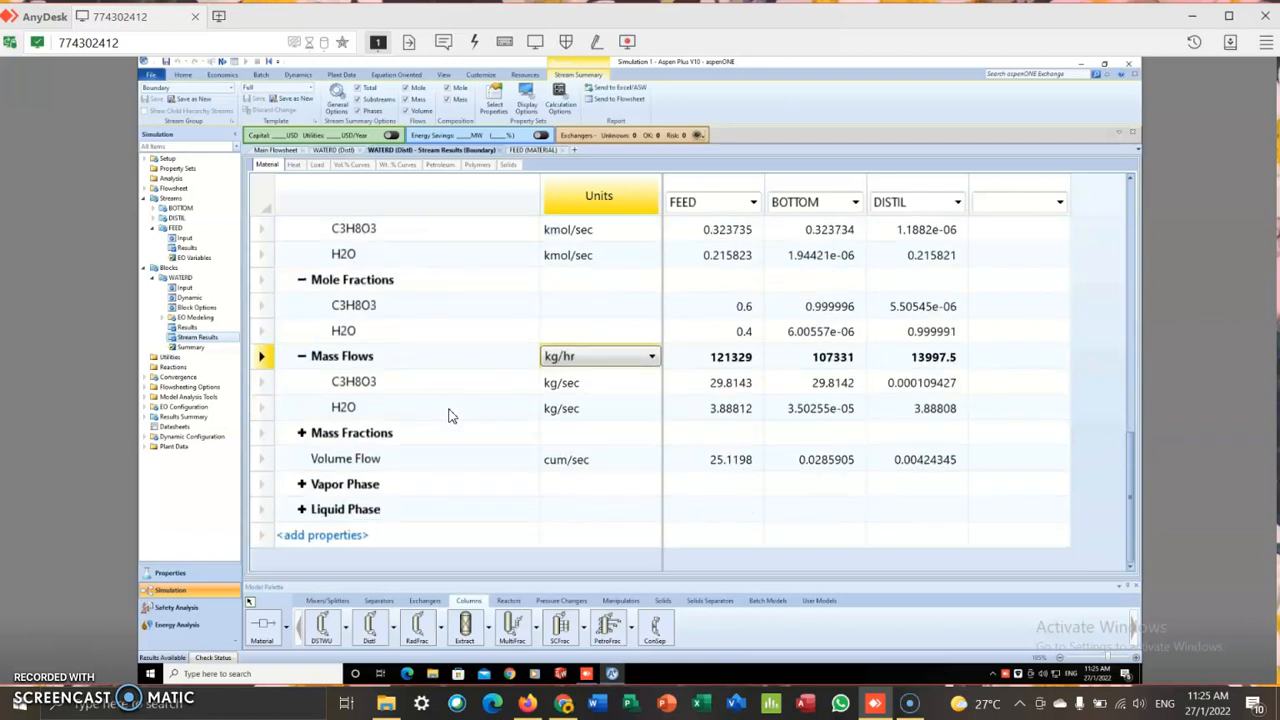
mouse_move(372, 437)
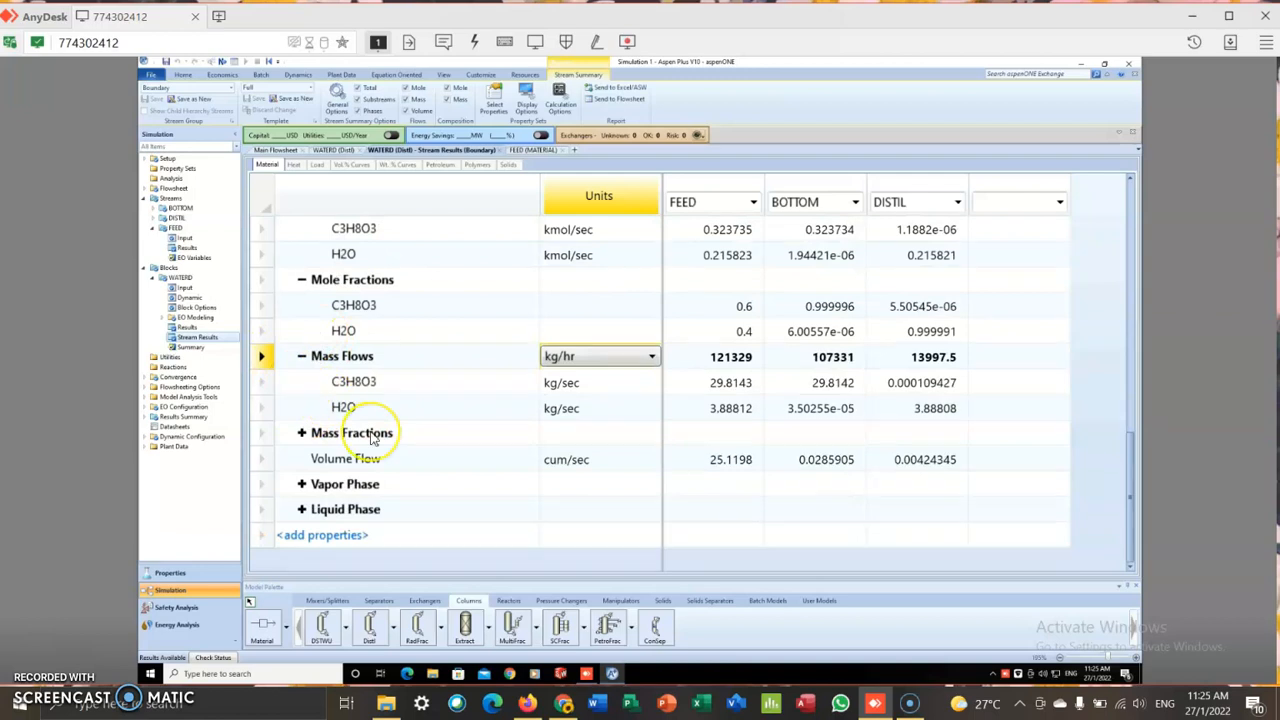
mouse_move(330, 428)
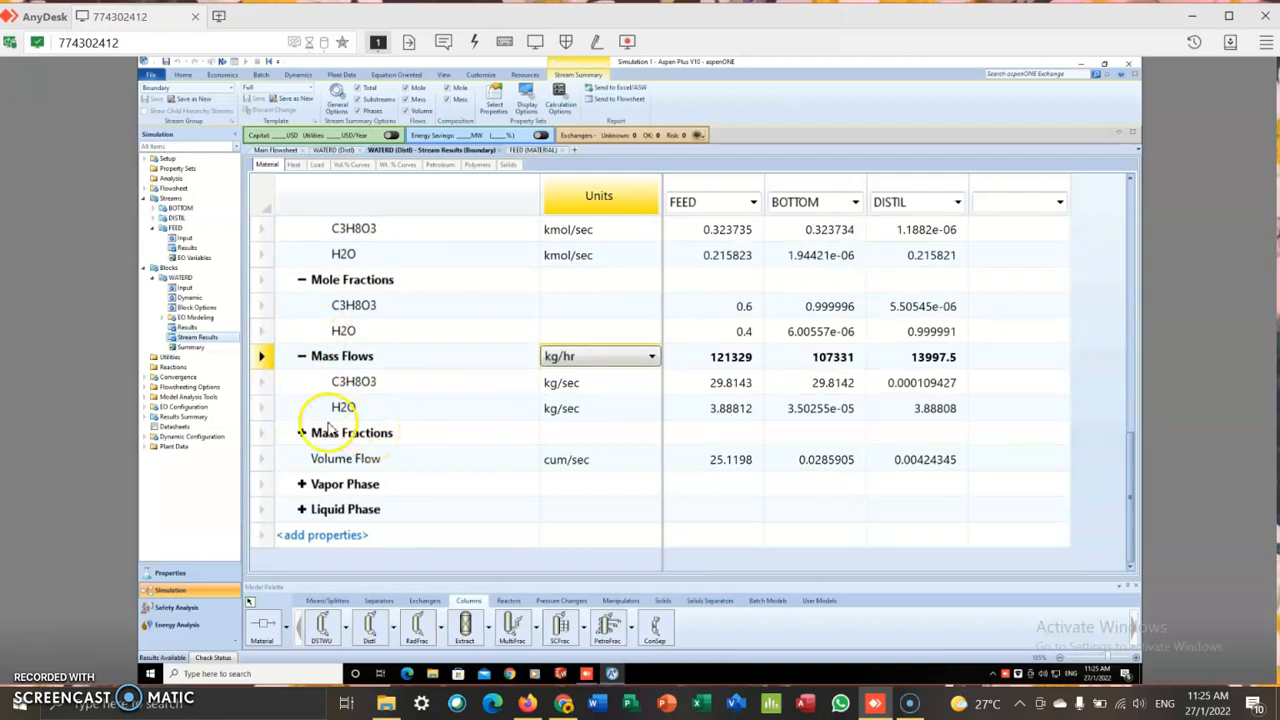